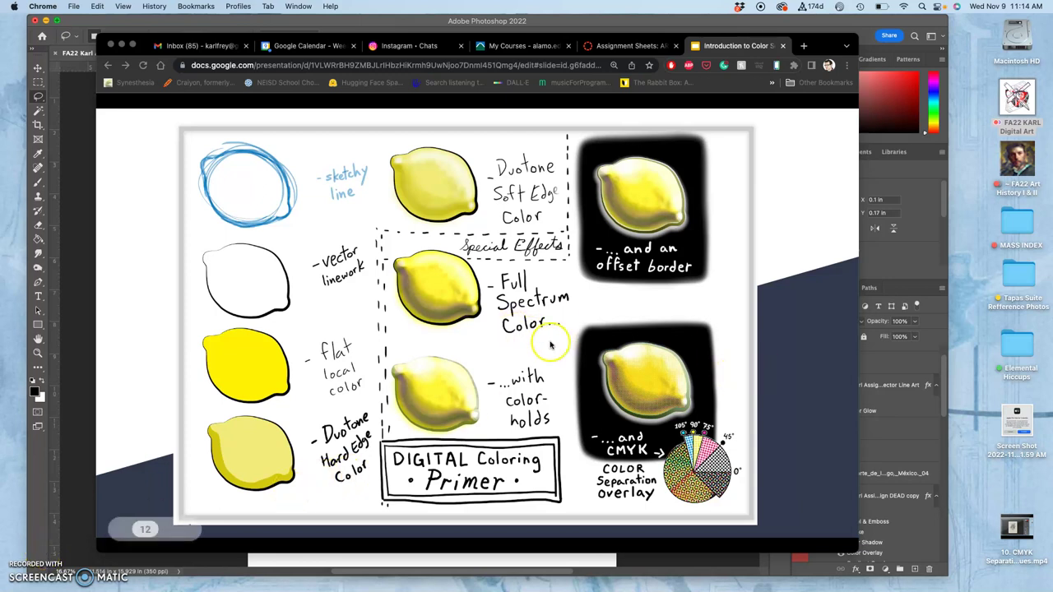
{"action": "mouse_move", "coordinate": [639, 399]}
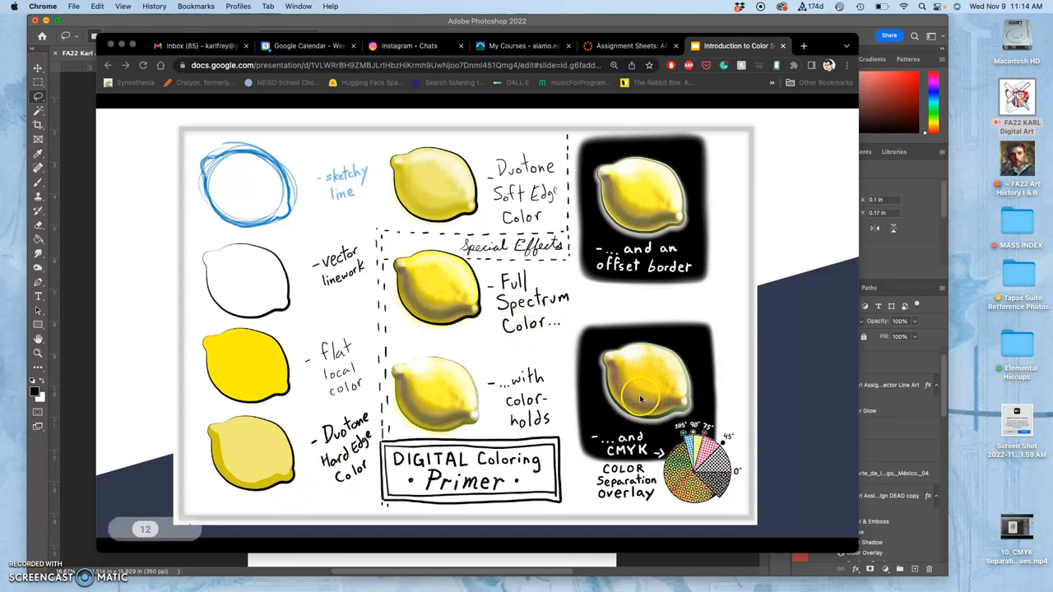
{"action": "mouse_move", "coordinate": [619, 387]}
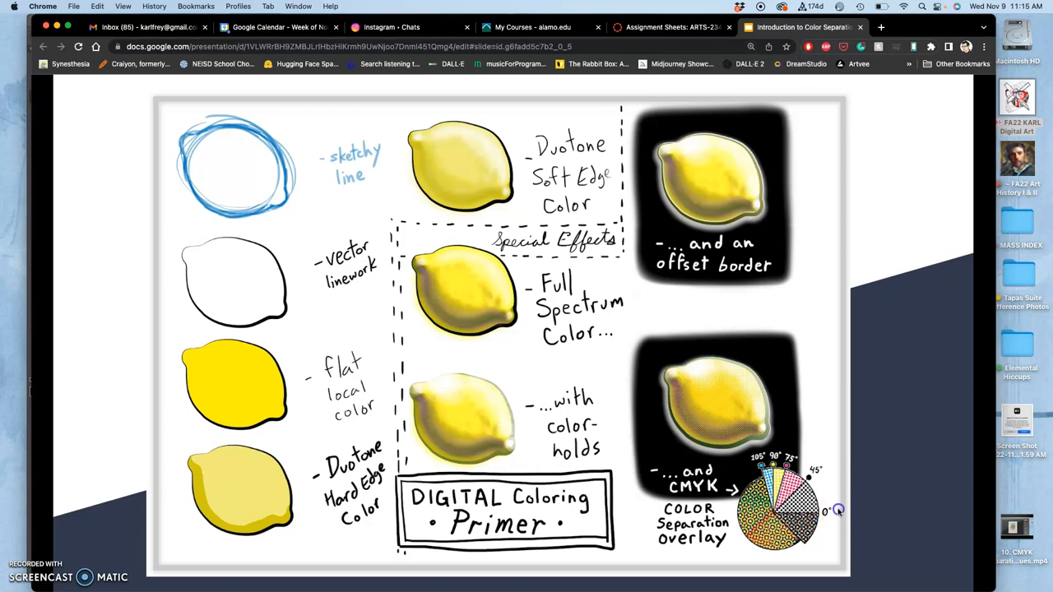
{"action": "mouse_move", "coordinate": [714, 402]}
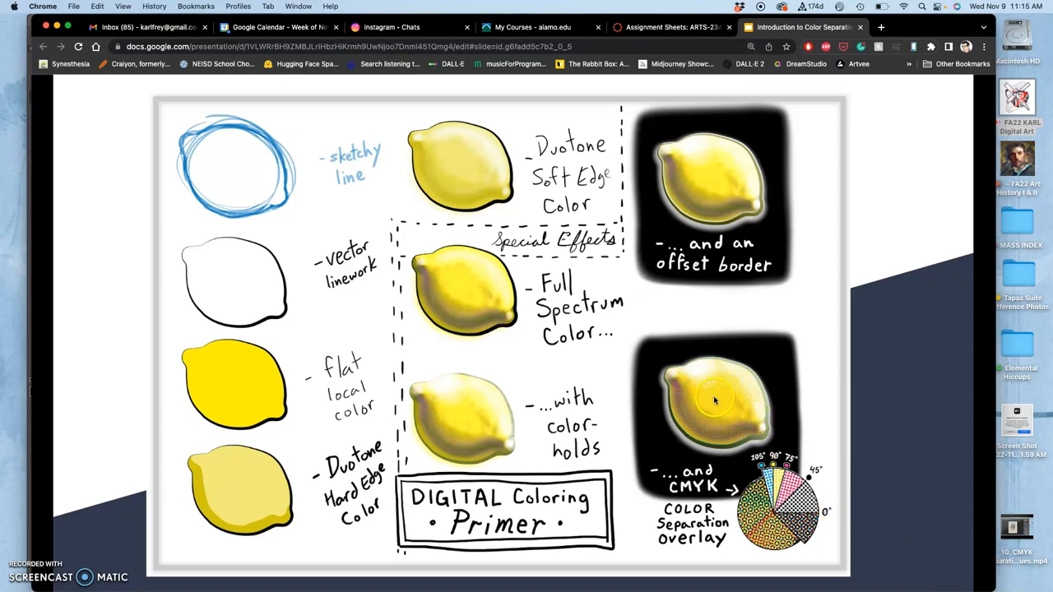
{"action": "mouse_move", "coordinate": [679, 391]}
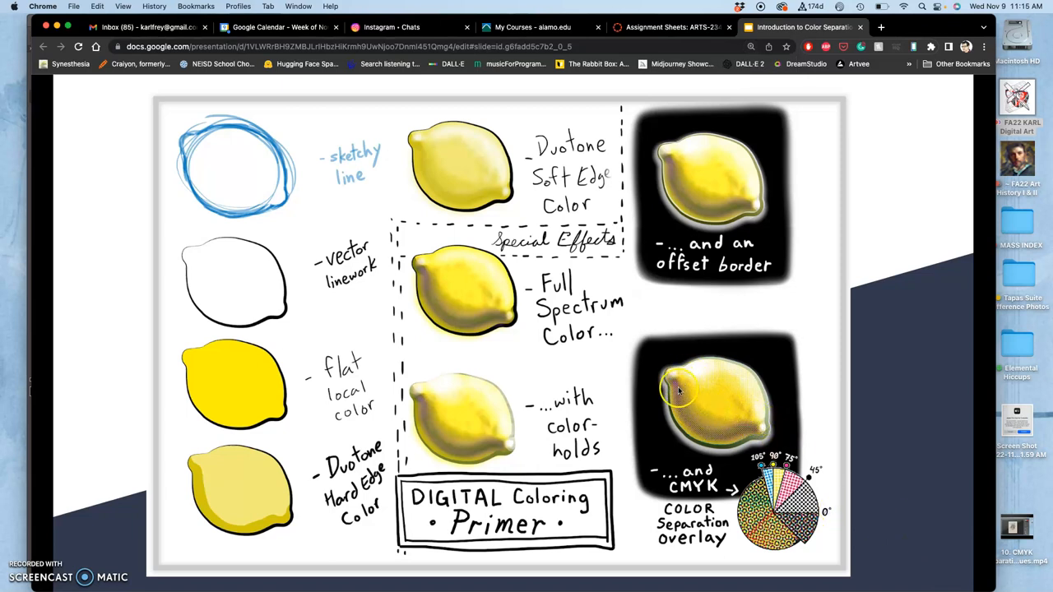
{"action": "mouse_move", "coordinate": [727, 427]}
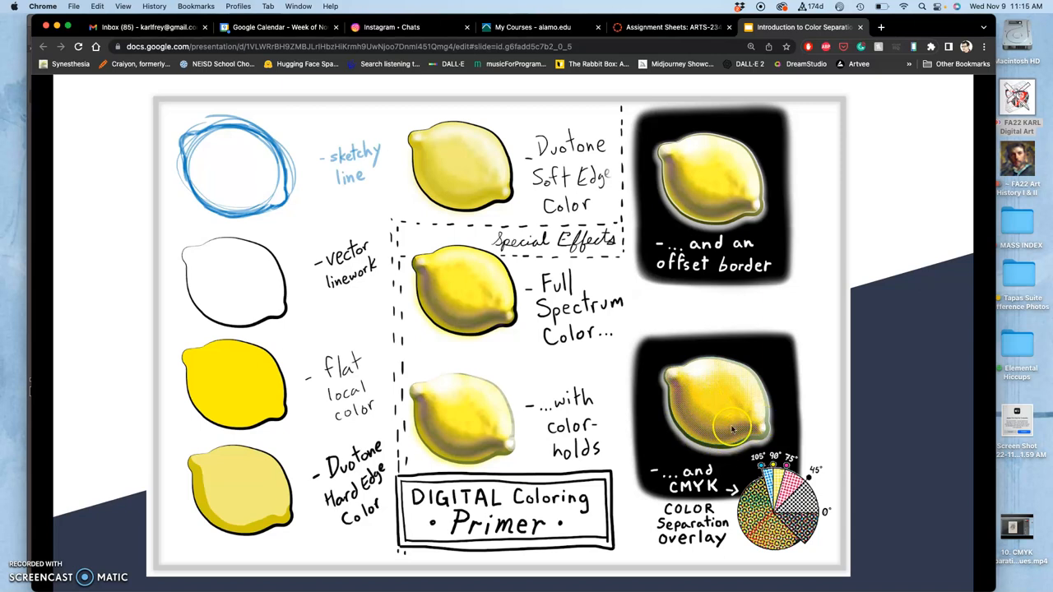
{"action": "mouse_move", "coordinate": [721, 436]}
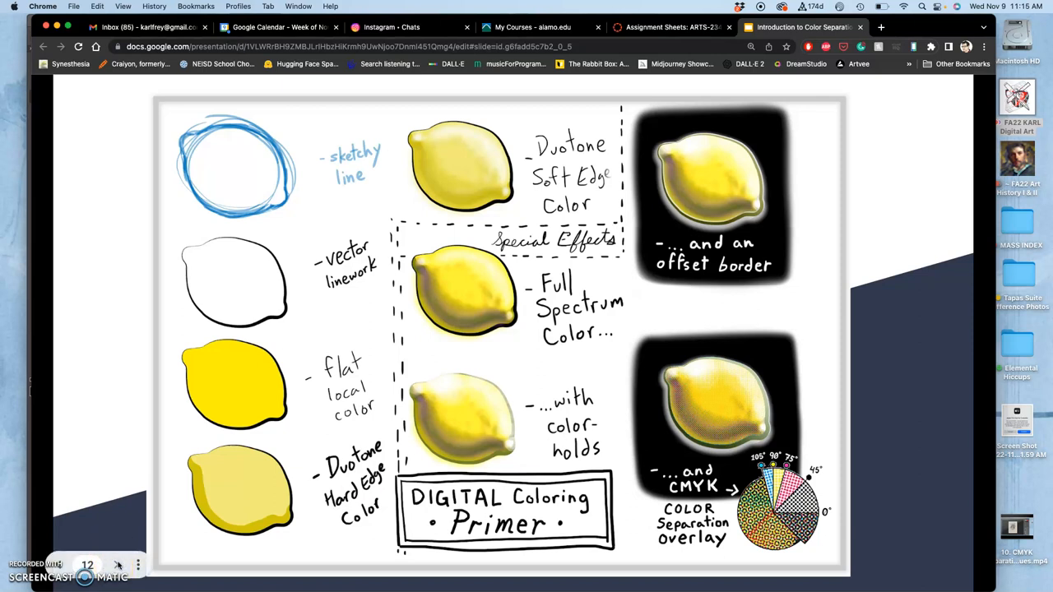
{"action": "mouse_move", "coordinate": [688, 154]}
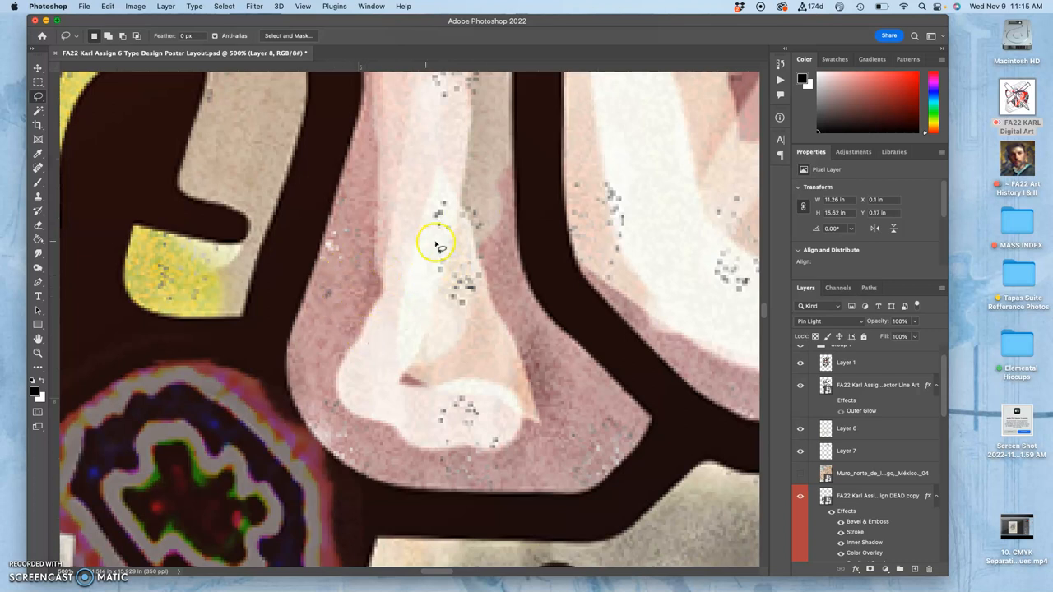
Scroll around the 500% close-up of the poster's lettering
{"action": "scroll", "scroll_direction": "down", "scroll_amount": 3}
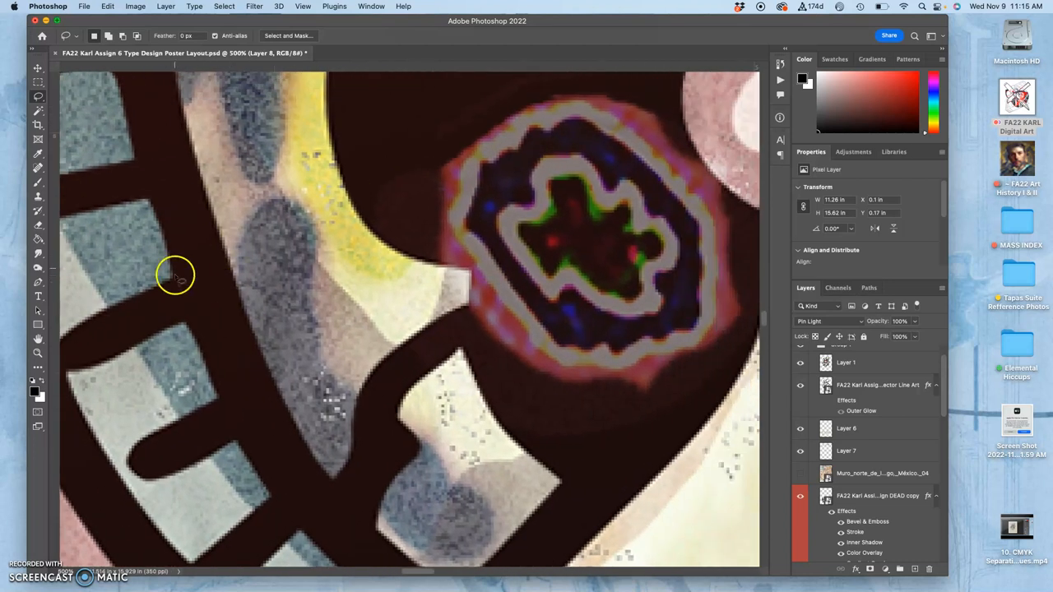
{"action": "mouse_move", "coordinate": [656, 238]}
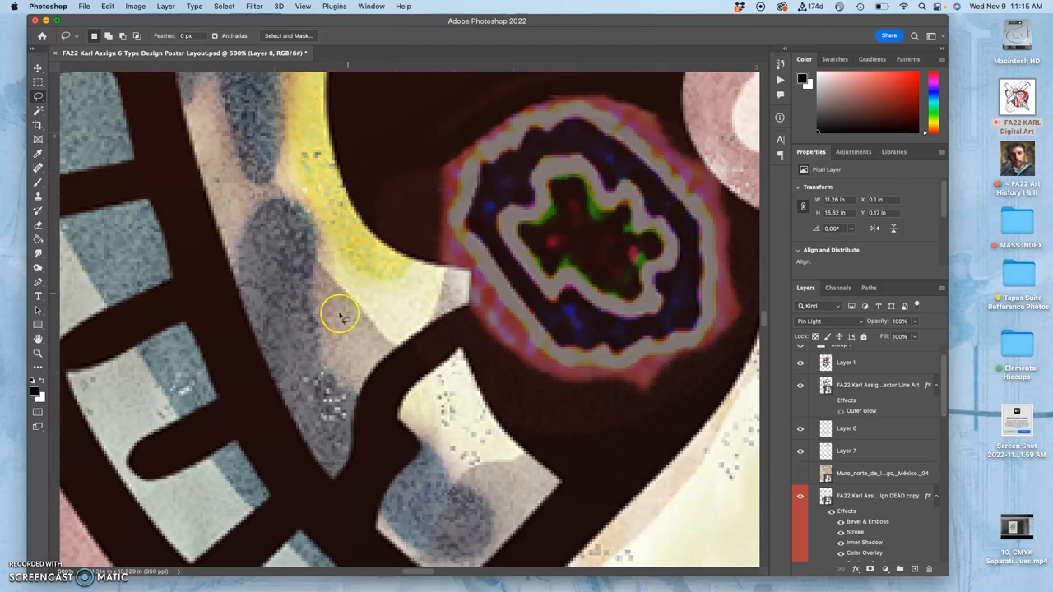
{"action": "mouse_move", "coordinate": [198, 290]}
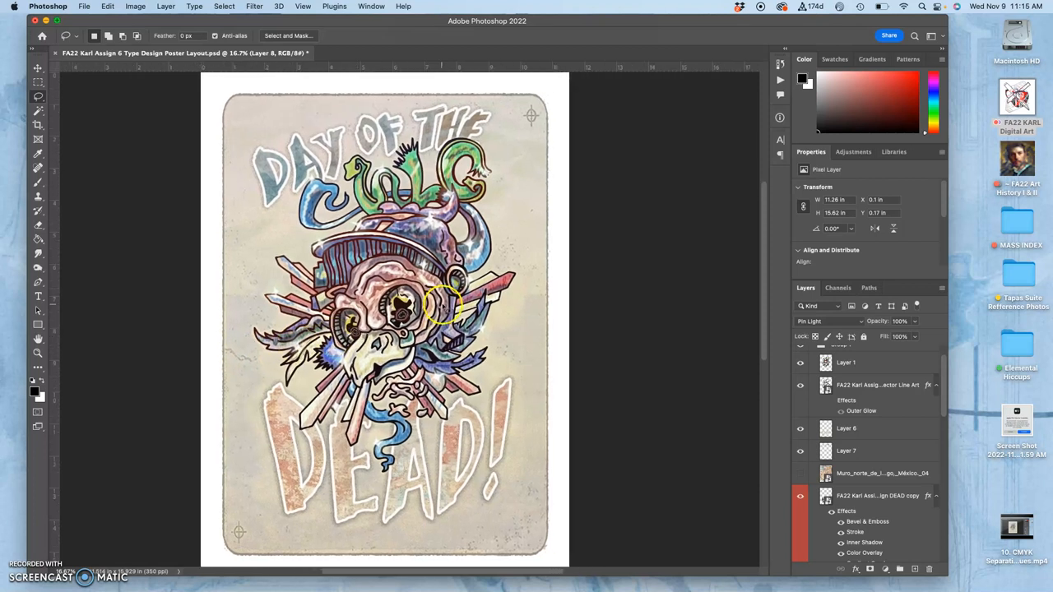
{"action": "mouse_move", "coordinate": [602, 303]}
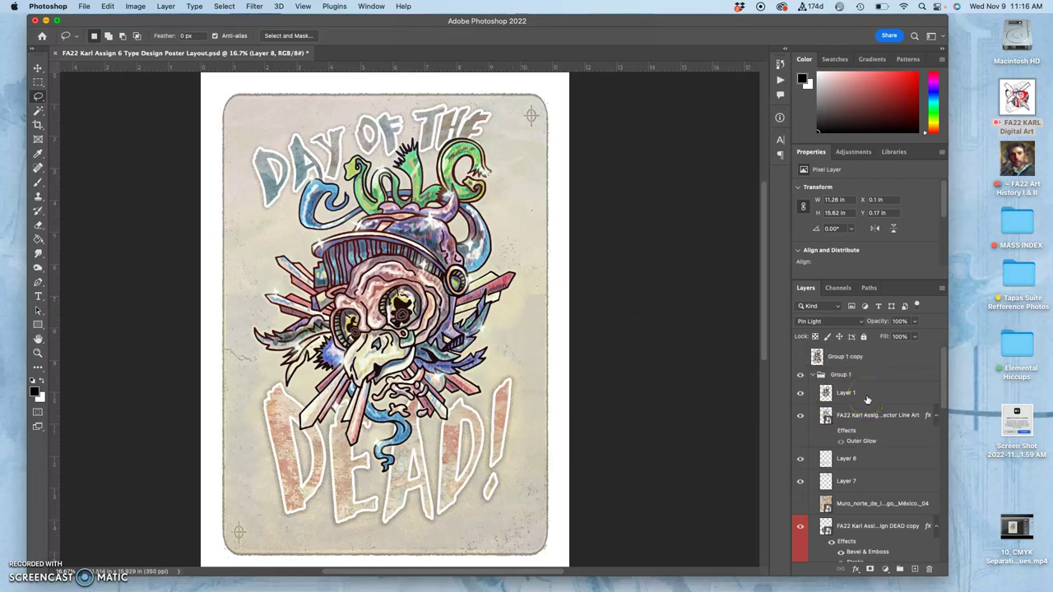
Select Group 1 and stamp the visible artwork into a new Layer 9 with Merge Visible
{"action": "left_click", "coordinate": [848, 356]}
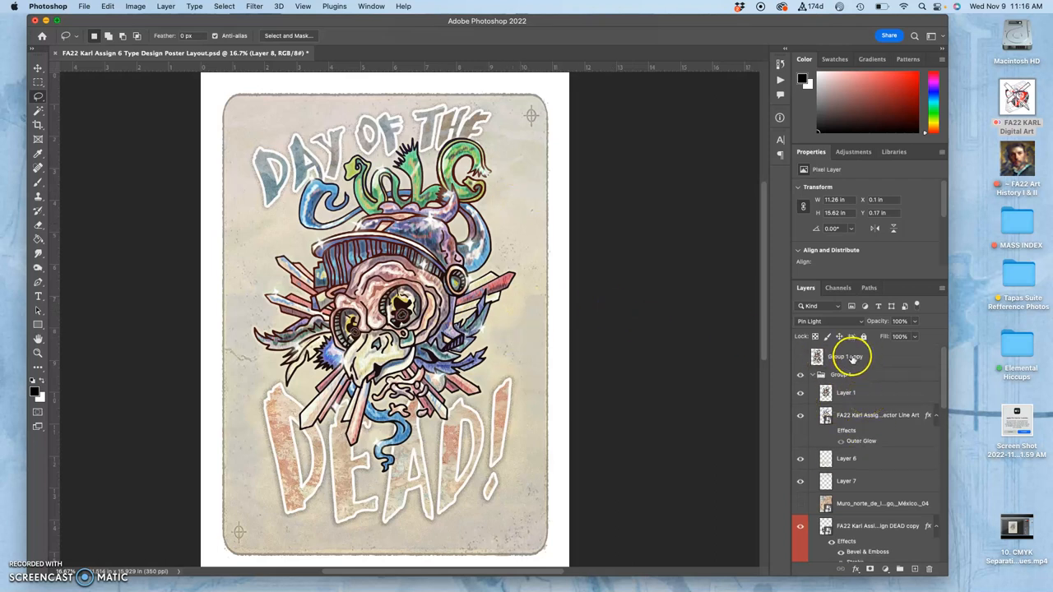
{"action": "left_click", "coordinate": [847, 356]}
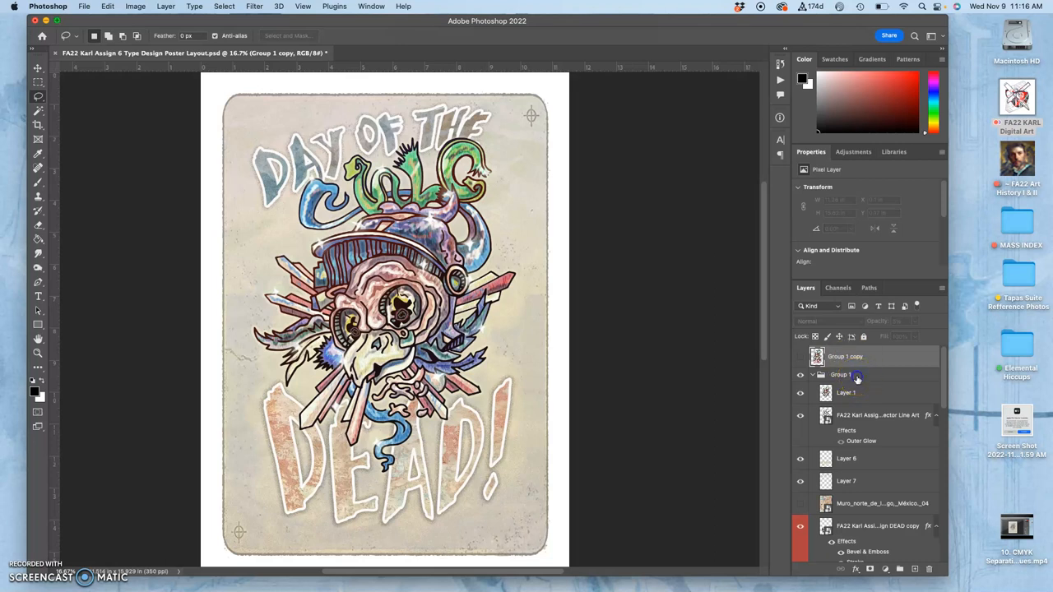
{"action": "left_click", "coordinate": [836, 375]}
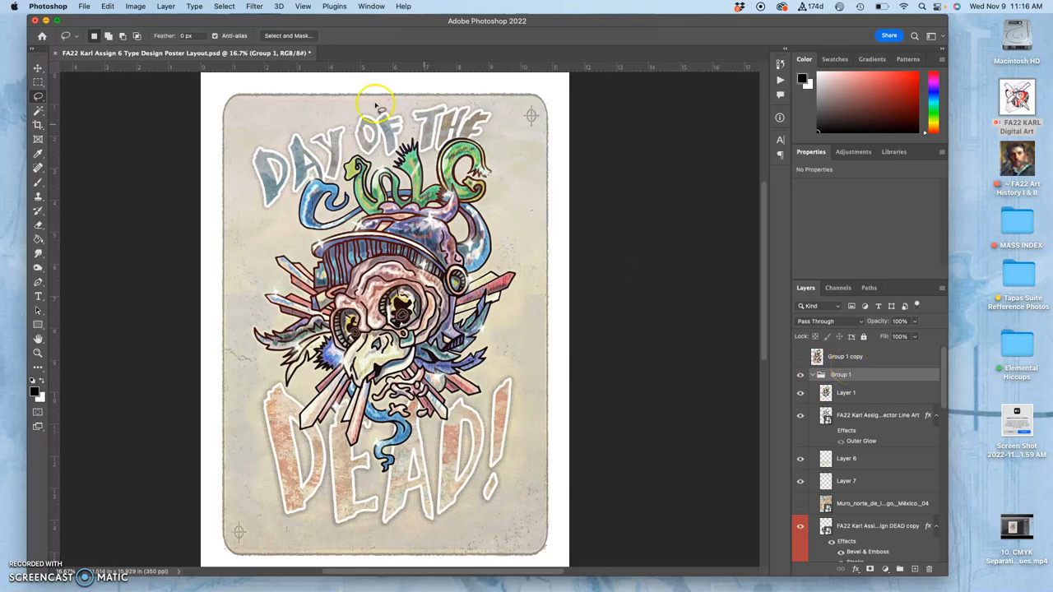
{"action": "left_click", "coordinate": [169, 7]}
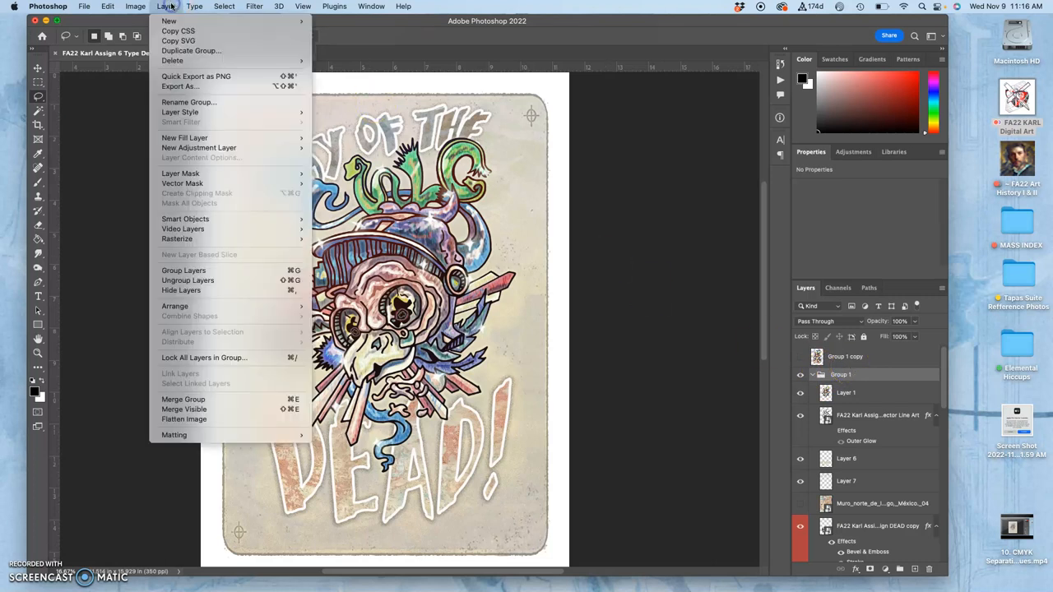
{"action": "mouse_move", "coordinate": [178, 410]}
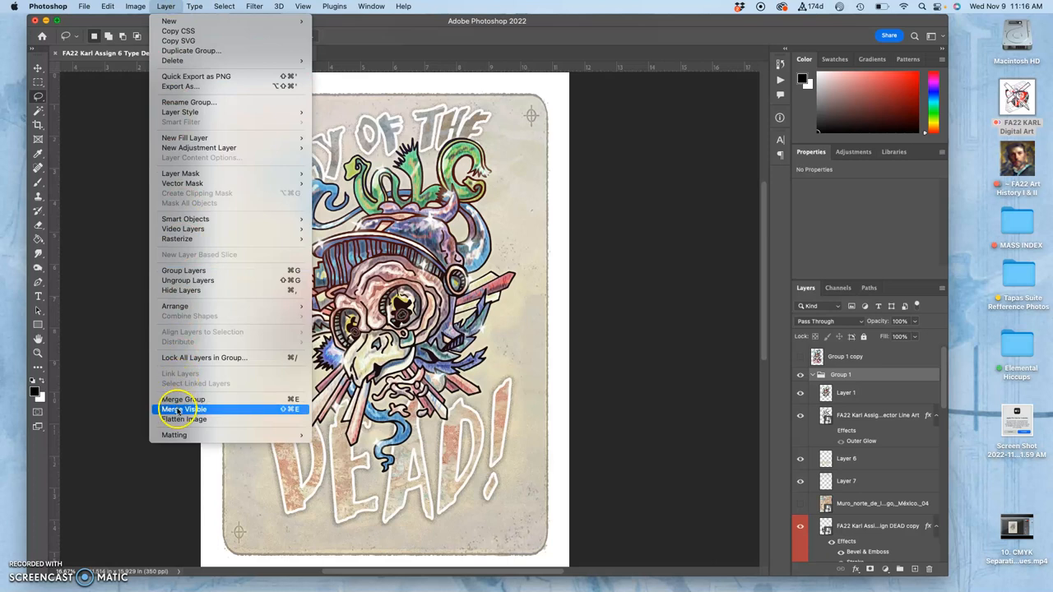
{"action": "left_click", "coordinate": [184, 409]}
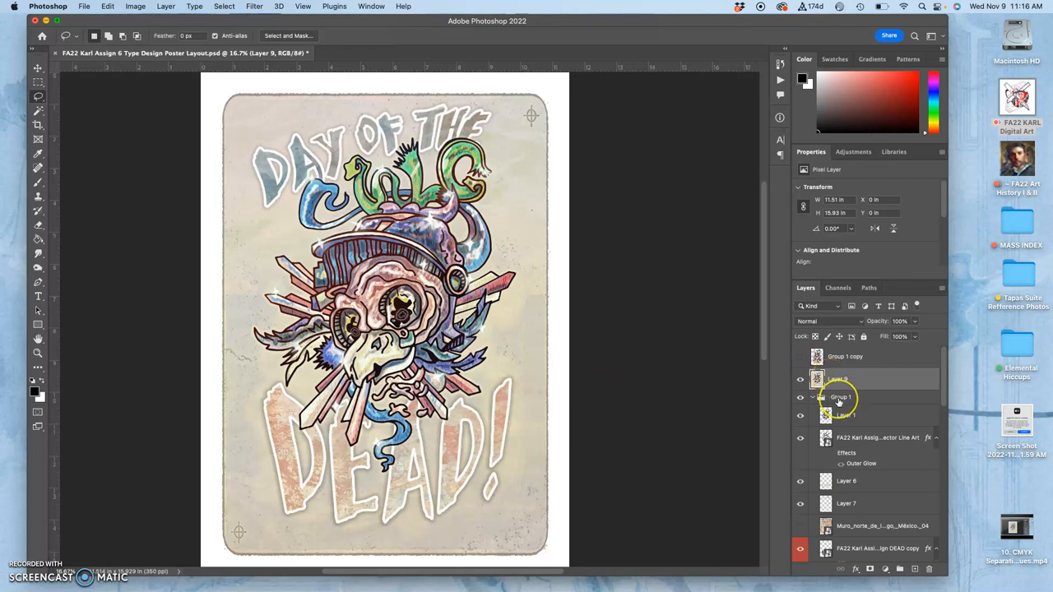
{"action": "left_click", "coordinate": [837, 396]}
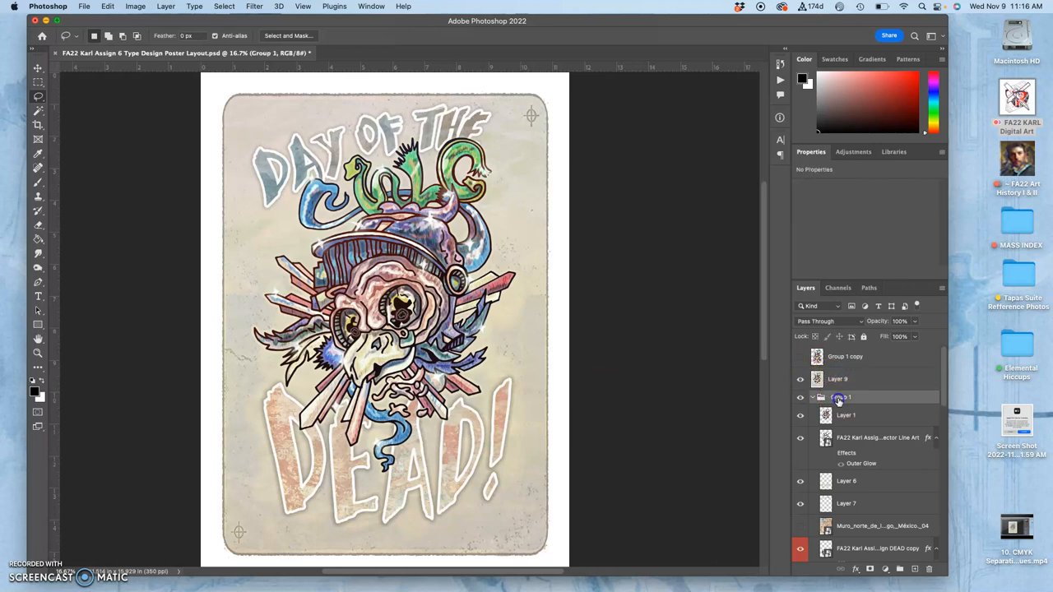
{"action": "left_click", "coordinate": [837, 378]}
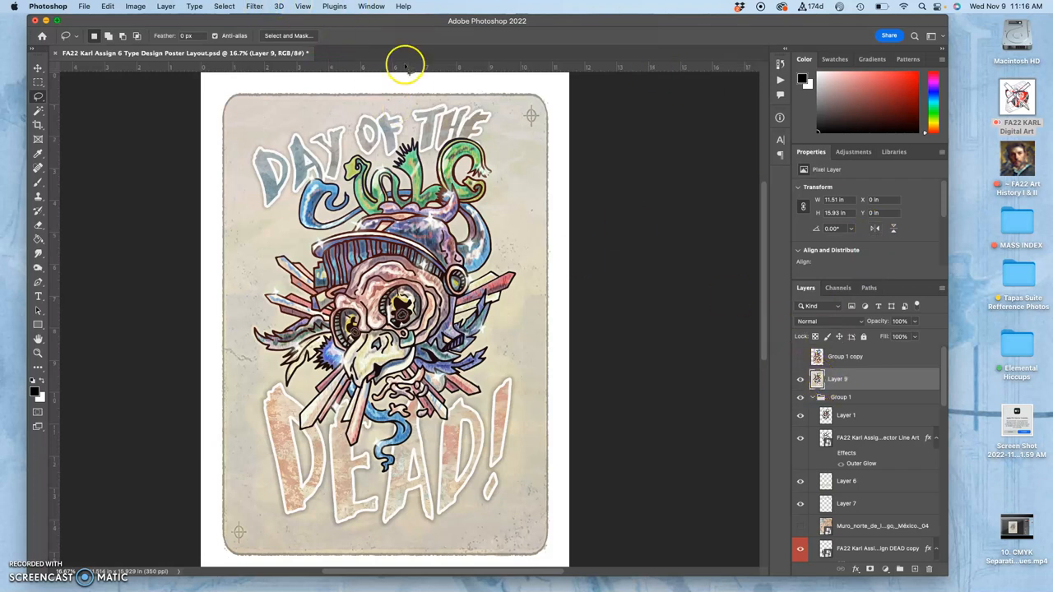
Launch the Filter Gallery from the Filter menu for the merged layer
{"action": "left_click", "coordinate": [253, 7]}
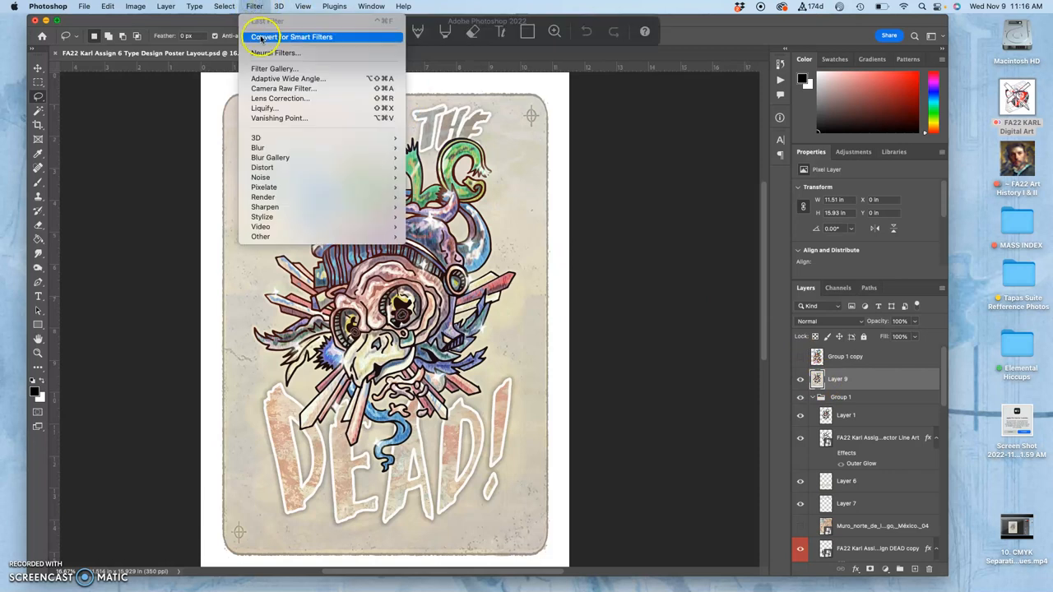
{"action": "mouse_move", "coordinate": [255, 137]}
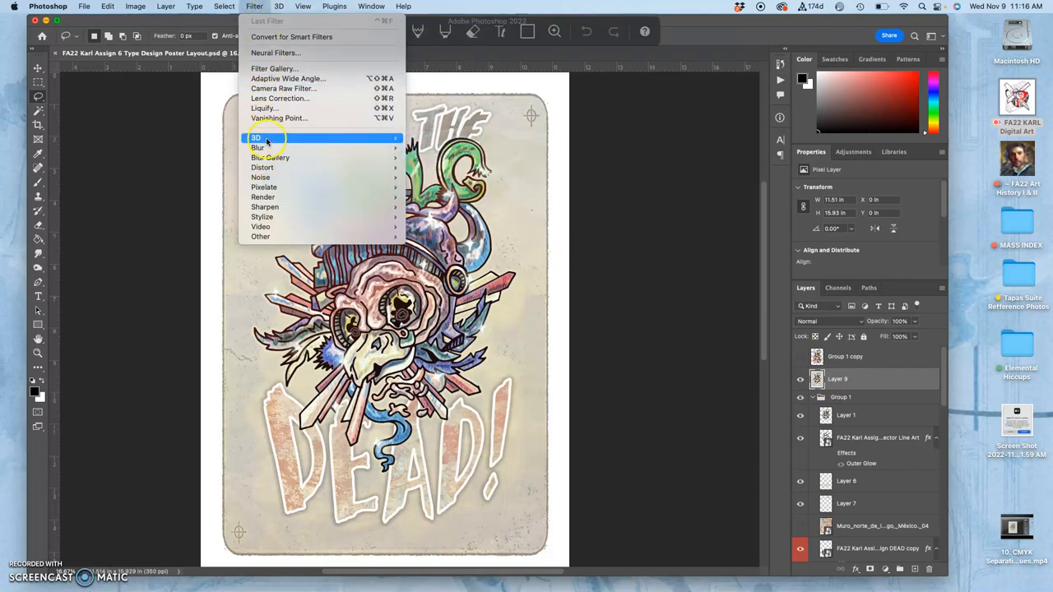
{"action": "mouse_move", "coordinate": [270, 157]}
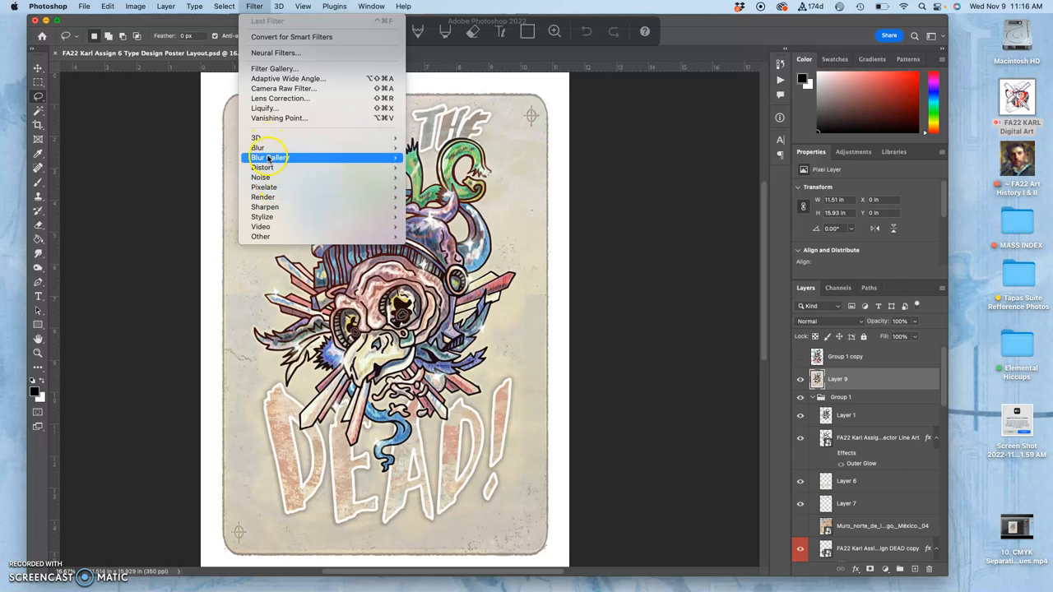
{"action": "mouse_move", "coordinate": [258, 147]}
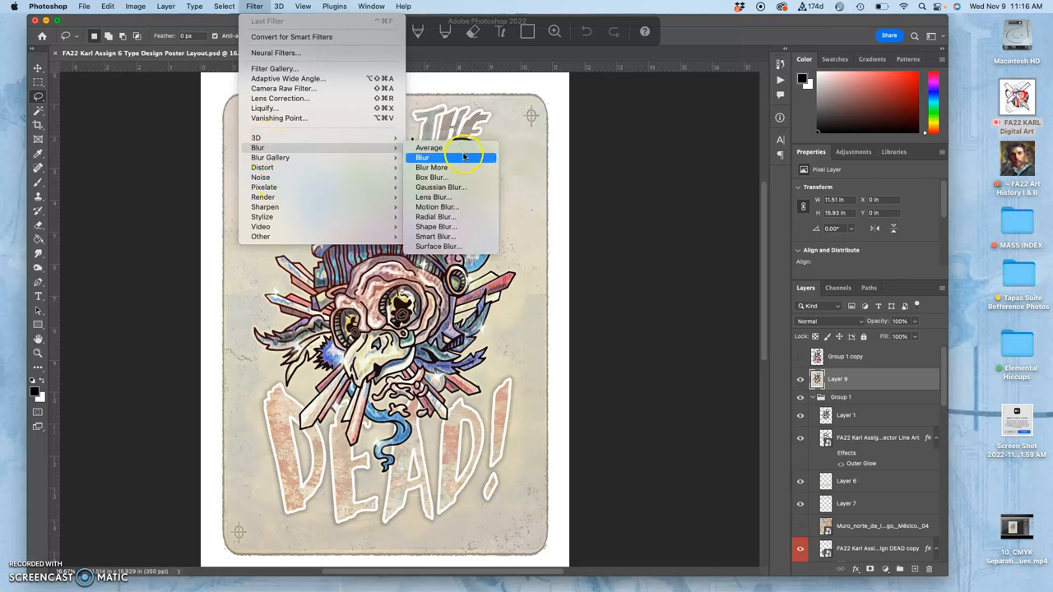
{"action": "mouse_move", "coordinate": [440, 186]}
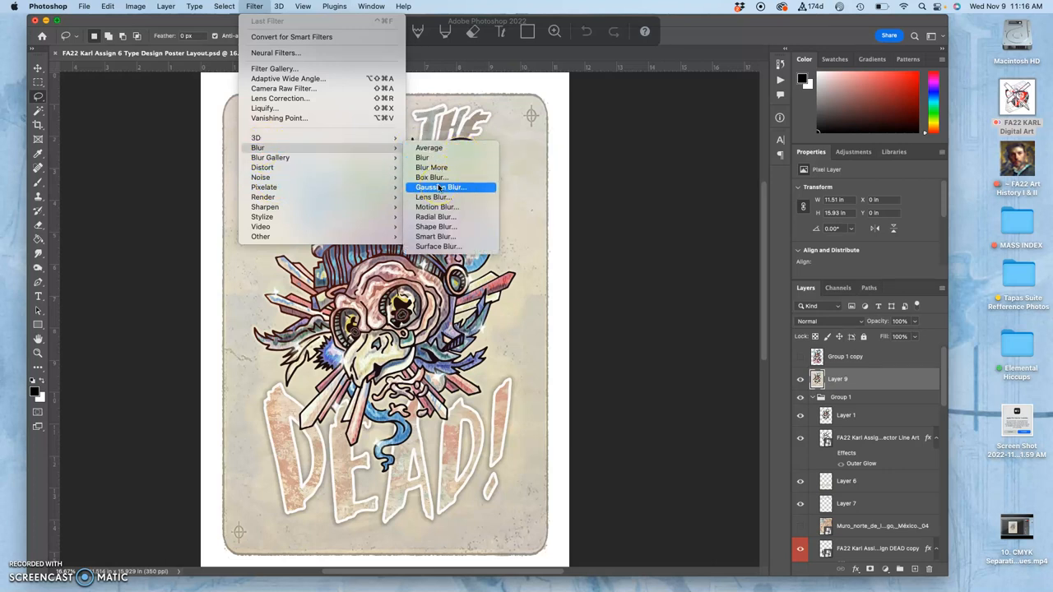
{"action": "mouse_move", "coordinate": [264, 207]}
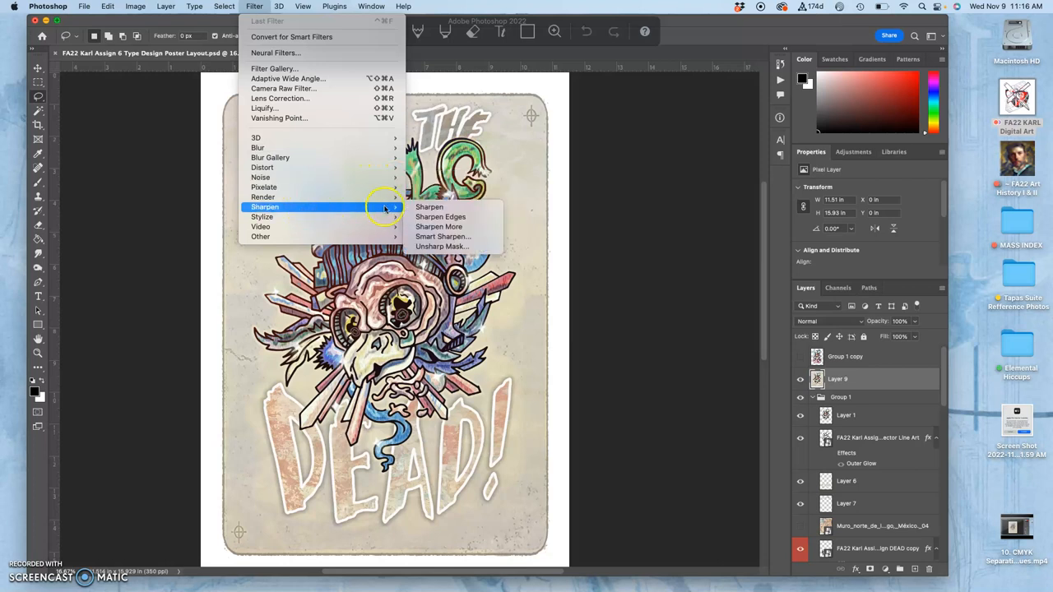
{"action": "mouse_move", "coordinate": [442, 236]}
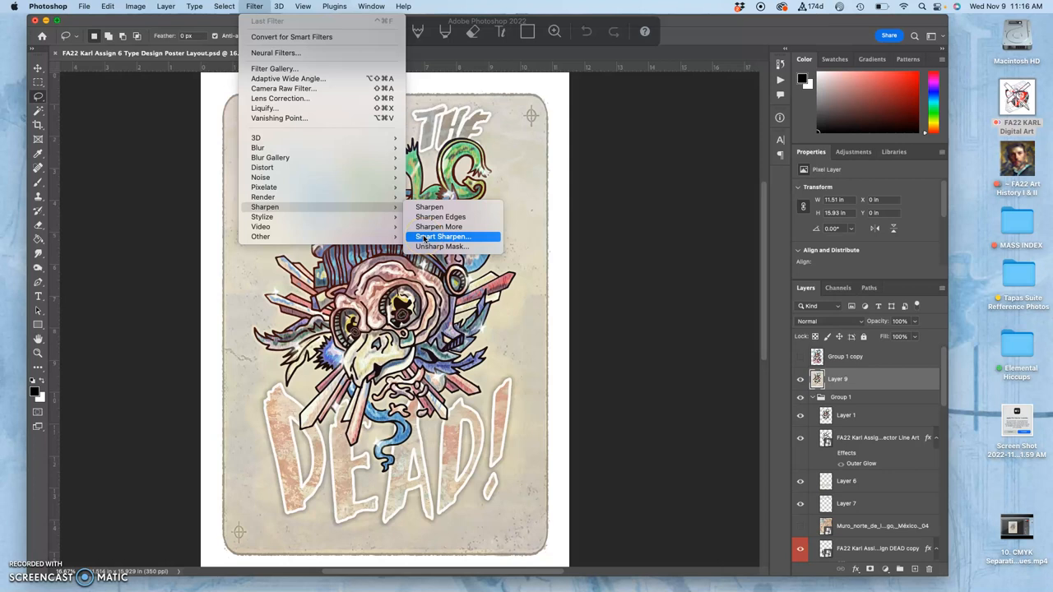
{"action": "mouse_move", "coordinate": [343, 171]}
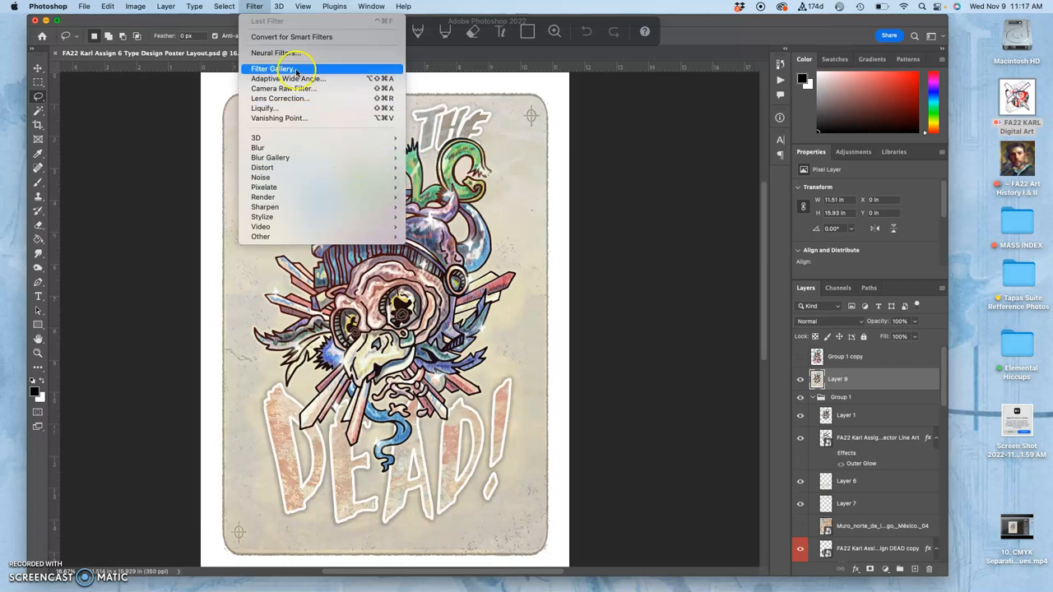
{"action": "left_click", "coordinate": [272, 68]}
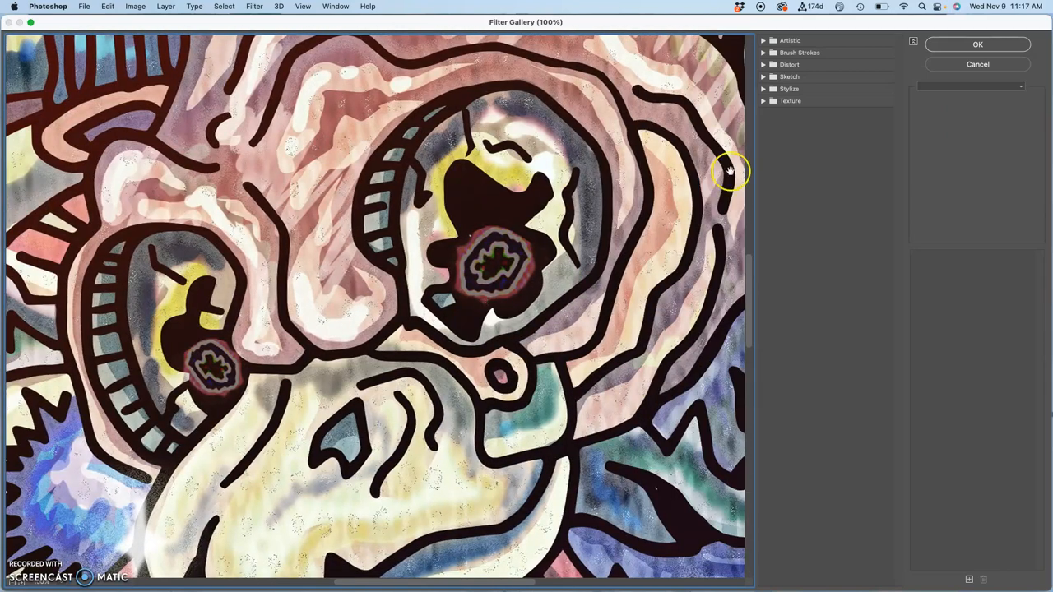
Preview Film Grain, Palette Knife, Sponge, Cutout and Colored Pencil, settling on Watercolor
{"action": "left_click", "coordinate": [769, 41]}
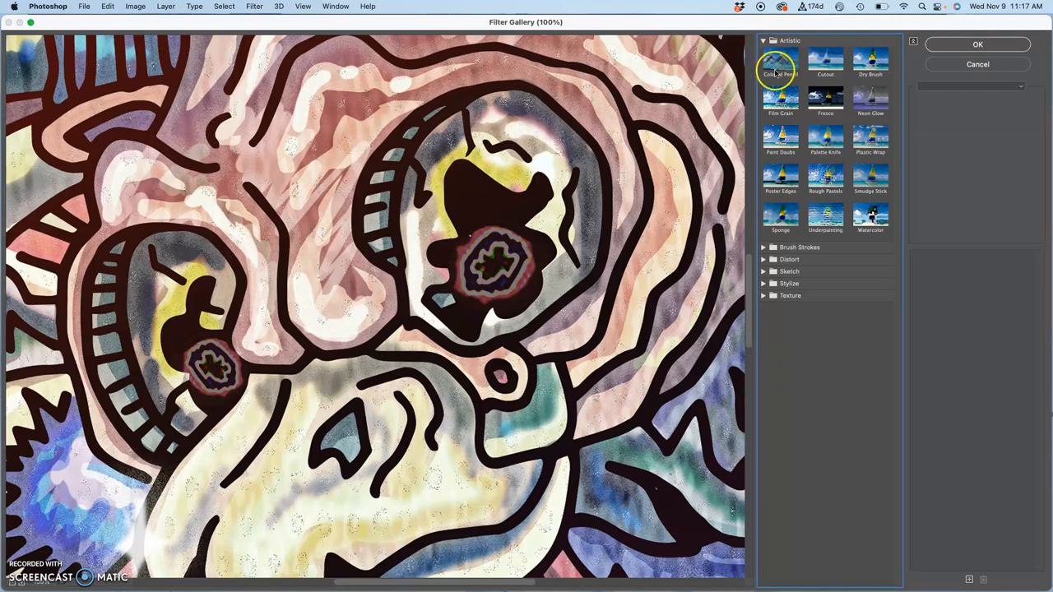
{"action": "left_click", "coordinate": [779, 99]}
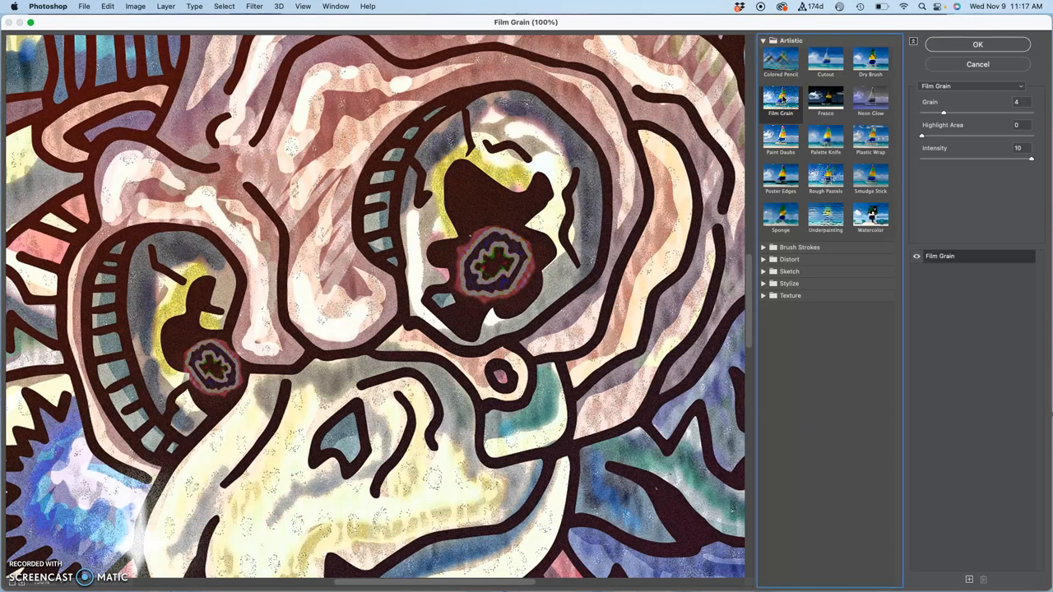
{"action": "left_click", "coordinate": [780, 138]}
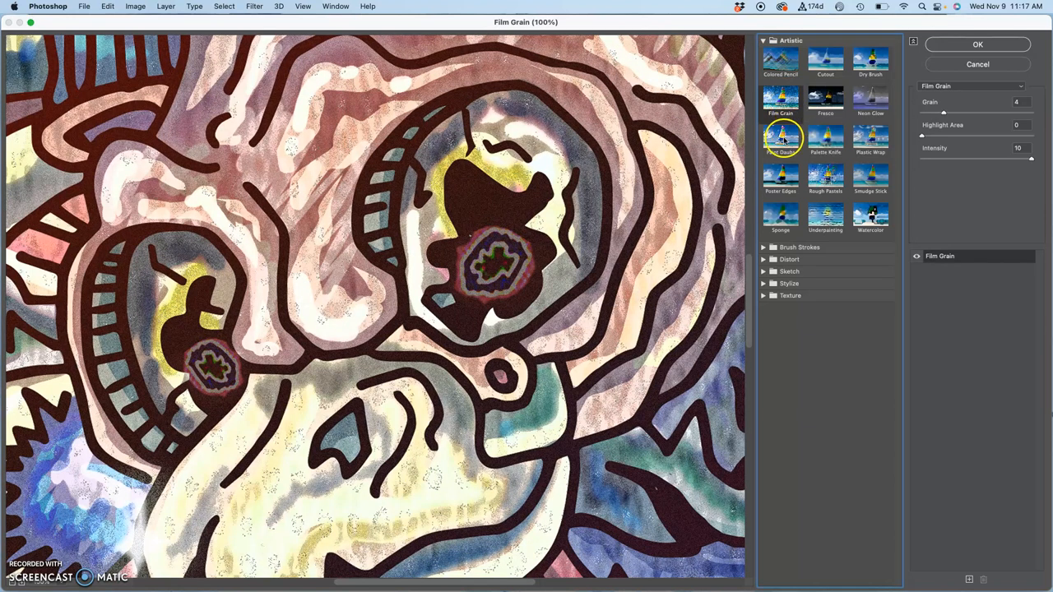
{"action": "left_click", "coordinate": [780, 101]}
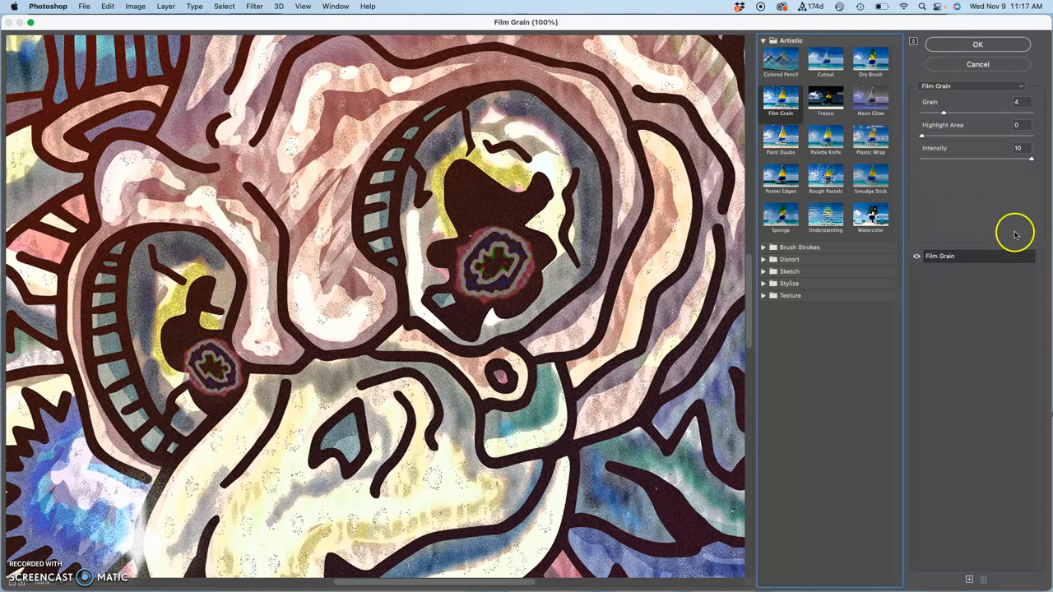
{"action": "left_click", "coordinate": [825, 138]}
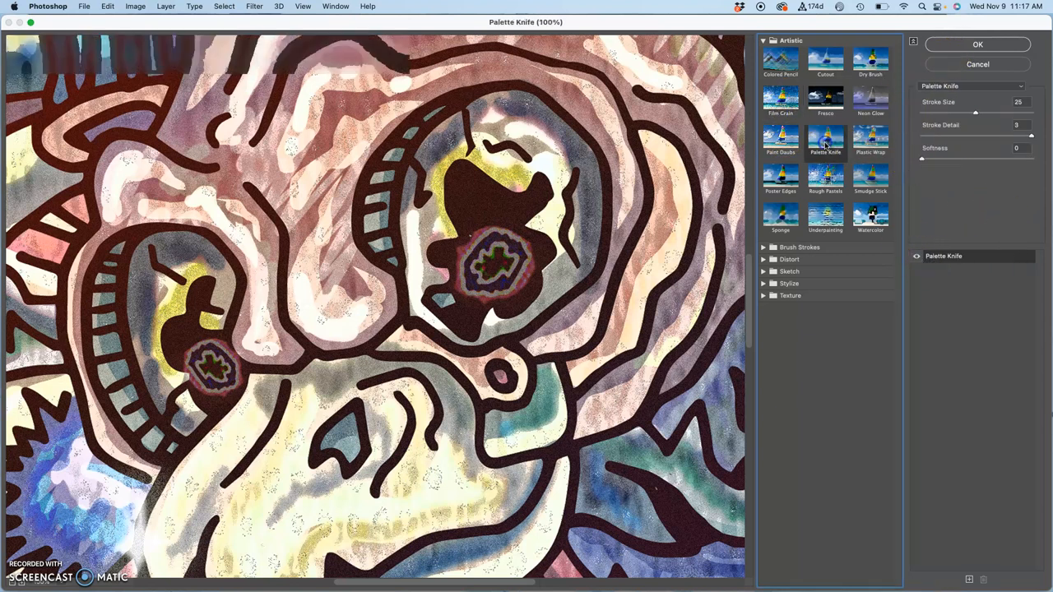
{"action": "left_click", "coordinate": [824, 139]}
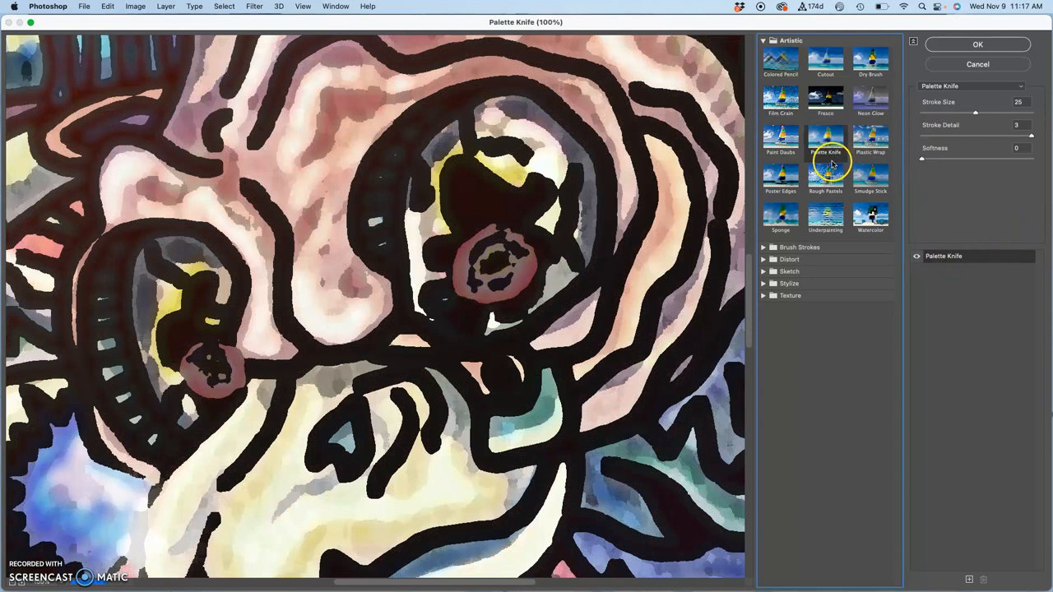
{"action": "mouse_move", "coordinate": [393, 167]}
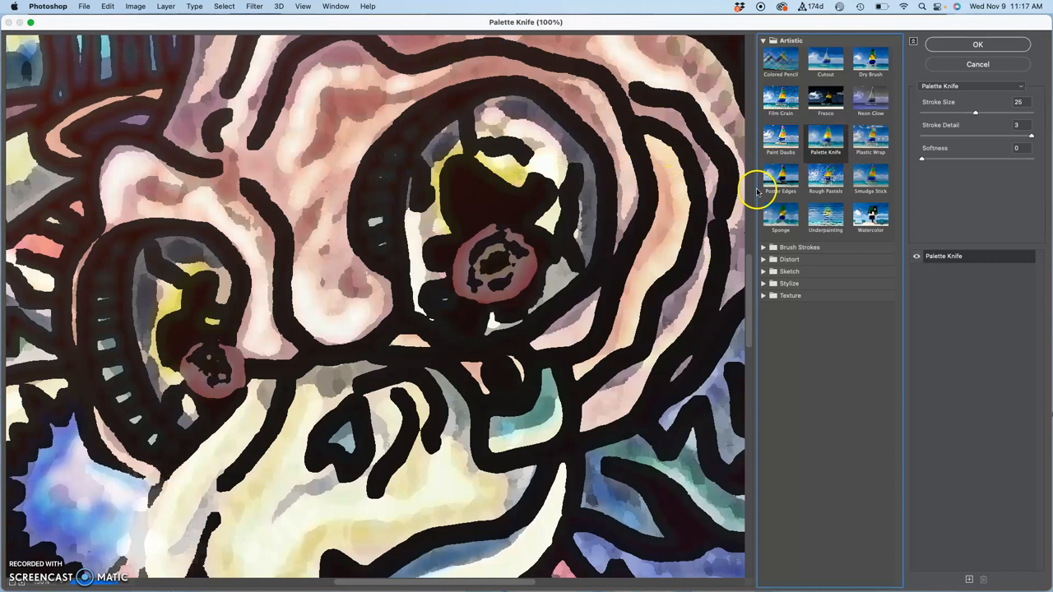
{"action": "left_click", "coordinate": [780, 218]}
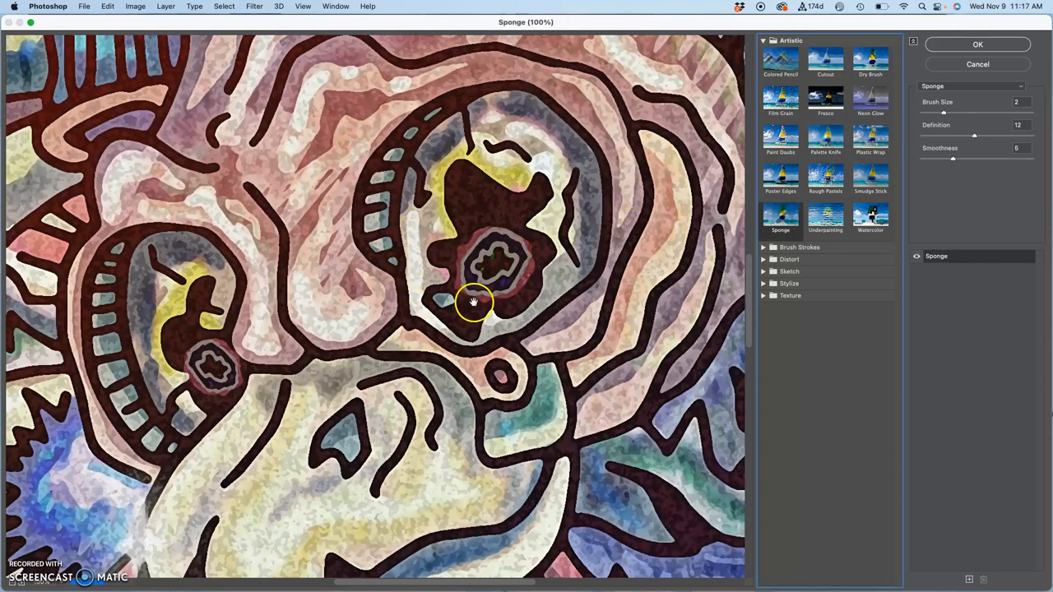
{"action": "left_click", "coordinate": [823, 59]}
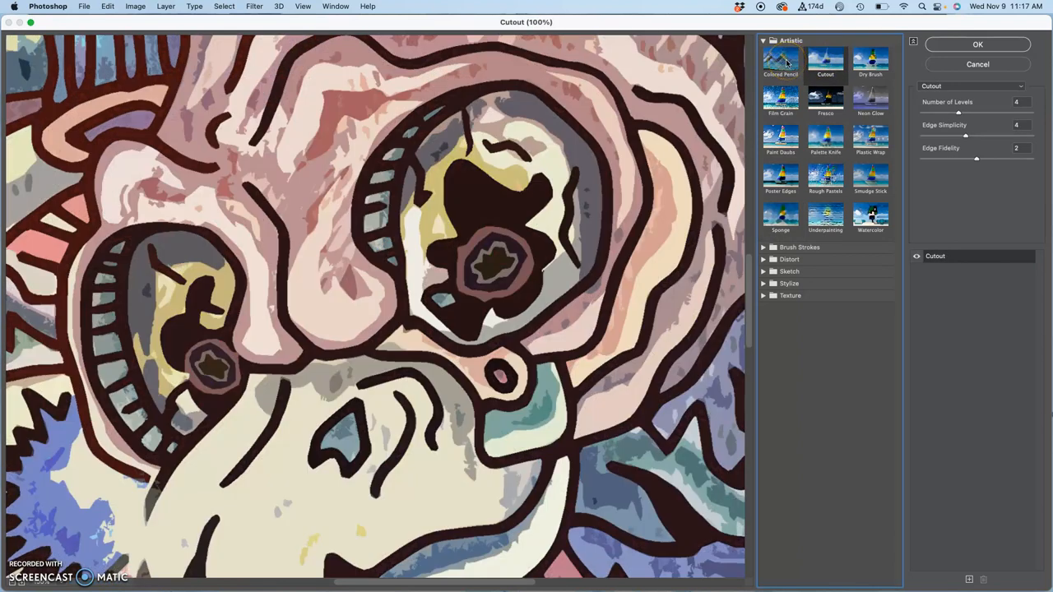
{"action": "left_click", "coordinate": [779, 59]}
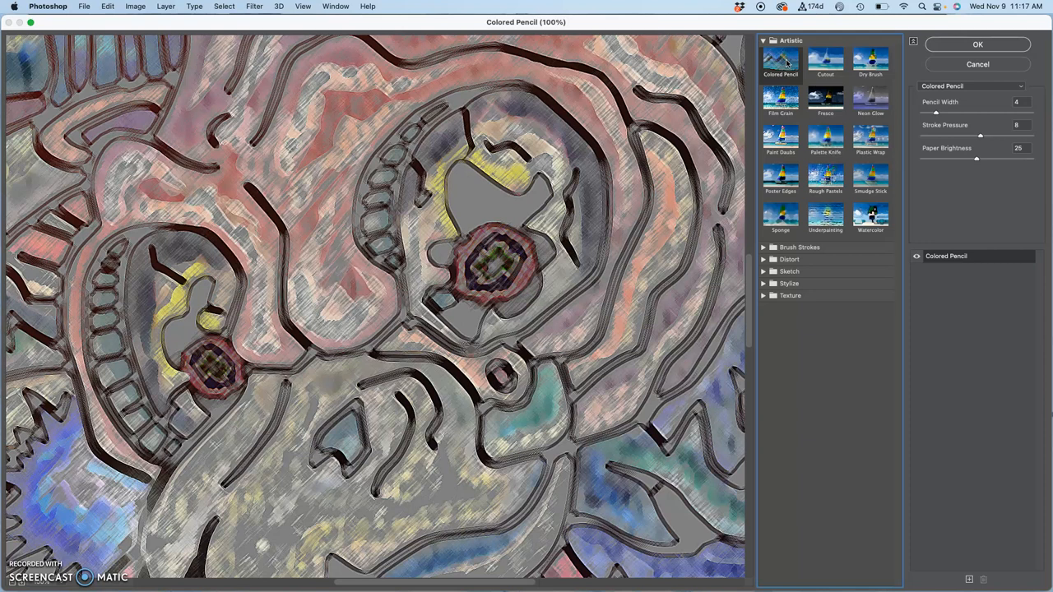
{"action": "left_click", "coordinate": [870, 215]}
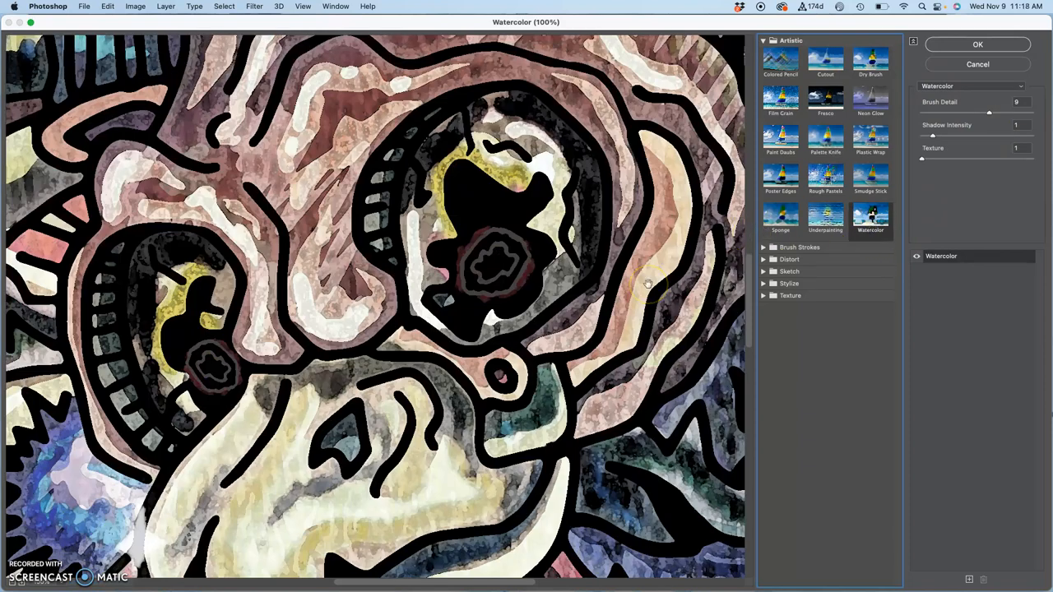
{"action": "mouse_move", "coordinate": [613, 294]}
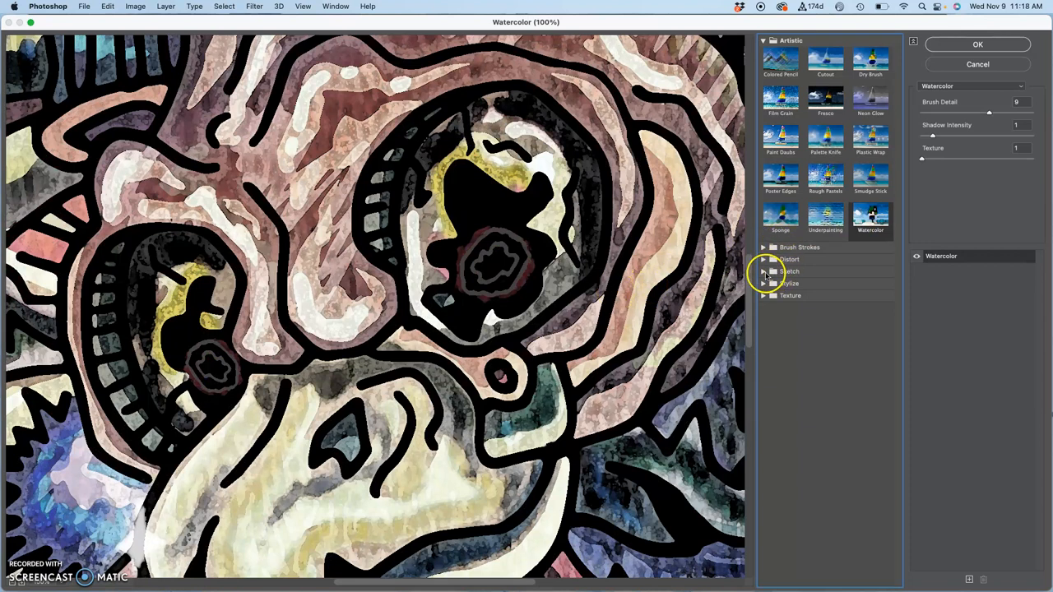
Expand the Sketch folder and preview the grayscale Chalk & Charcoal effect
{"action": "left_click", "coordinate": [764, 271]}
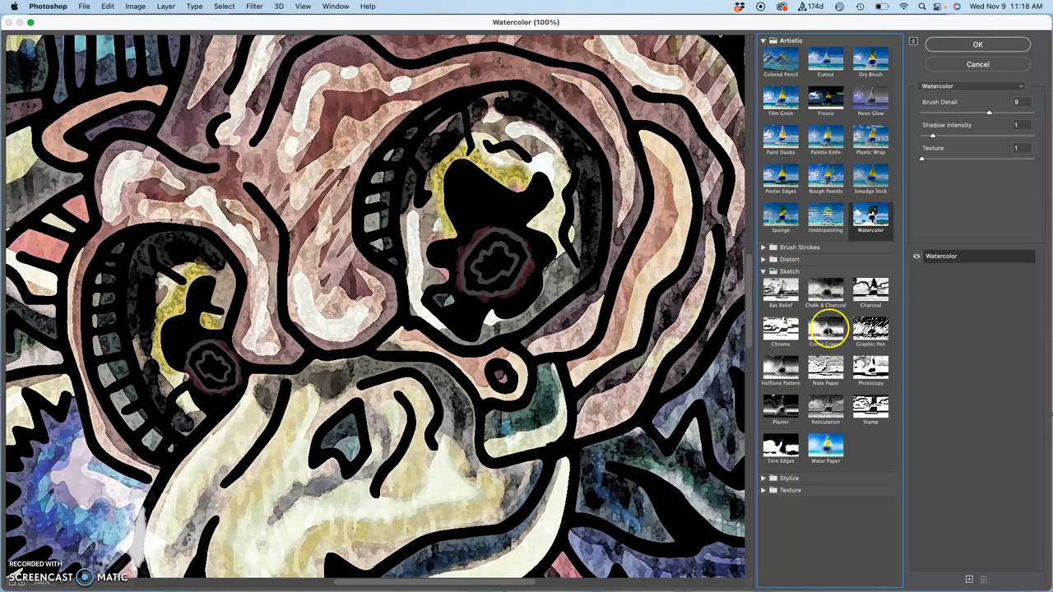
{"action": "left_click", "coordinate": [825, 292]}
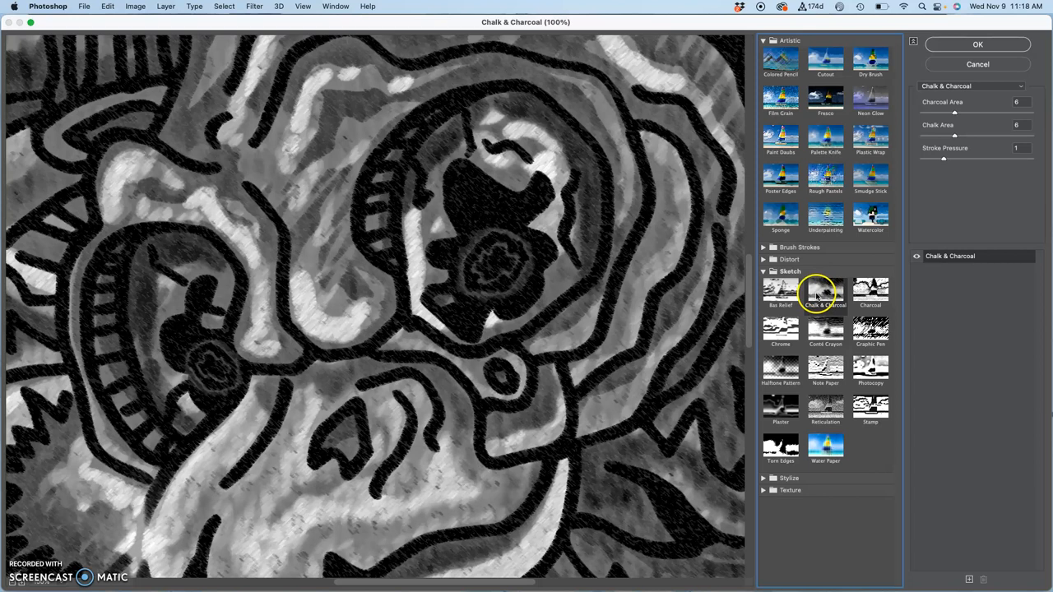
{"action": "mouse_move", "coordinate": [371, 282]}
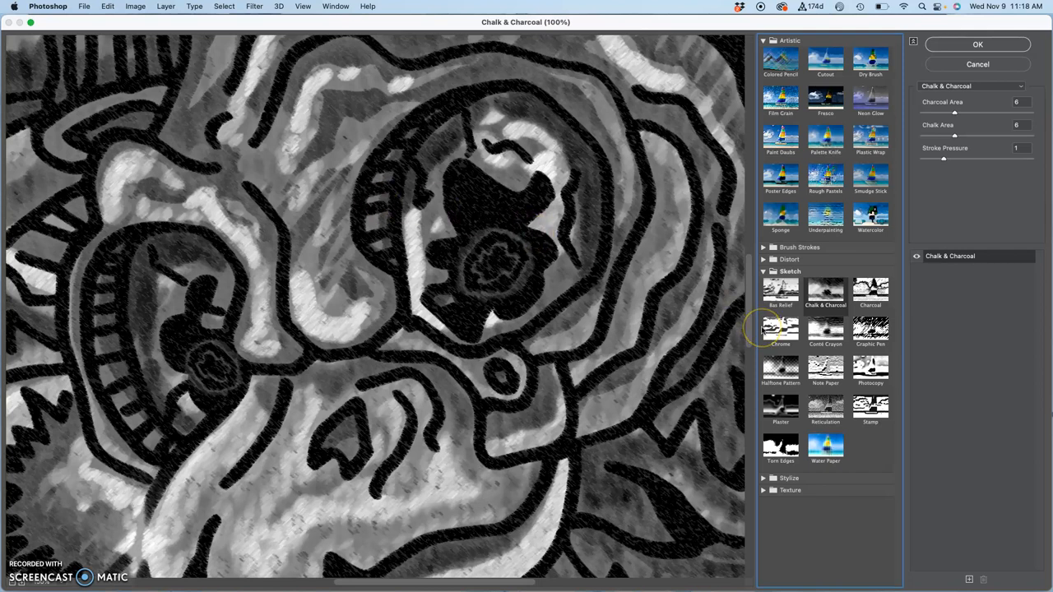
{"action": "left_click", "coordinate": [780, 367]}
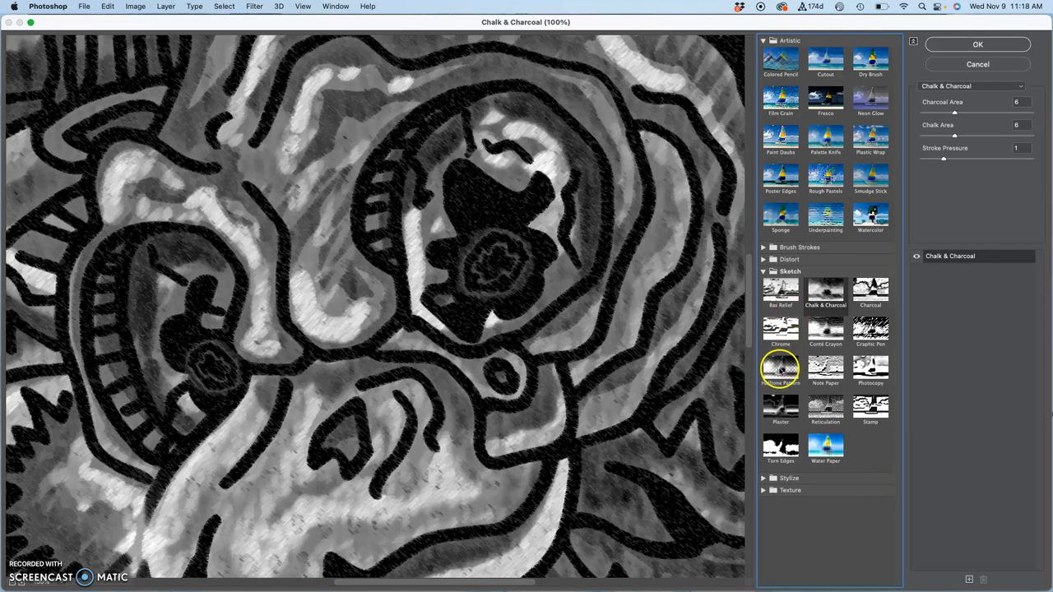
Choose Sketch > Halftone Pattern and try size 2 with contrast adjustments
{"action": "left_click", "coordinate": [780, 366]}
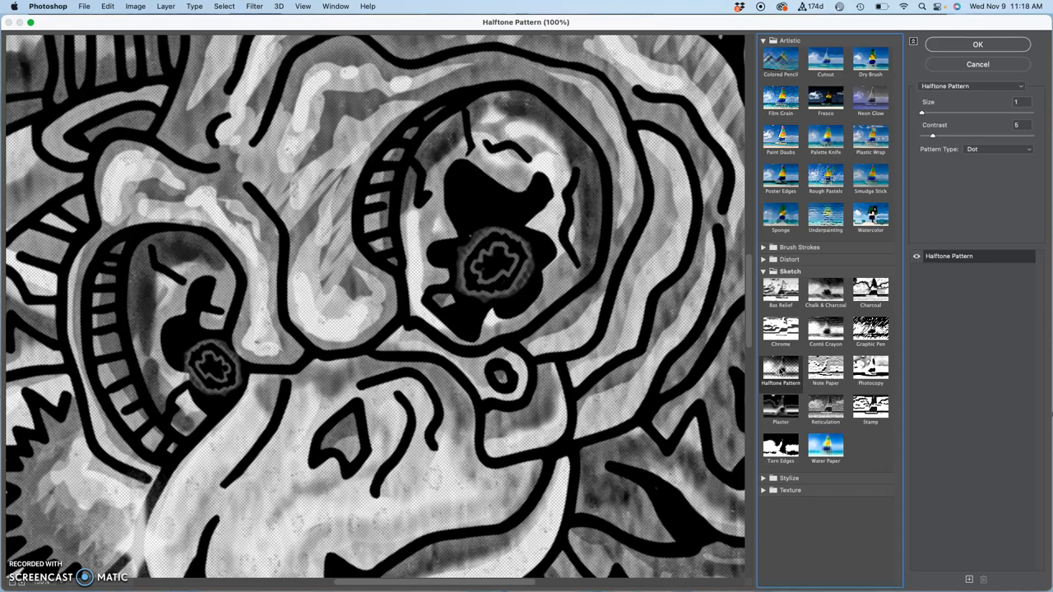
{"action": "mouse_move", "coordinate": [370, 282]}
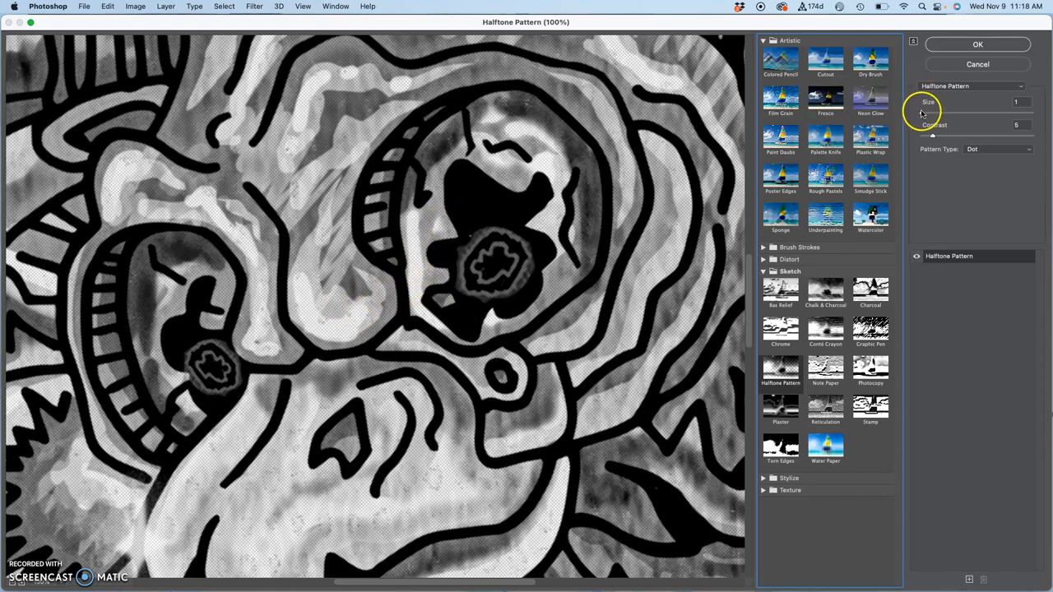
{"action": "left_click_drag", "start_coordinate": [931, 113], "coordinate": [936, 112]}
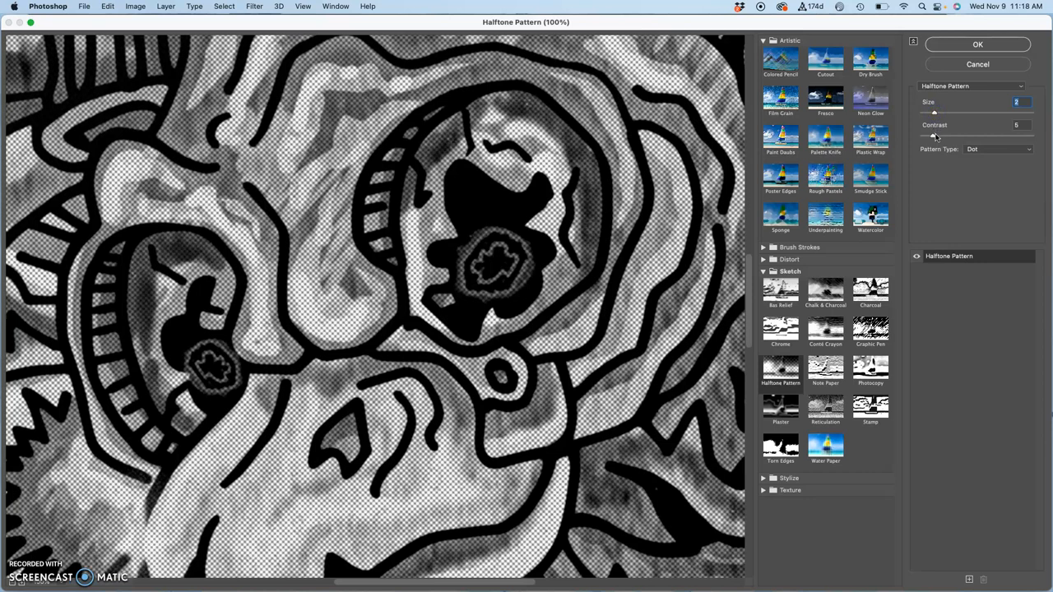
{"action": "left_click_drag", "start_coordinate": [934, 136], "coordinate": [938, 135]}
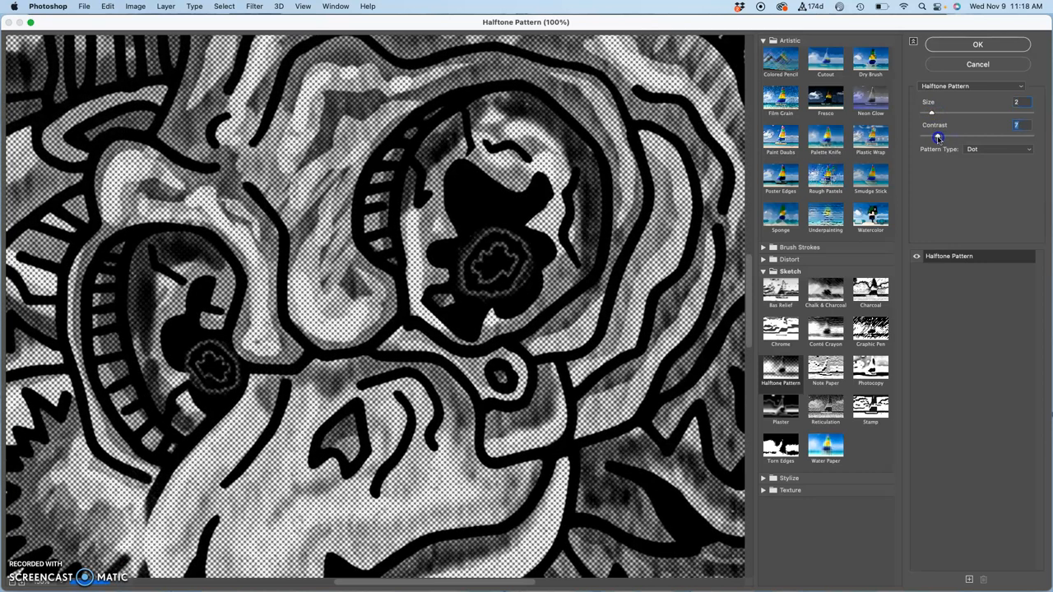
{"action": "left_click_drag", "start_coordinate": [937, 135], "coordinate": [931, 135]}
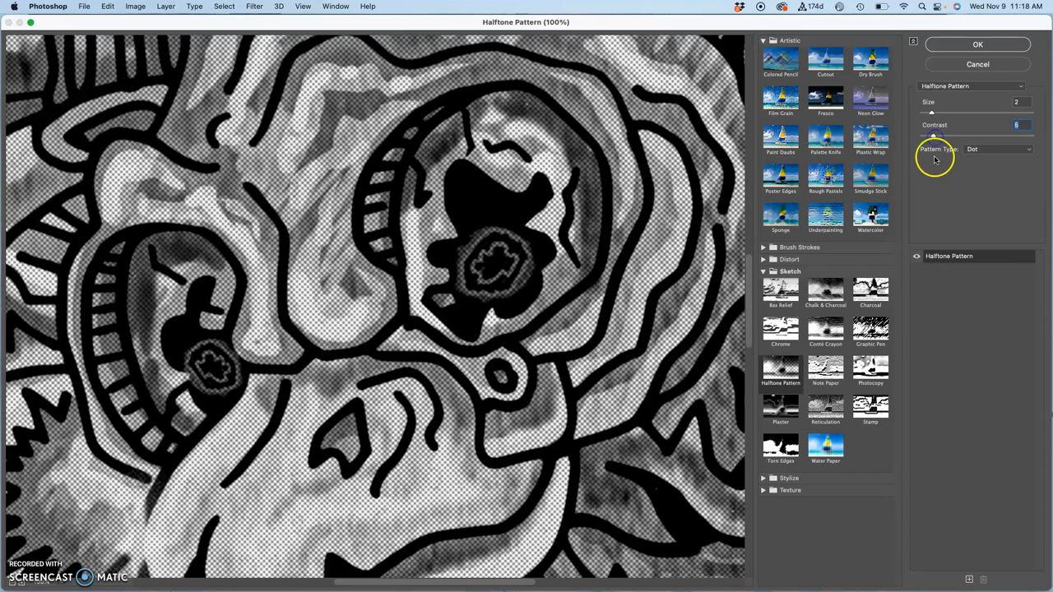
Try Circle and Line pattern types, return to Dot, then set Size 3 with lower contrast
{"action": "left_click", "coordinate": [1018, 149]}
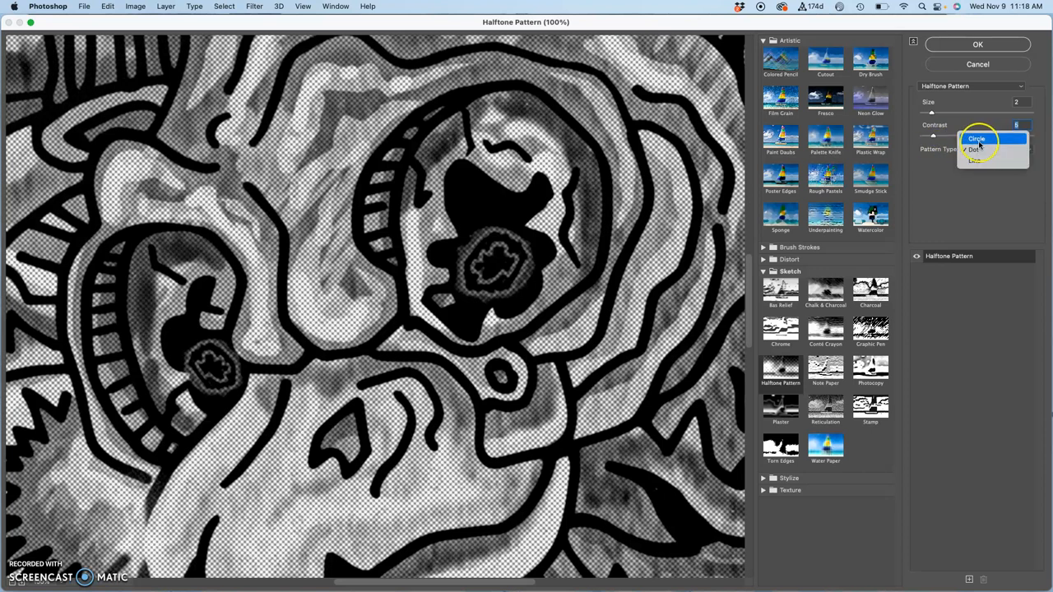
{"action": "left_click", "coordinate": [982, 139]}
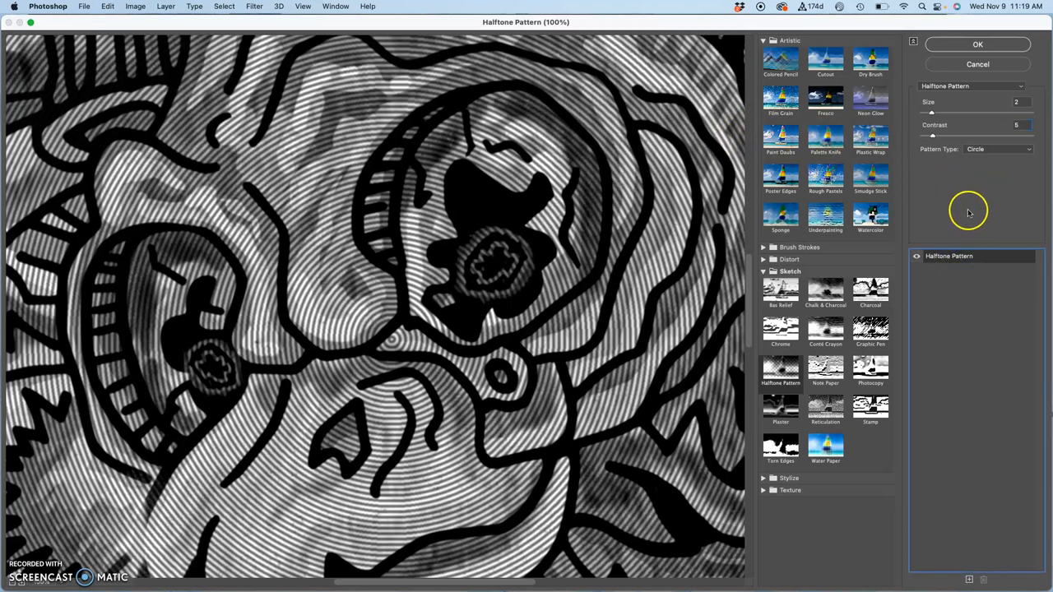
{"action": "left_click", "coordinate": [997, 149]}
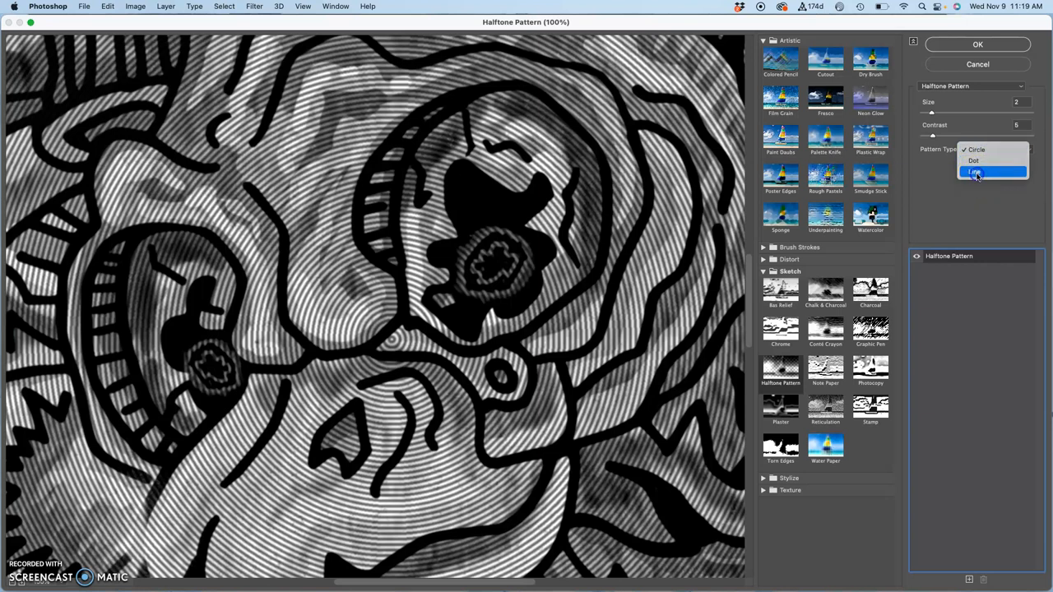
{"action": "left_click", "coordinate": [975, 171]}
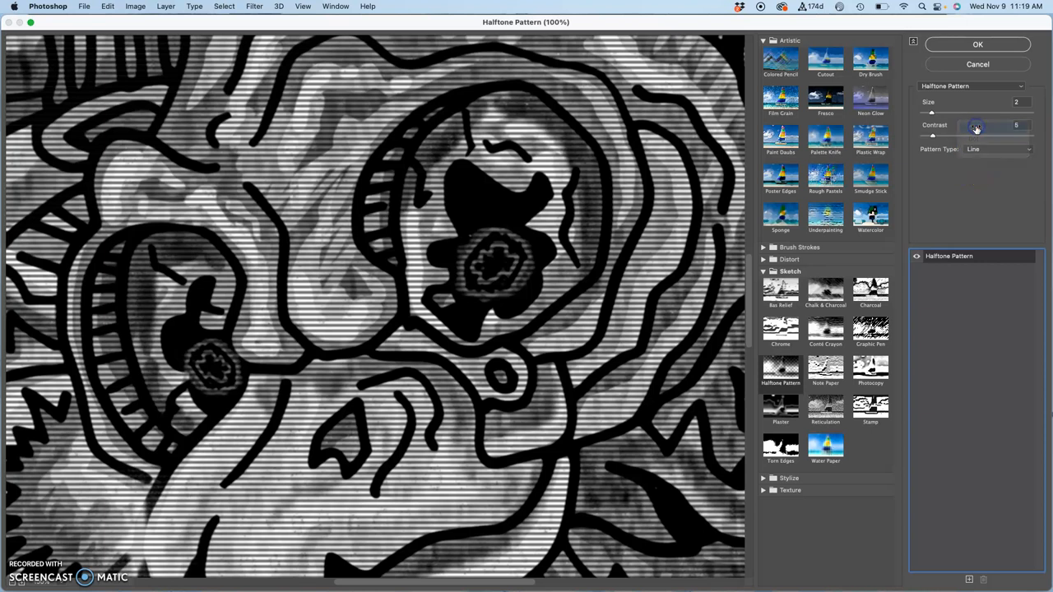
{"action": "left_click", "coordinate": [1000, 148]}
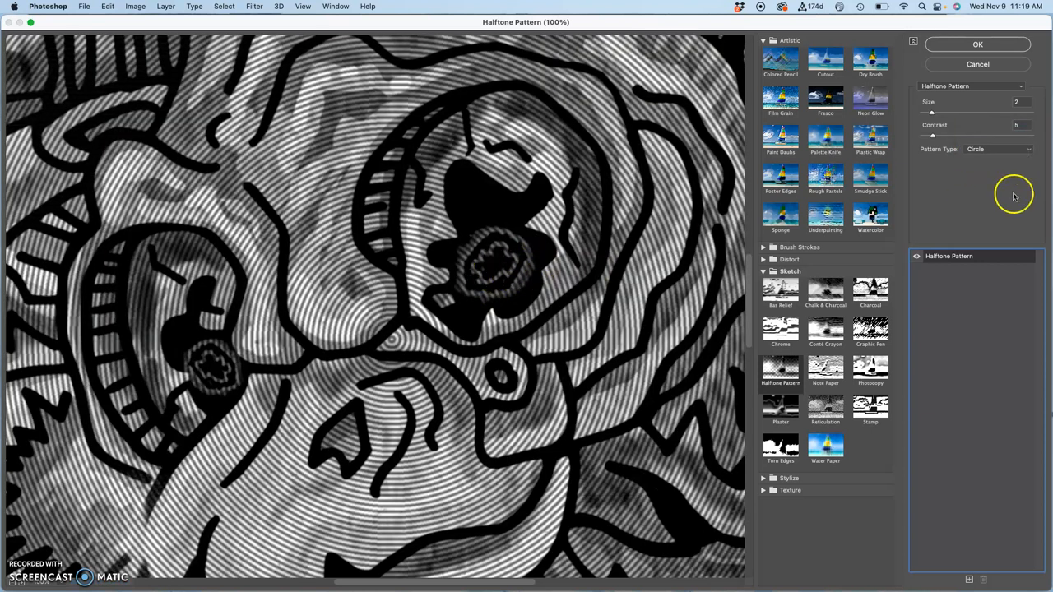
{"action": "left_click", "coordinate": [999, 149]}
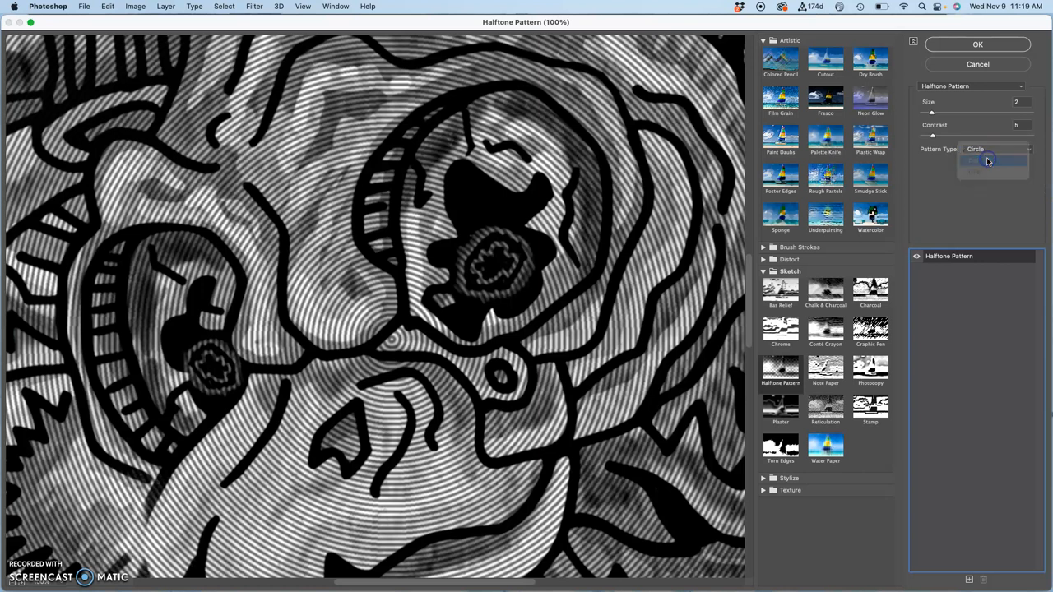
{"action": "left_click", "coordinate": [988, 162]}
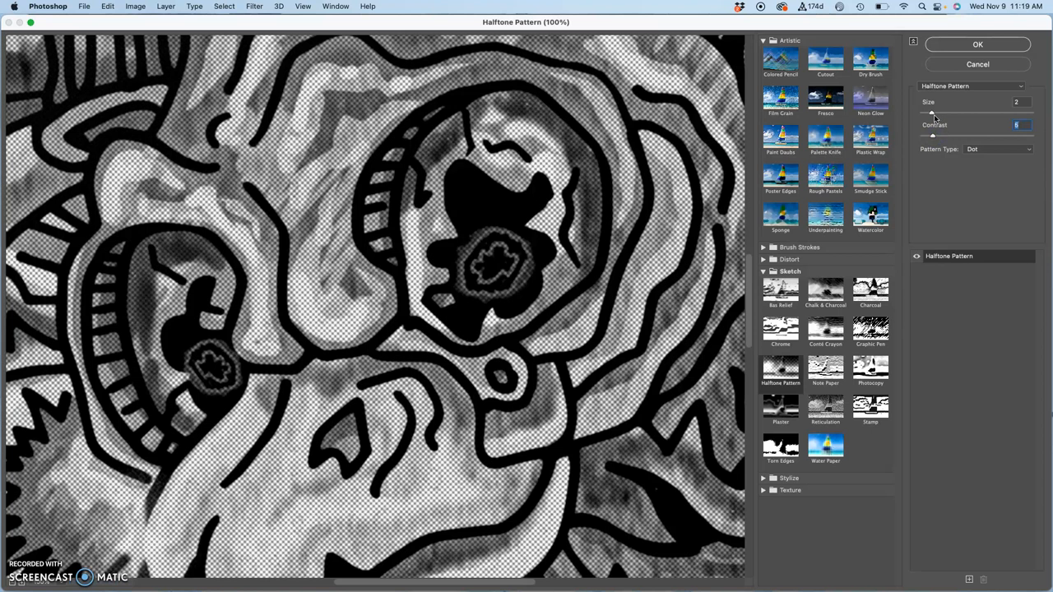
{"action": "left_click_drag", "start_coordinate": [932, 112], "coordinate": [941, 112]}
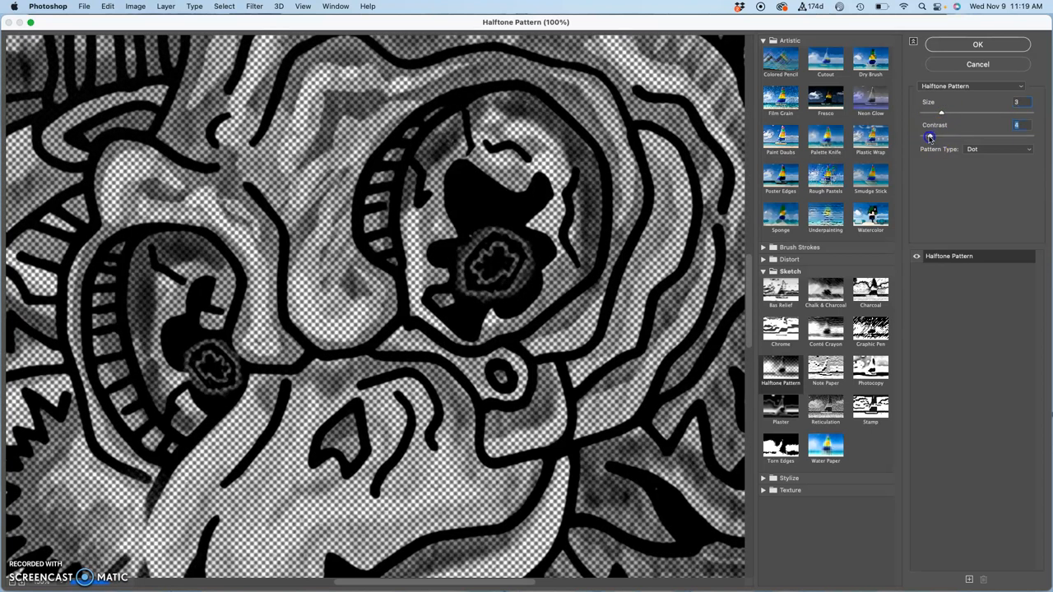
{"action": "left_click_drag", "start_coordinate": [929, 136], "coordinate": [940, 135]}
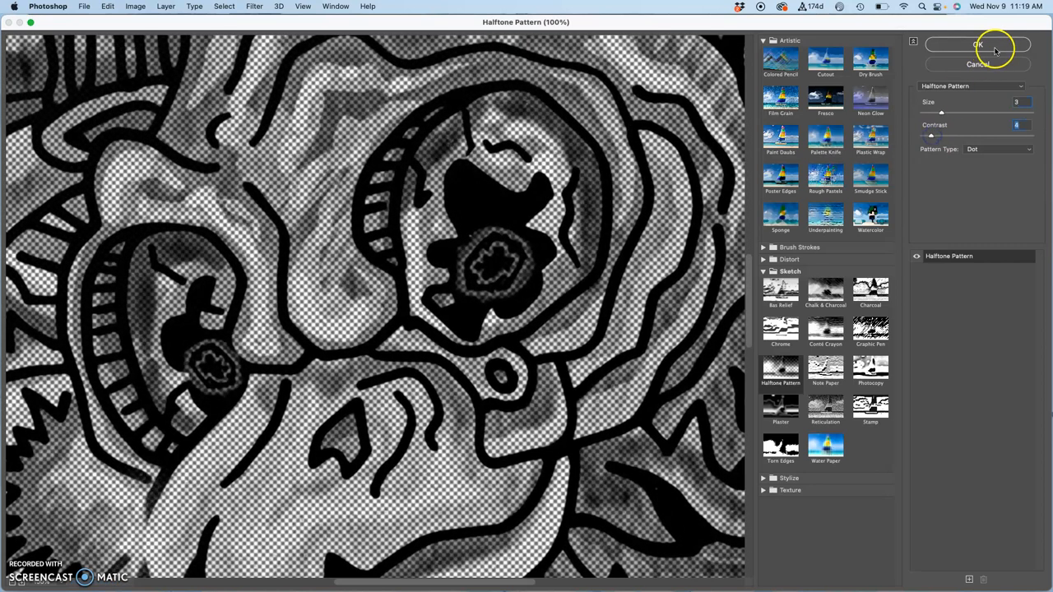
Apply the halftone, preview Linear Burn, Linear Dodge and Linear Light, choosing Soft Light
{"action": "left_click", "coordinate": [981, 46]}
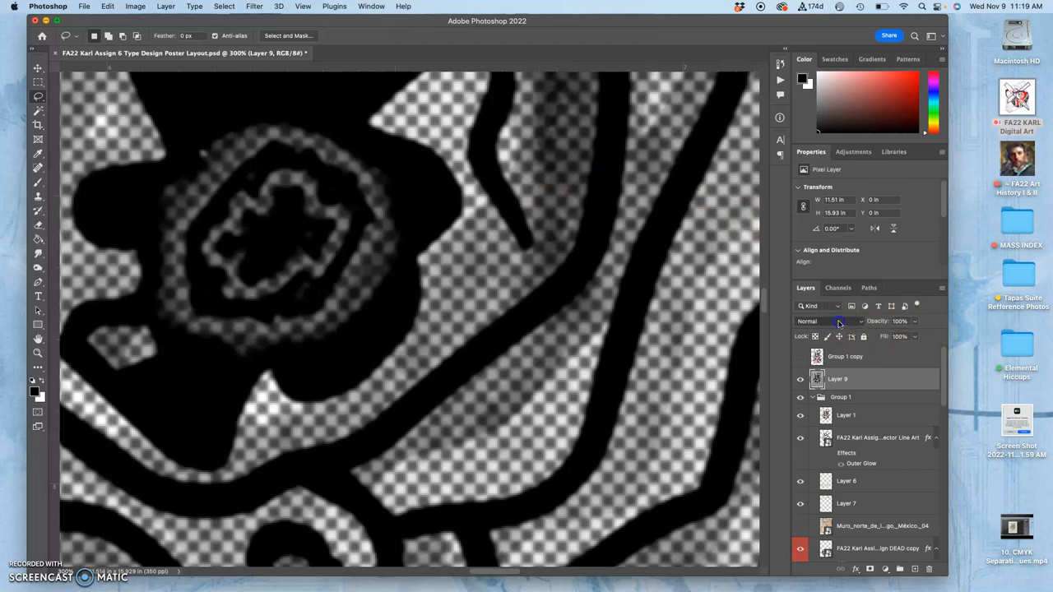
{"action": "left_click", "coordinate": [839, 322]}
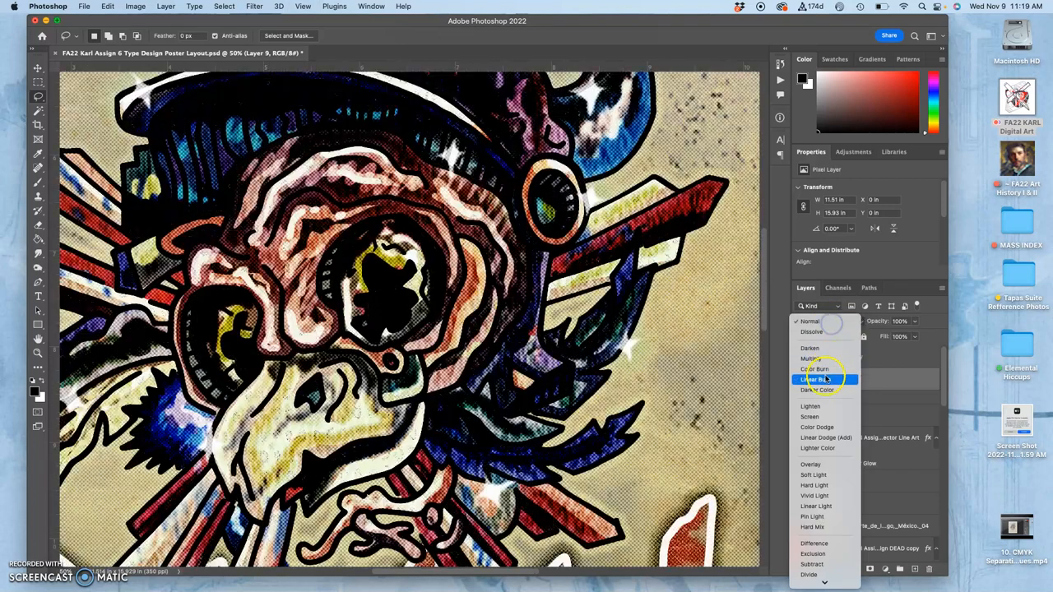
{"action": "left_click", "coordinate": [810, 417]}
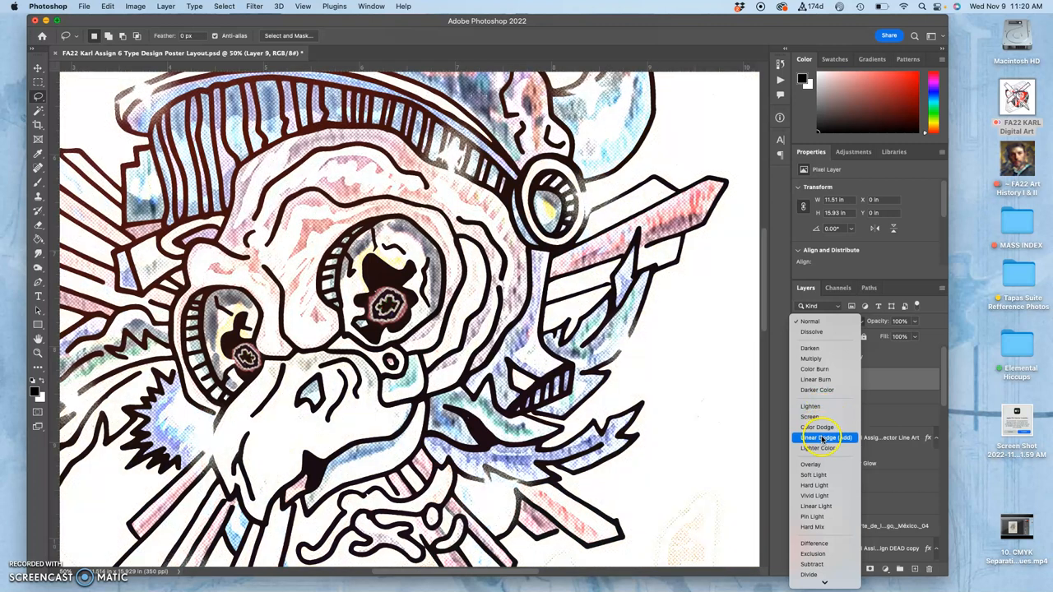
{"action": "left_click", "coordinate": [810, 463]}
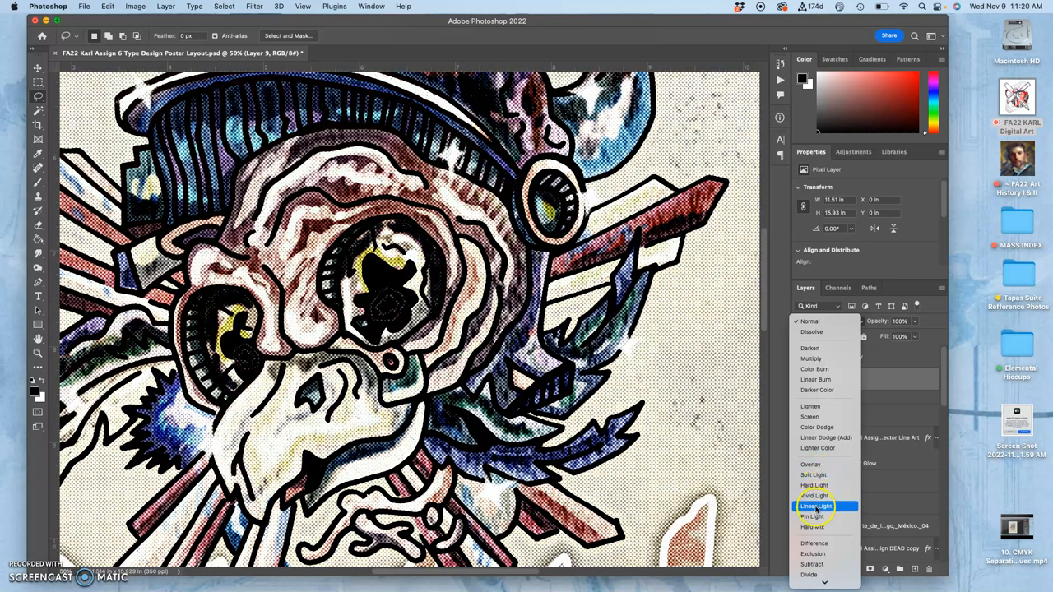
{"action": "left_click", "coordinate": [811, 464]}
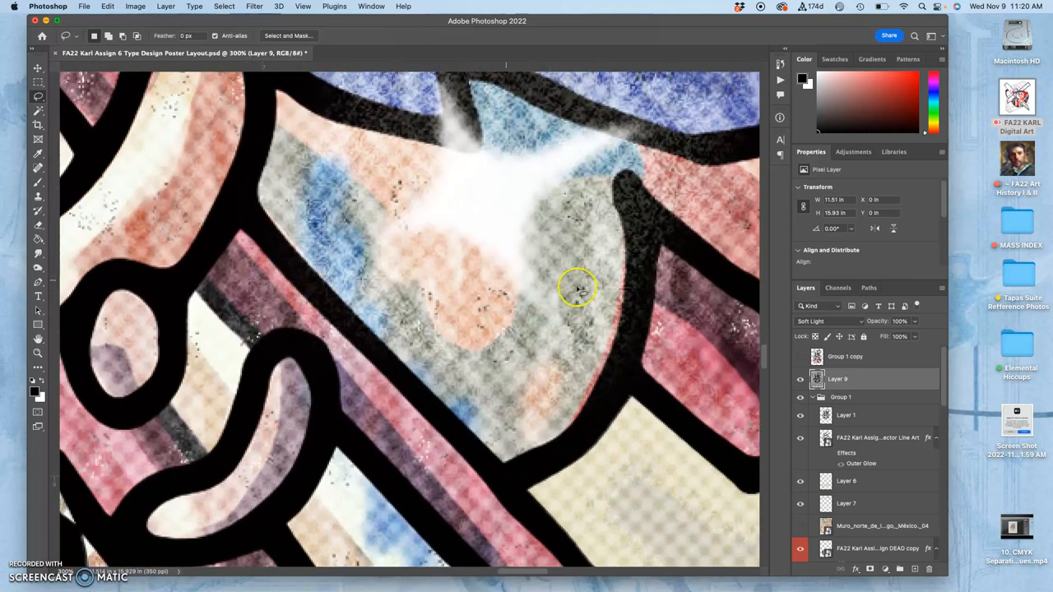
Lower the Soft Light halftone layer's opacity to about 72%
{"action": "left_click", "coordinate": [798, 383]}
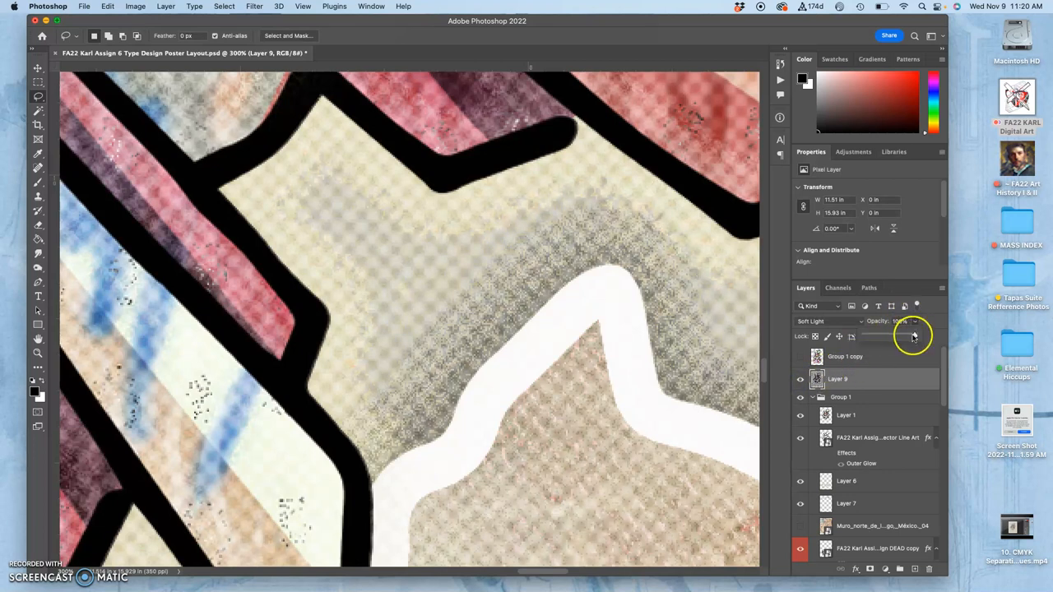
{"action": "left_click_drag", "start_coordinate": [913, 335], "coordinate": [892, 336]}
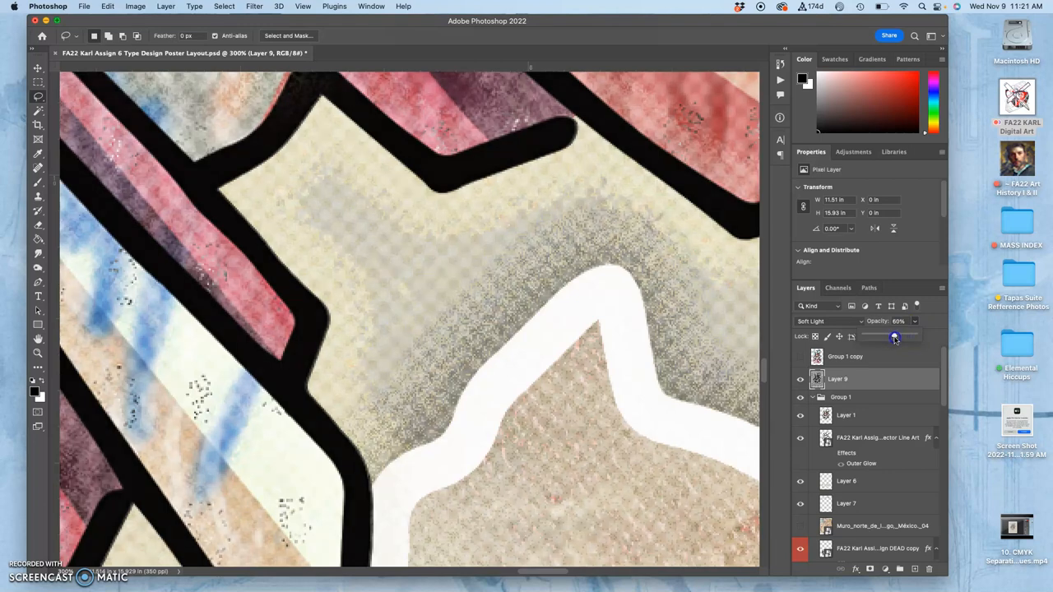
{"action": "left_click_drag", "start_coordinate": [893, 335], "coordinate": [899, 336]}
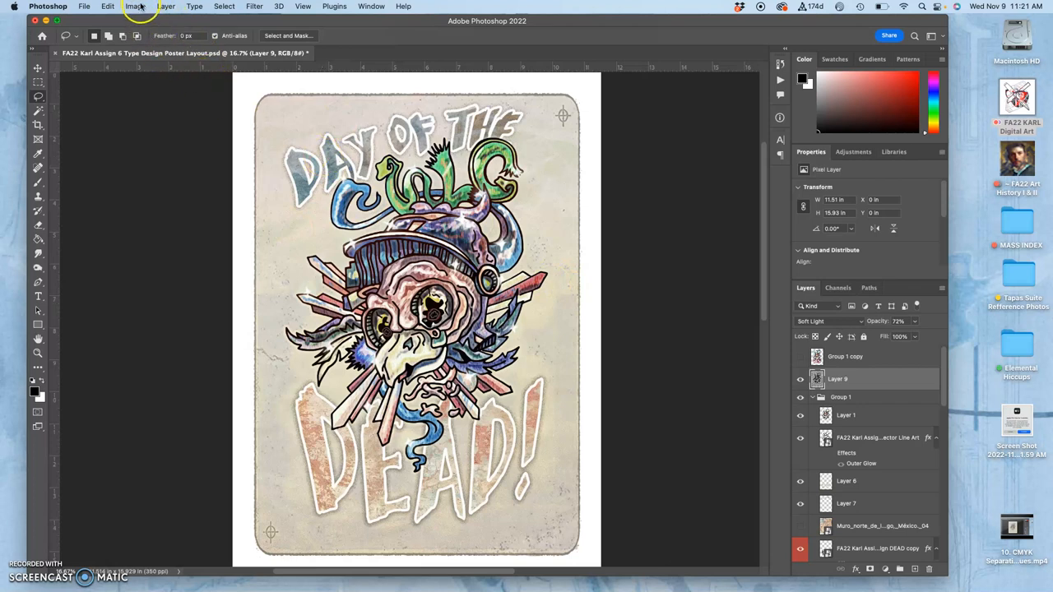
Colorize the halftone layer in Hue/Saturation with a saturated warm yellow hue, slightly darkened
{"action": "left_click", "coordinate": [133, 6]}
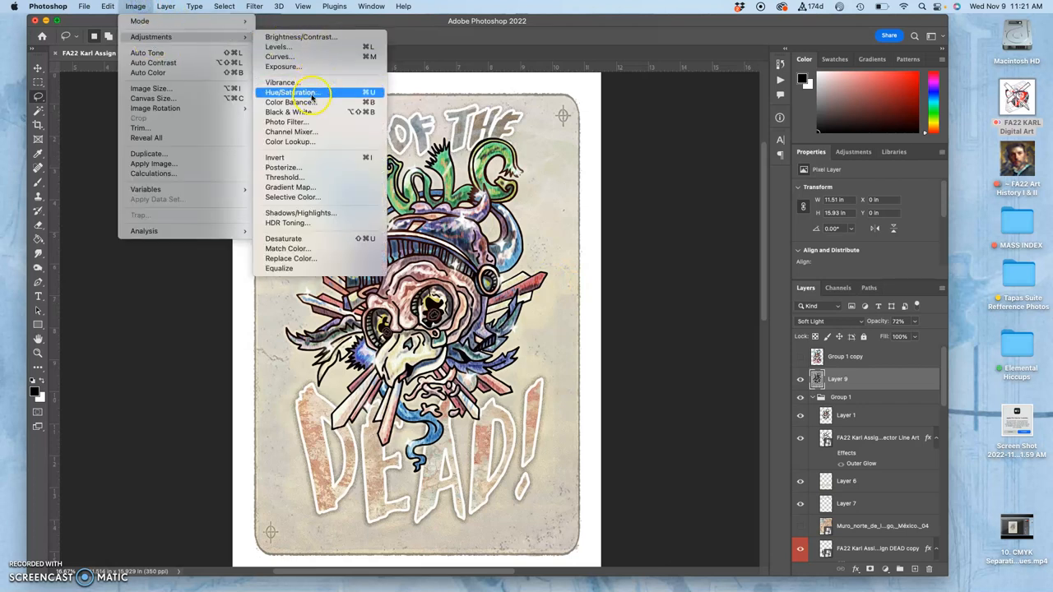
{"action": "left_click", "coordinate": [290, 92]}
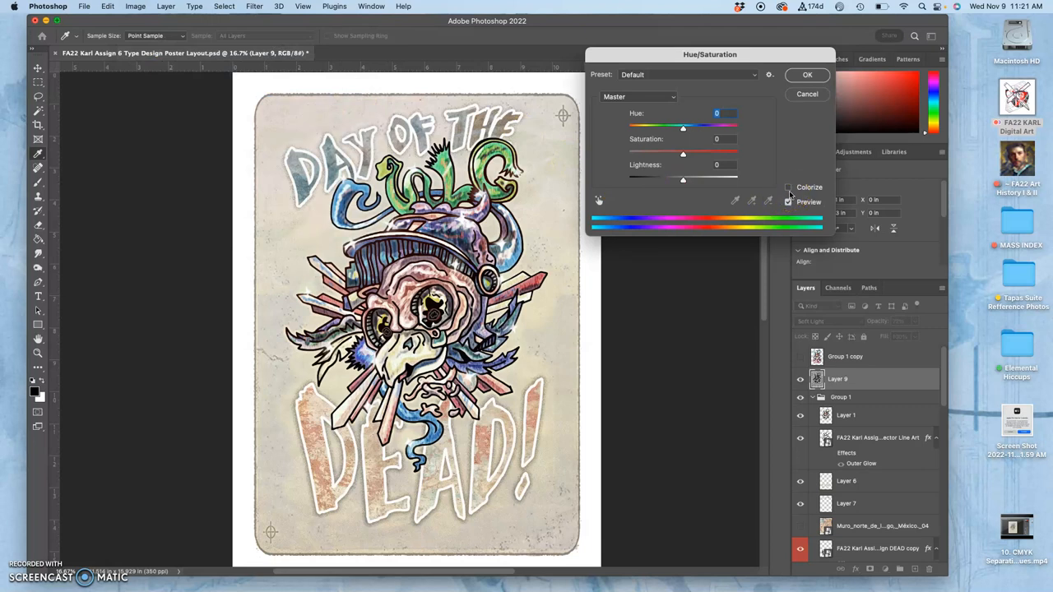
{"action": "left_click_drag", "start_coordinate": [682, 152], "coordinate": [657, 152]}
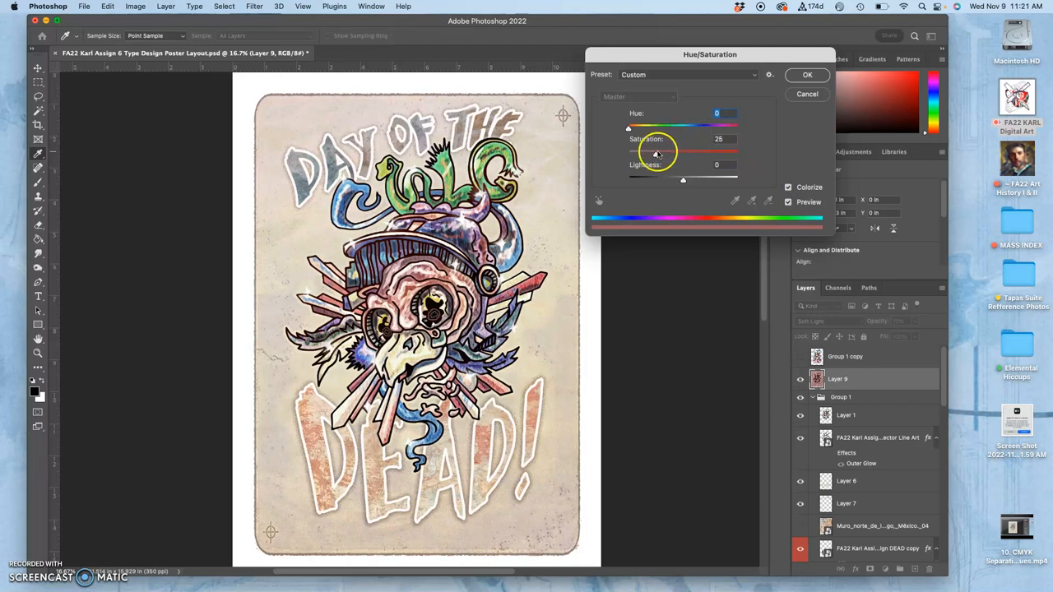
{"action": "left_click_drag", "start_coordinate": [656, 153], "coordinate": [700, 153]}
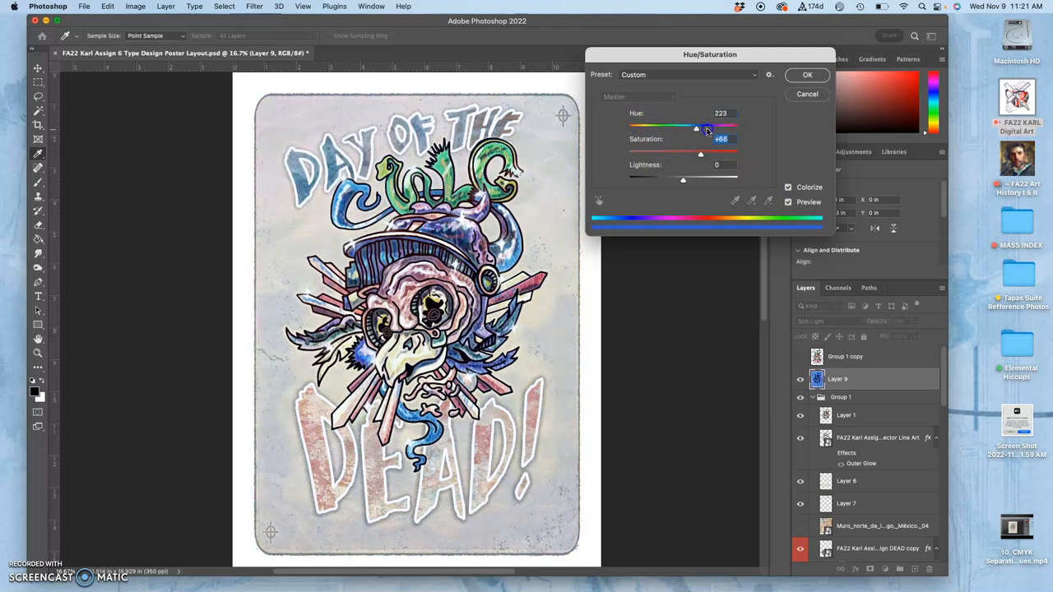
{"action": "left_click_drag", "start_coordinate": [706, 128], "coordinate": [656, 128]}
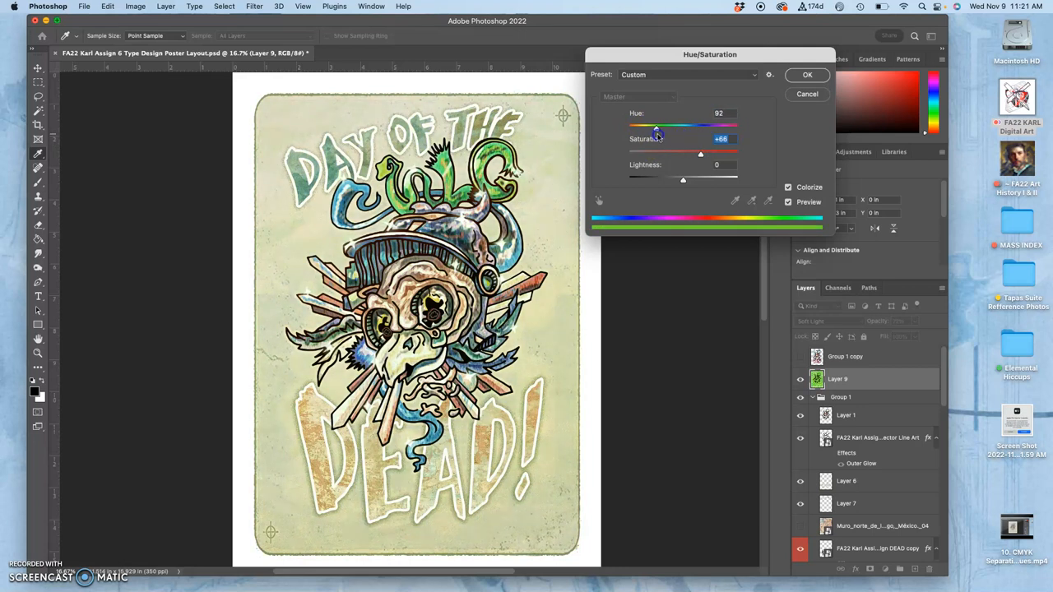
{"action": "left_click_drag", "start_coordinate": [655, 125], "coordinate": [647, 125]}
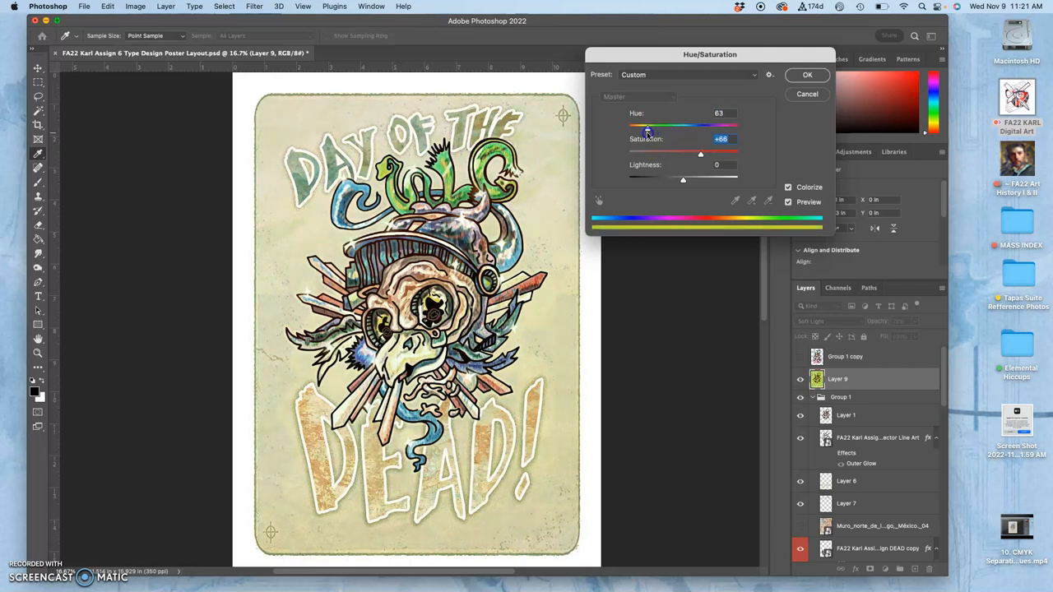
{"action": "left_click_drag", "start_coordinate": [647, 125], "coordinate": [643, 125]}
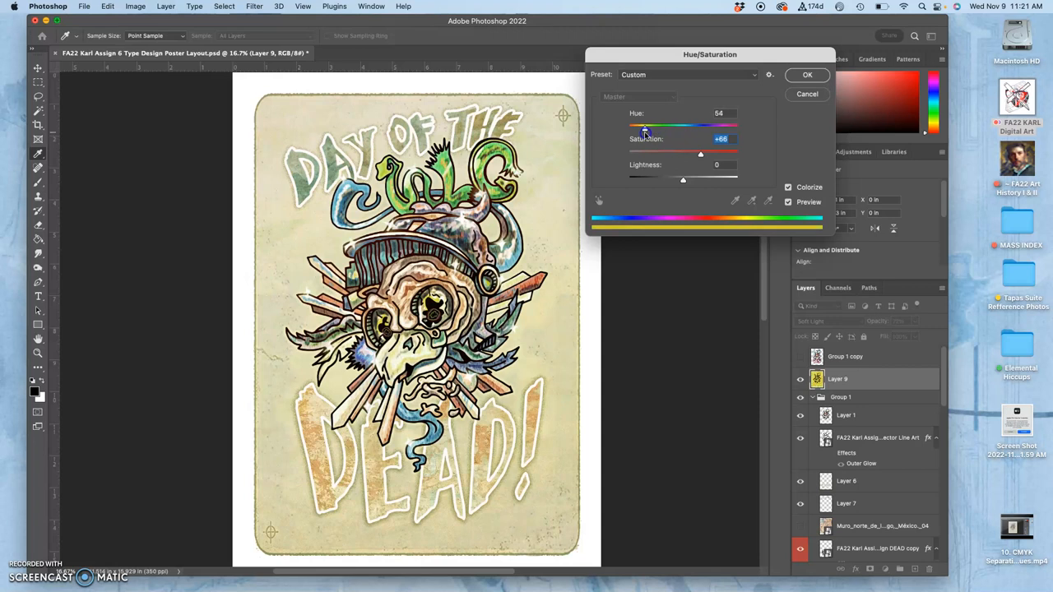
{"action": "left_click_drag", "start_coordinate": [645, 125], "coordinate": [642, 125]}
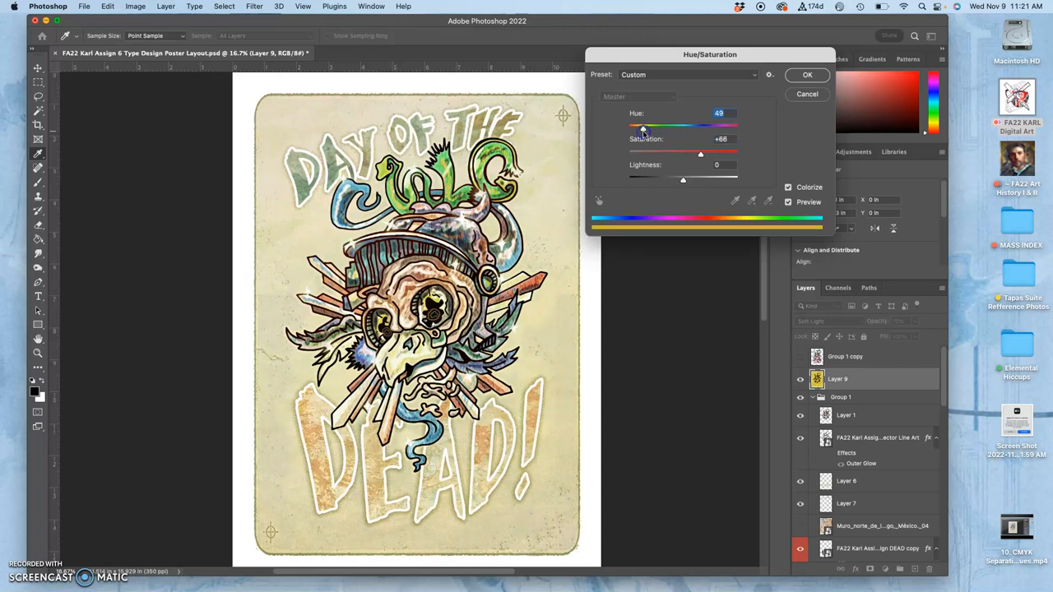
{"action": "left_click_drag", "start_coordinate": [683, 179], "coordinate": [692, 180]}
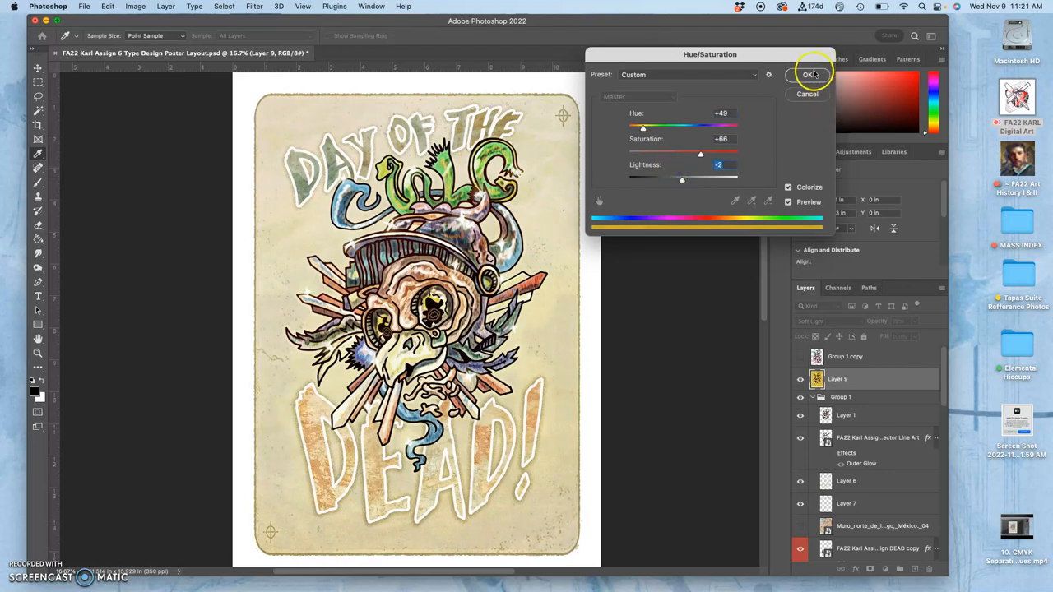
{"action": "left_click", "coordinate": [807, 74]}
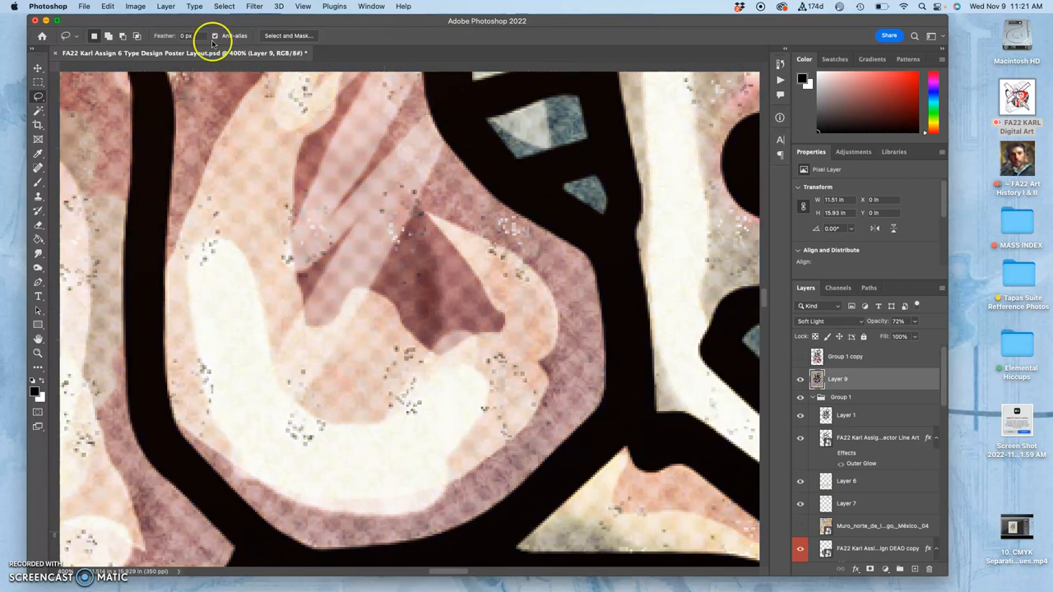
Colorize Layer 9 with Hue +18, Saturation +41 and Lightness -14, and apply
{"action": "left_click", "coordinate": [135, 8]}
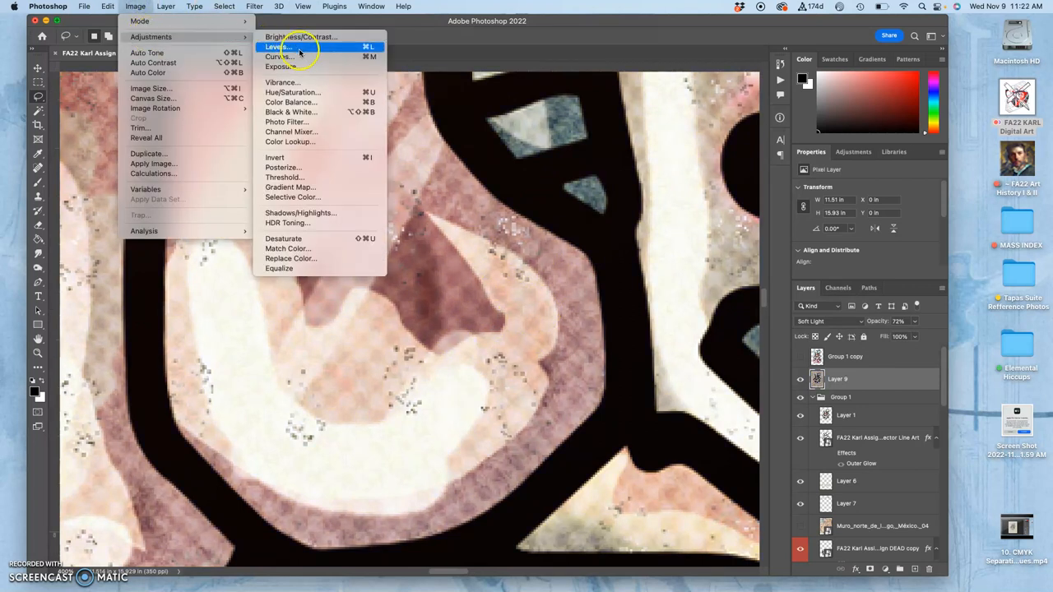
{"action": "left_click", "coordinate": [292, 91]}
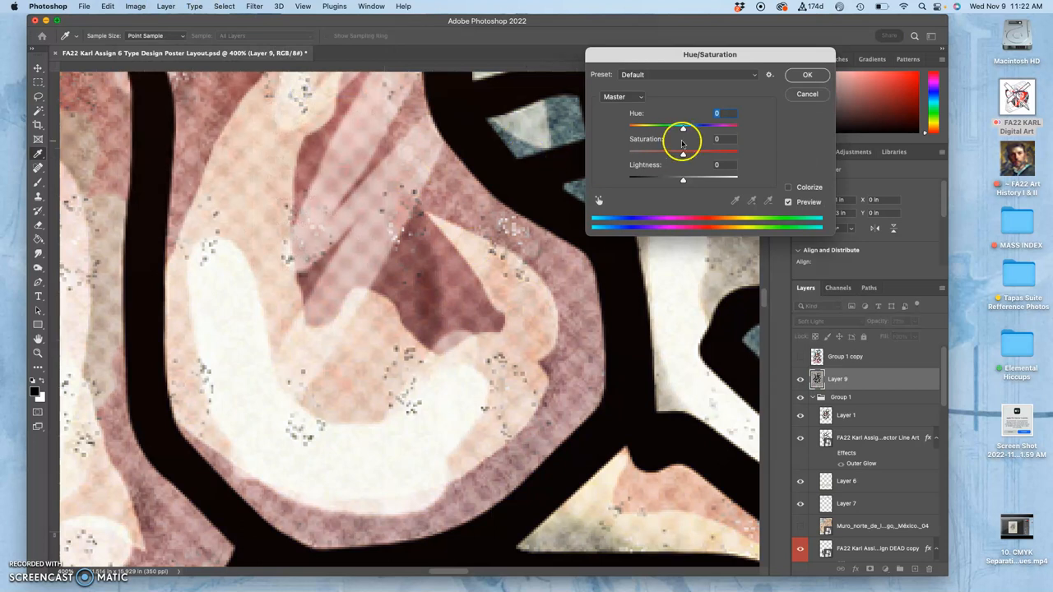
{"action": "left_click_drag", "start_coordinate": [682, 153], "coordinate": [697, 153]}
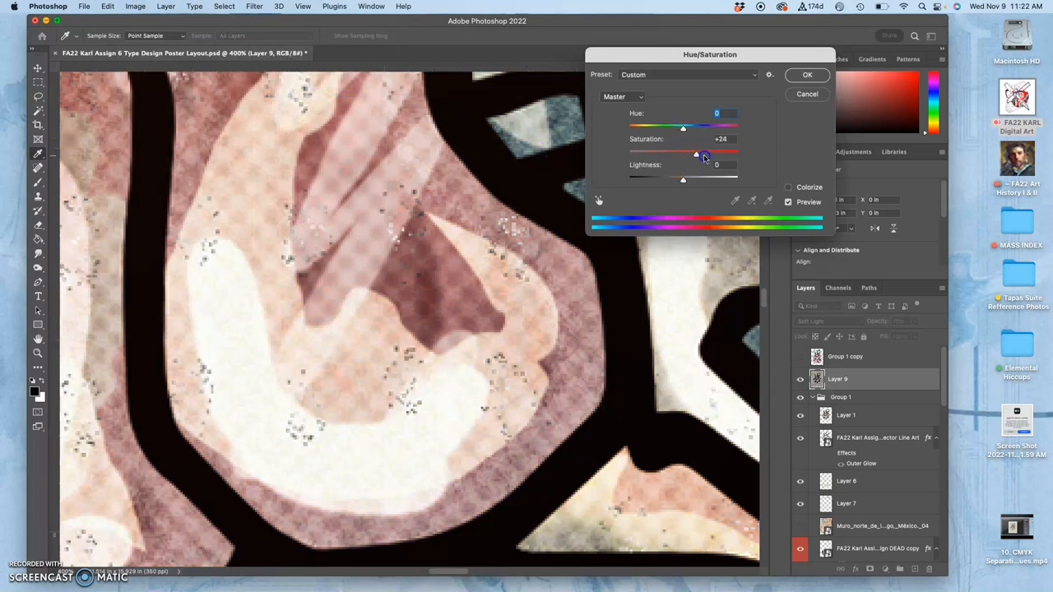
{"action": "left_click_drag", "start_coordinate": [695, 153], "coordinate": [697, 153]}
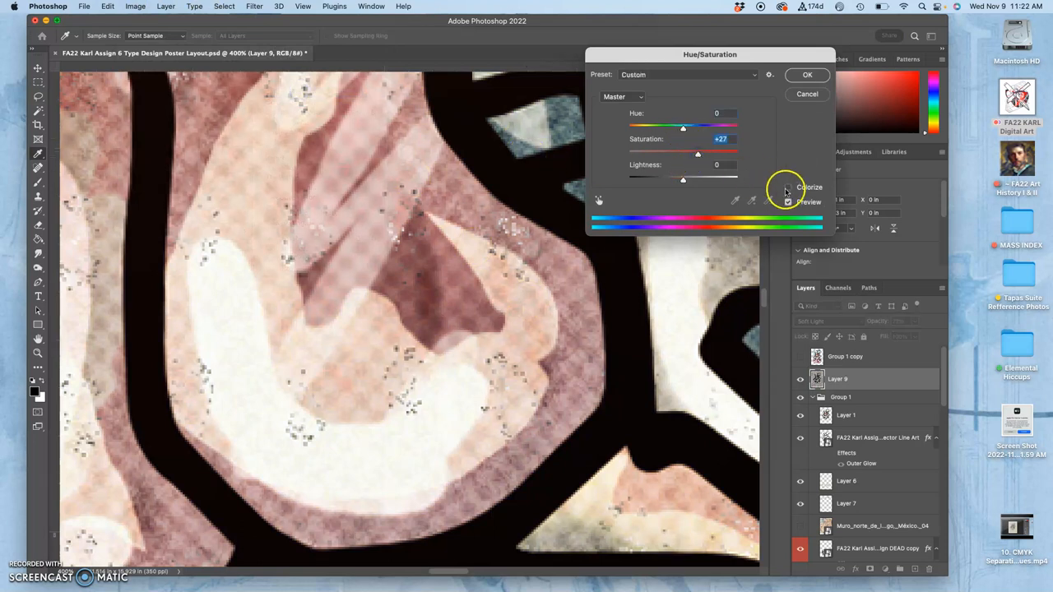
{"action": "left_click", "coordinate": [787, 187]}
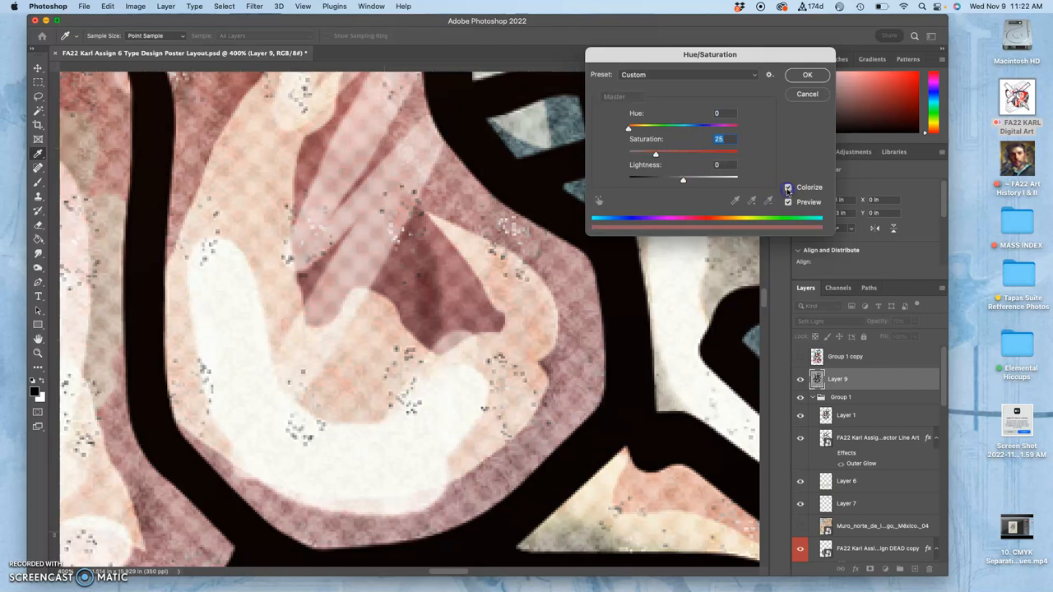
{"action": "left_click_drag", "start_coordinate": [656, 154], "coordinate": [660, 153]}
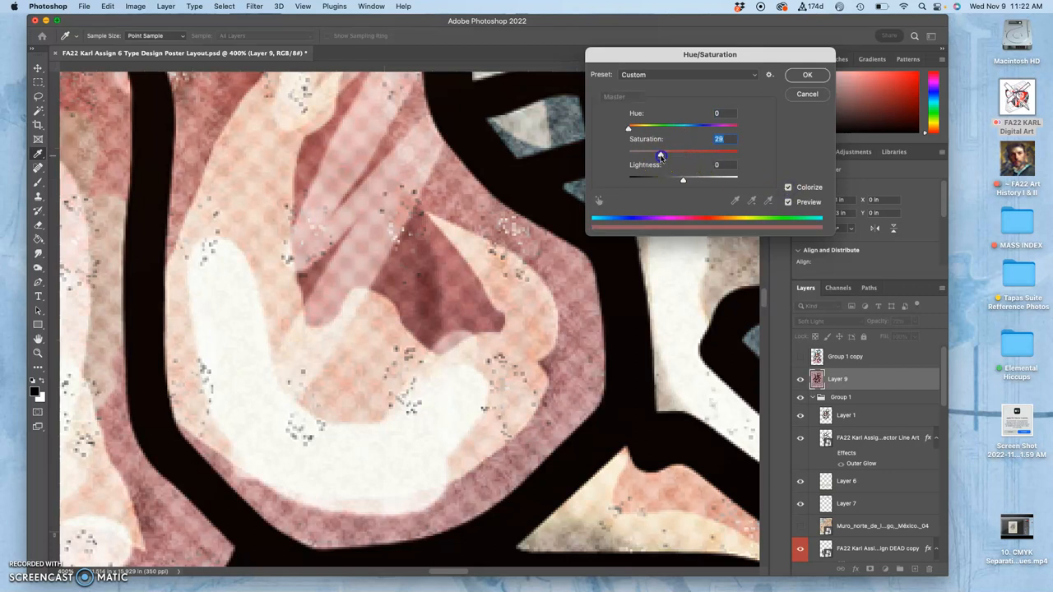
{"action": "left_click_drag", "start_coordinate": [660, 154], "coordinate": [673, 154]}
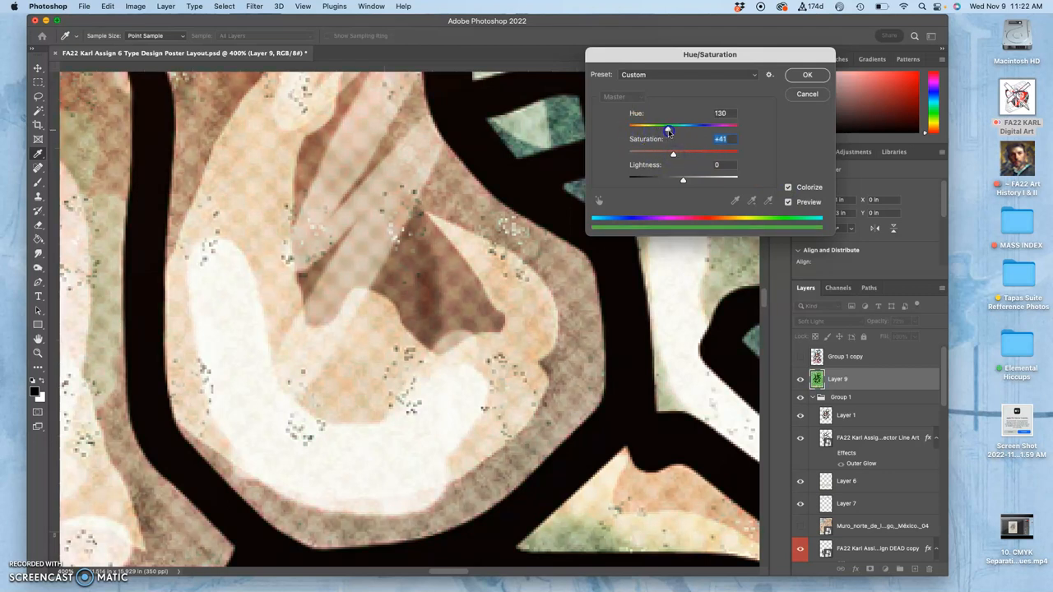
{"action": "left_click_drag", "start_coordinate": [678, 126], "coordinate": [662, 126]}
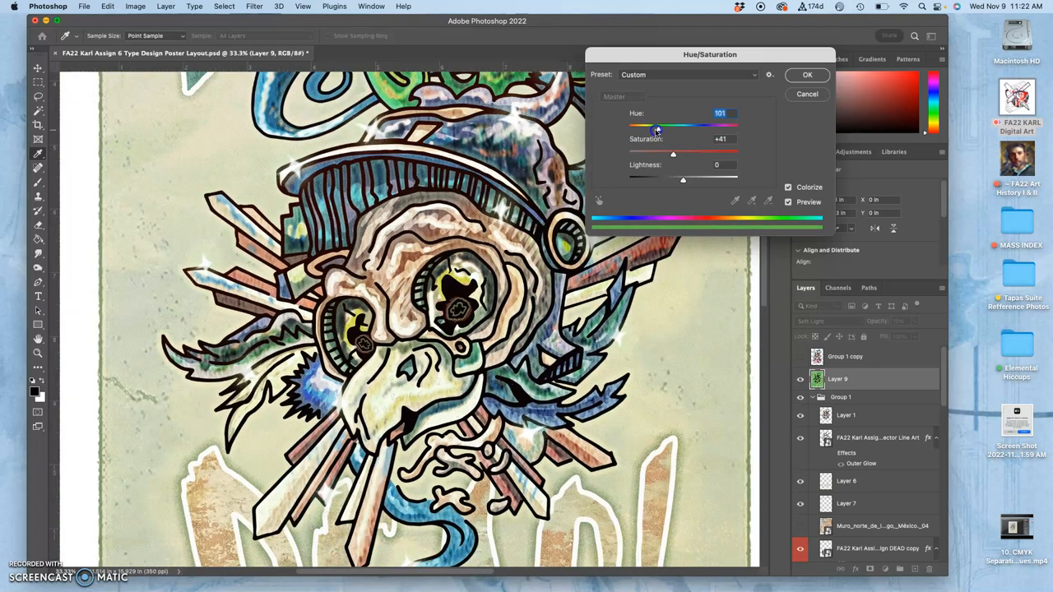
{"action": "left_click_drag", "start_coordinate": [658, 125], "coordinate": [647, 125]}
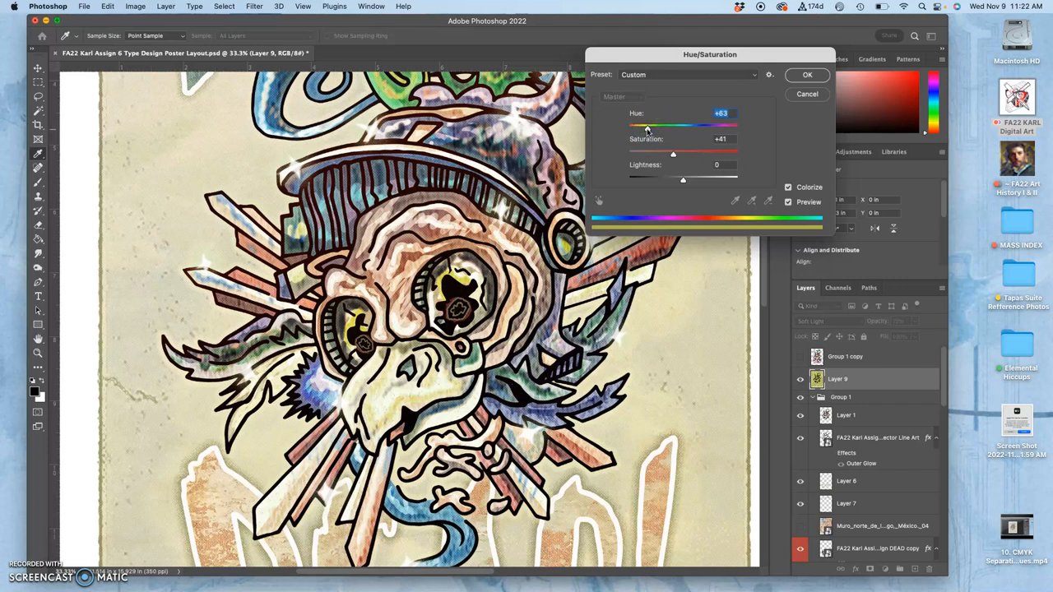
{"action": "left_click_drag", "start_coordinate": [647, 127], "coordinate": [635, 126]}
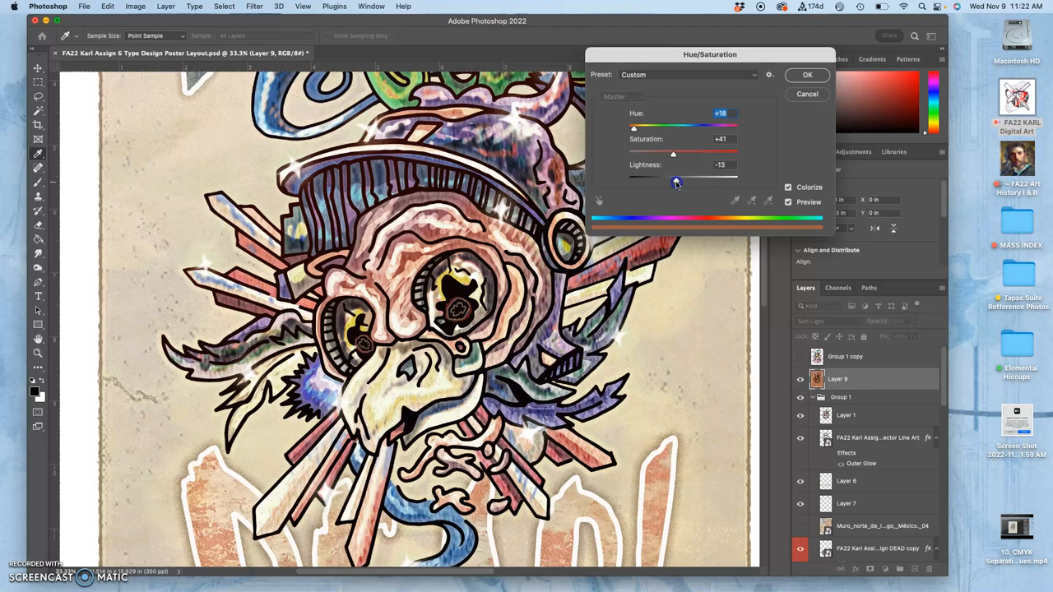
{"action": "left_click_drag", "start_coordinate": [676, 179], "coordinate": [674, 179]}
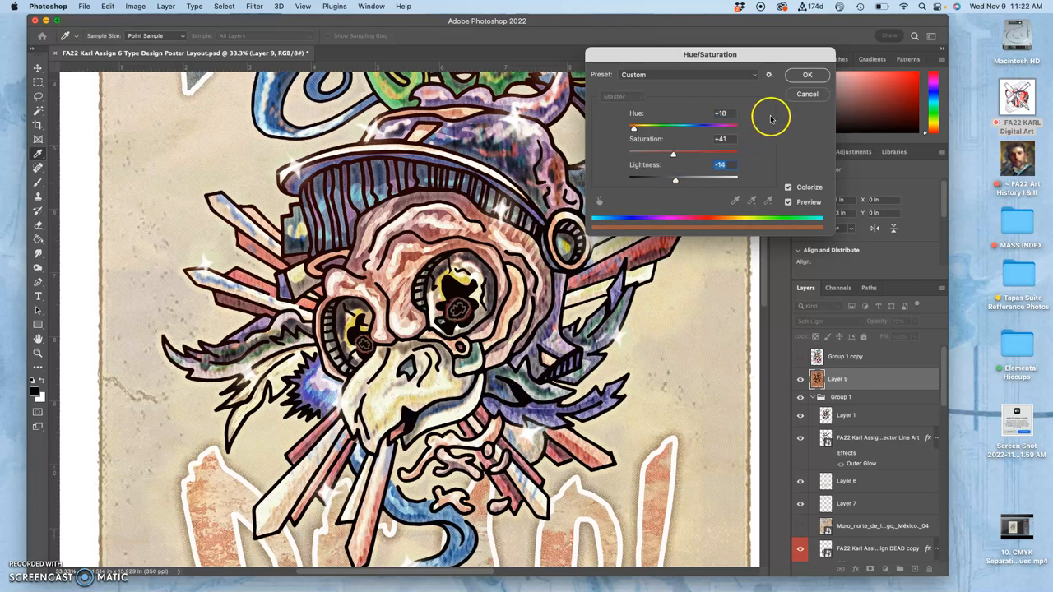
{"action": "left_click", "coordinate": [808, 75]}
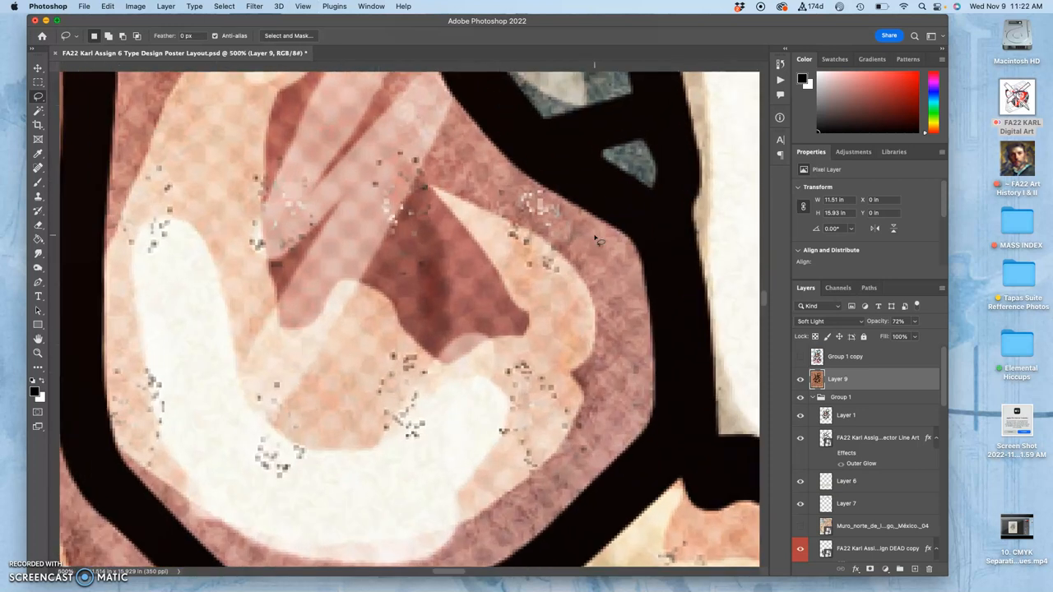
Keep Layer 9 at 72% opacity and drop its Hue/Saturation saturation to about -45
{"action": "left_click", "coordinate": [915, 321]}
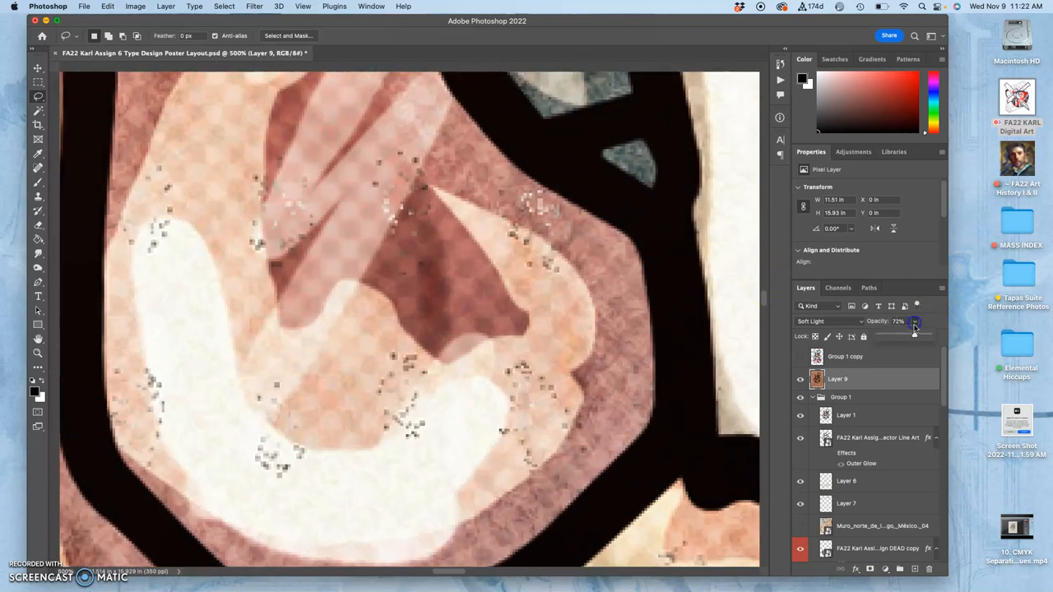
{"action": "left_click", "coordinate": [134, 7]}
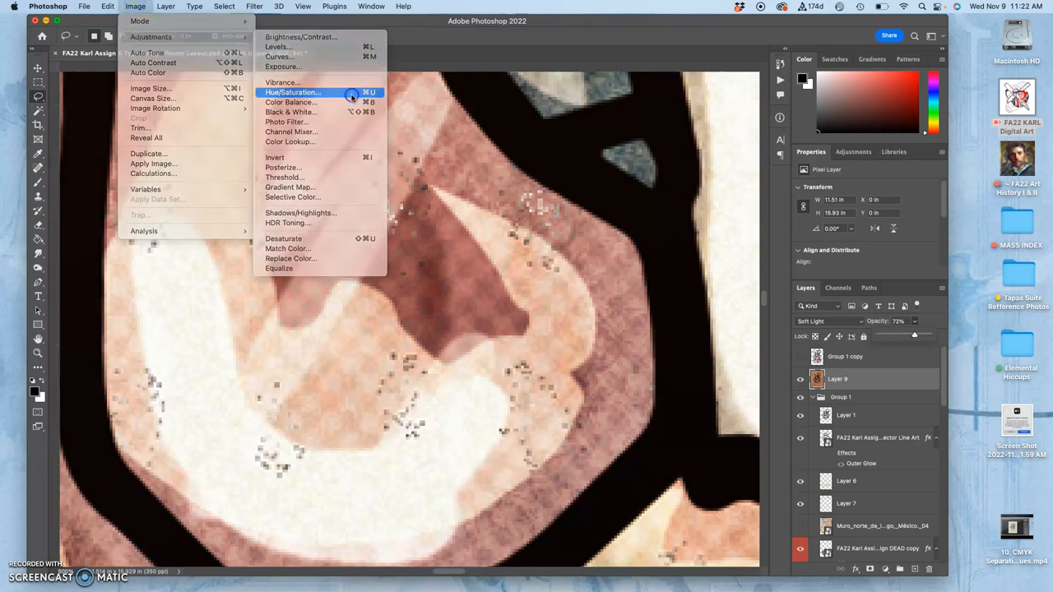
{"action": "left_click", "coordinate": [292, 91]}
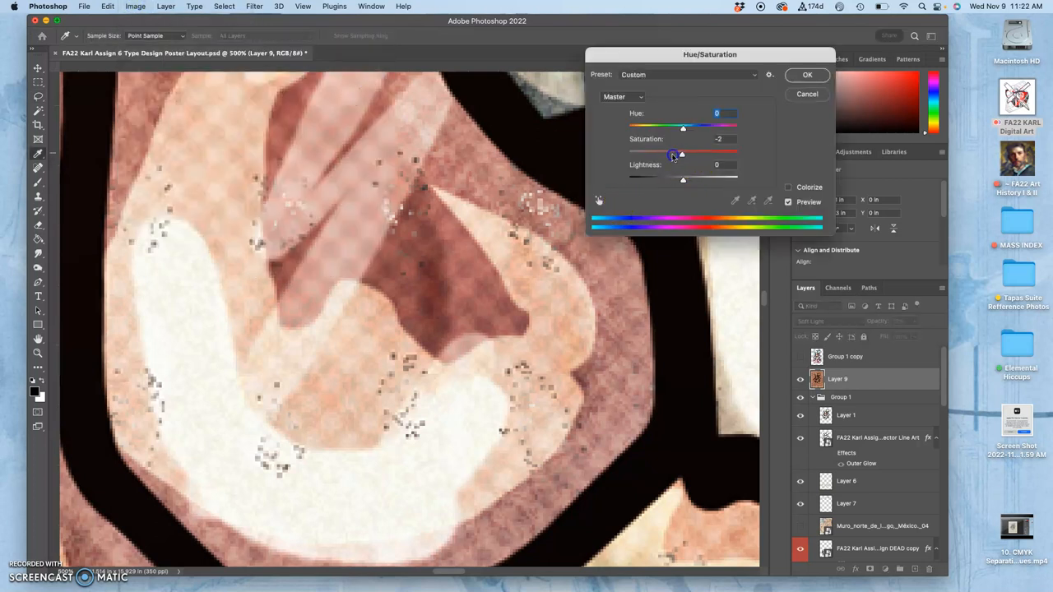
{"action": "left_click_drag", "start_coordinate": [682, 153], "coordinate": [648, 152]}
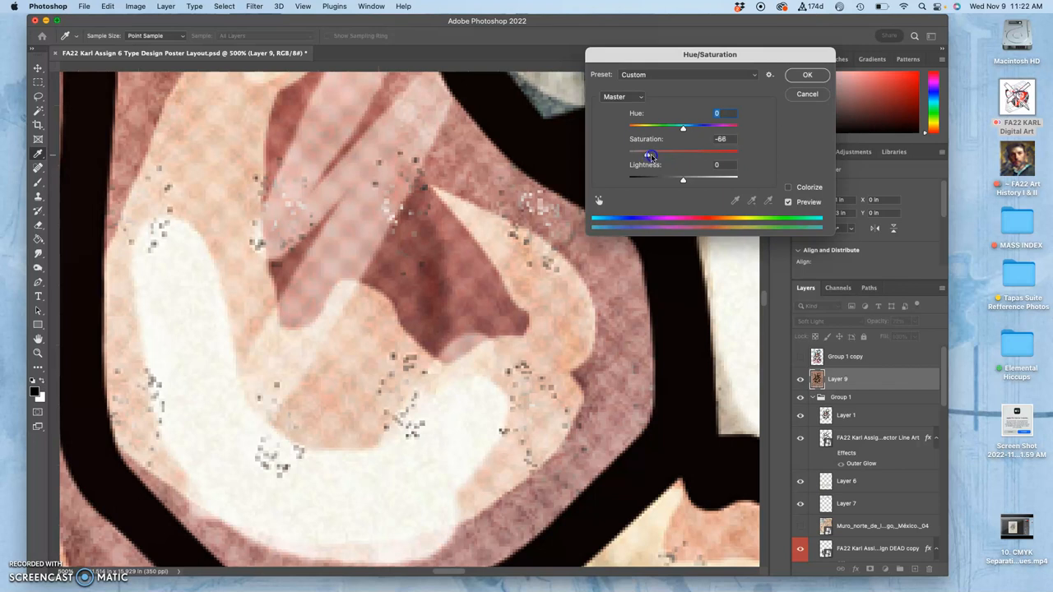
{"action": "left_click_drag", "start_coordinate": [650, 152], "coordinate": [658, 152]}
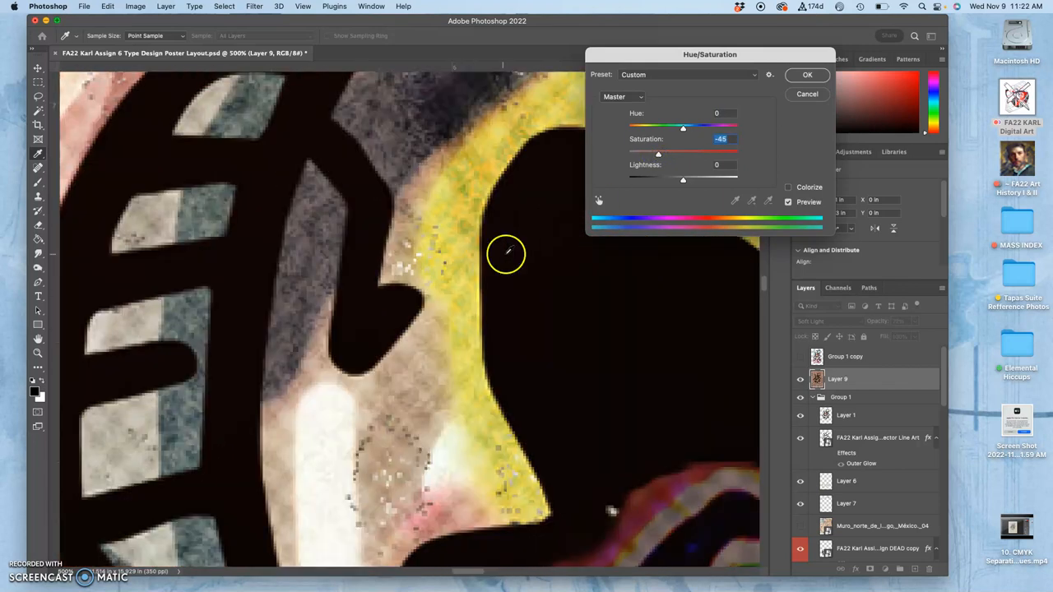
{"action": "left_click", "coordinate": [807, 75]}
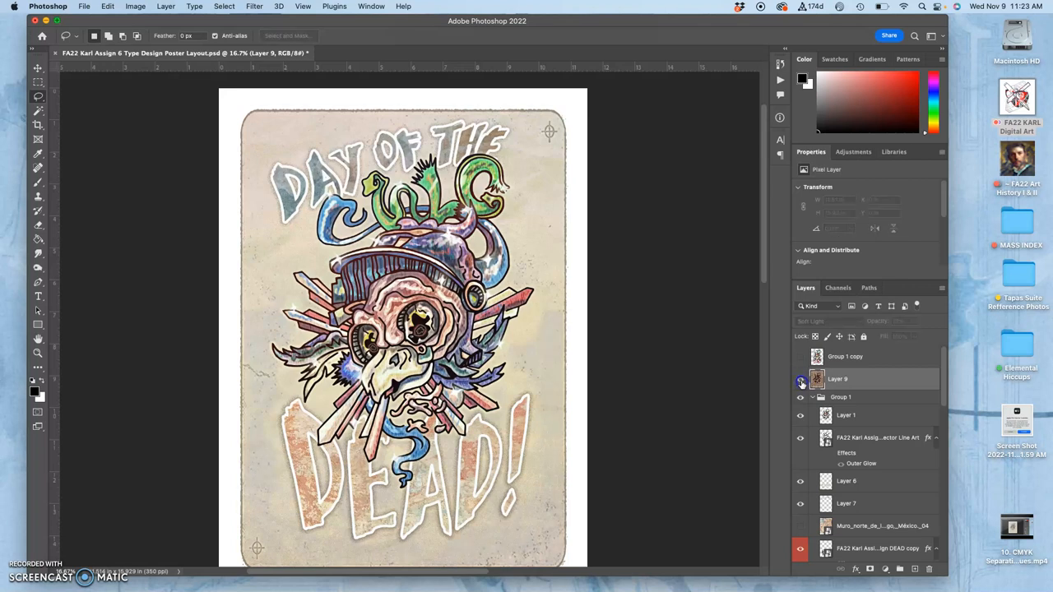
Toggle Layer 9 to compare its effect, then save the poster document with File > Save
{"action": "left_click", "coordinate": [798, 379]}
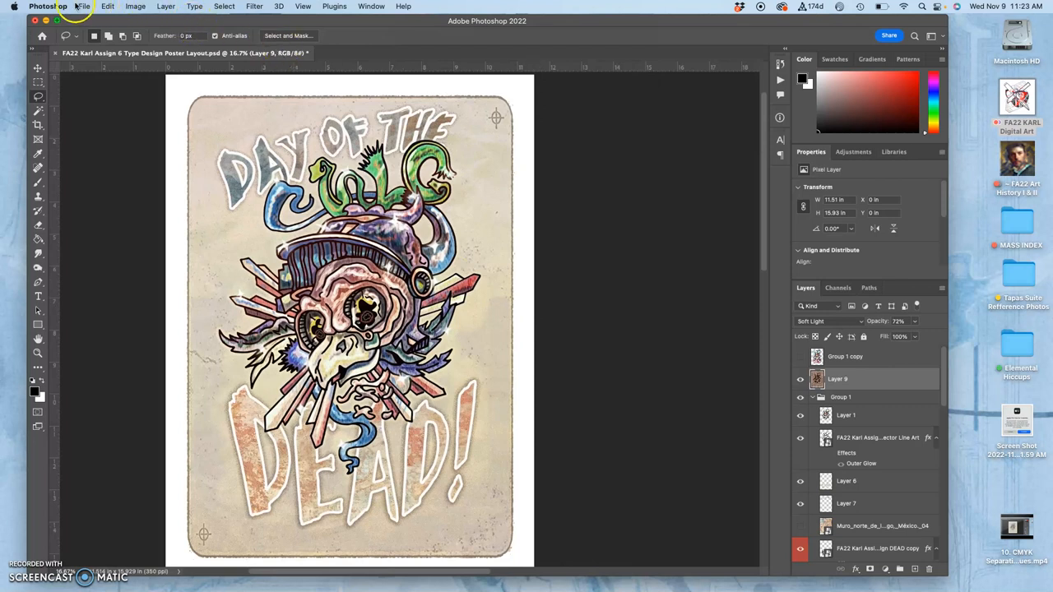
{"action": "left_click", "coordinate": [93, 7]}
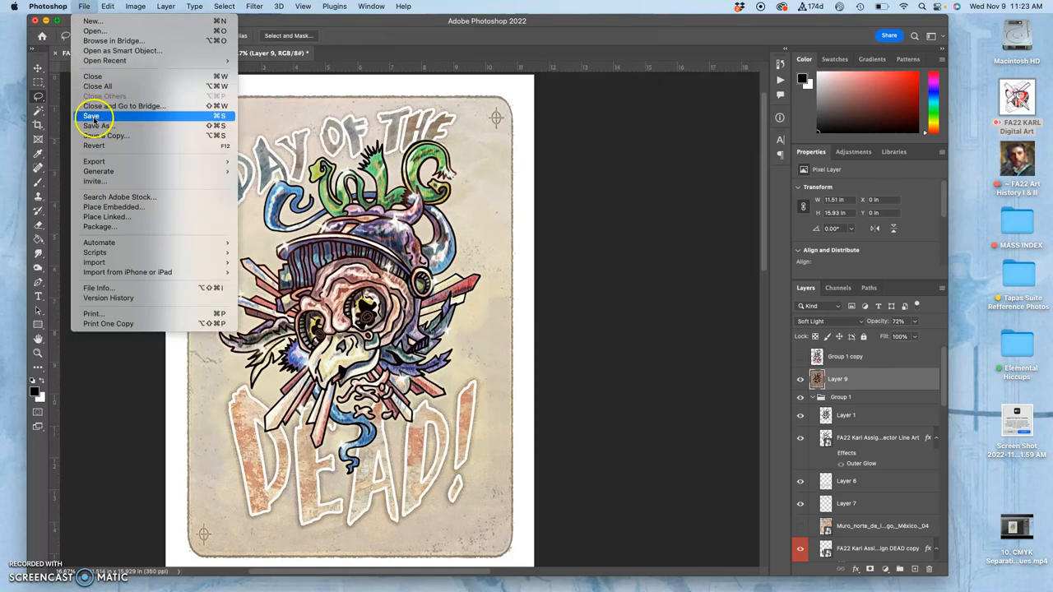
{"action": "left_click", "coordinate": [87, 119]}
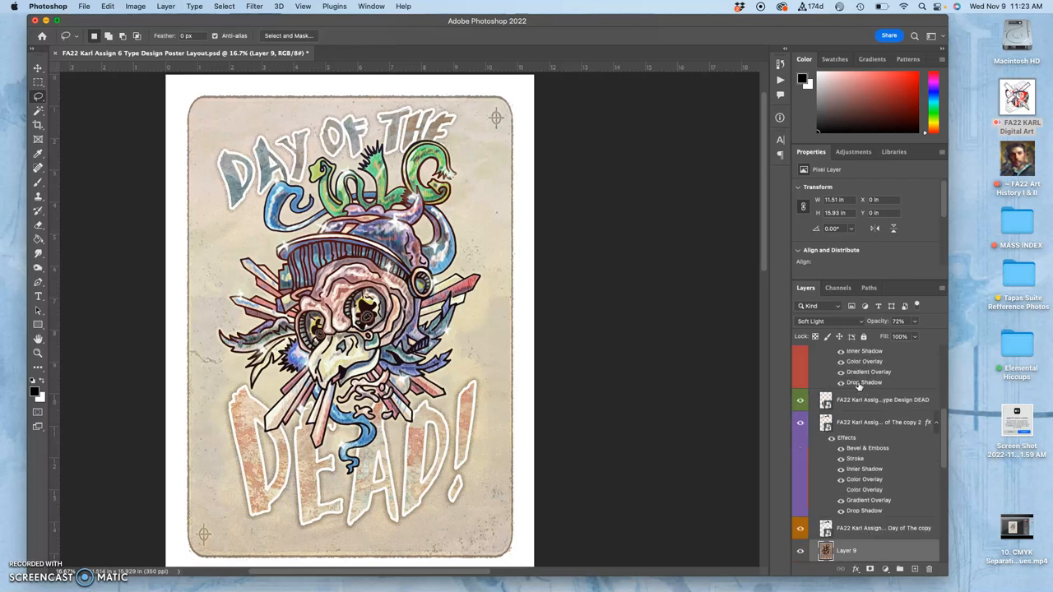
Scroll through the layer stack and select Group 1
{"action": "scroll", "scroll_direction": "down", "scroll_amount": 3}
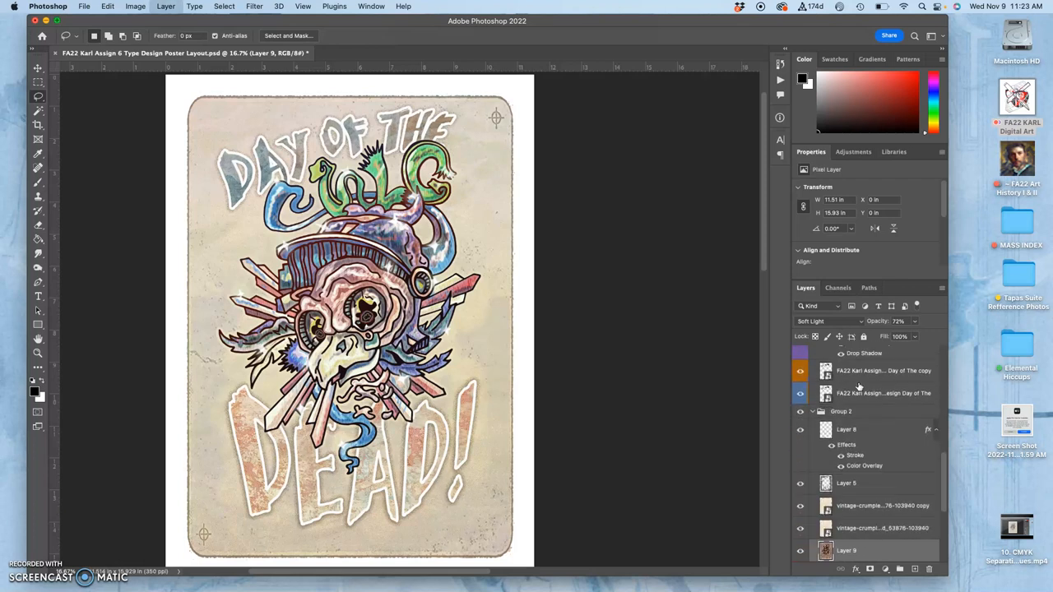
{"action": "scroll", "scroll_direction": "down", "scroll_amount": 3}
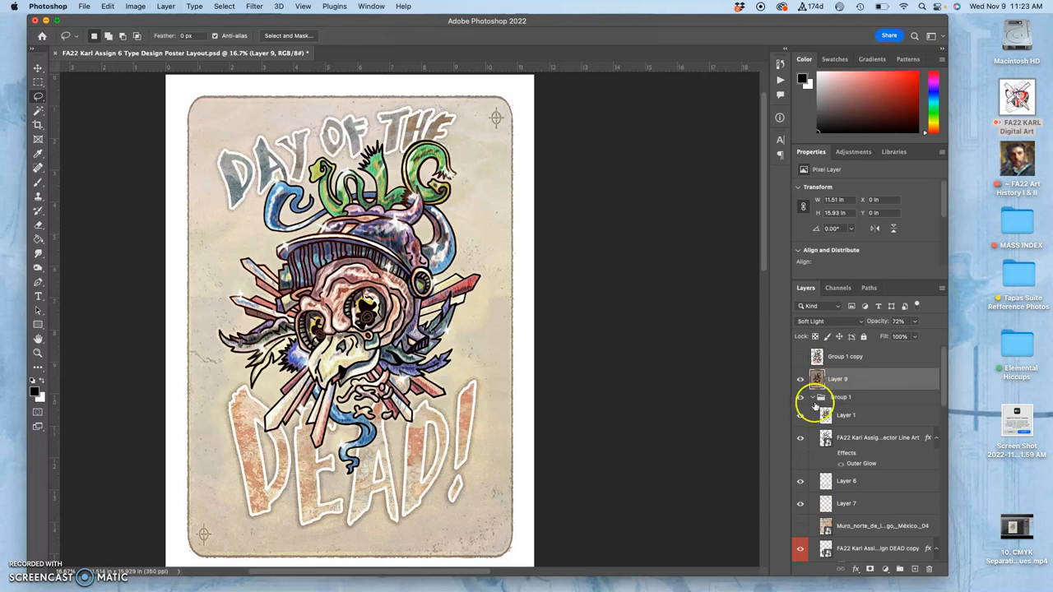
{"action": "left_click", "coordinate": [843, 397]}
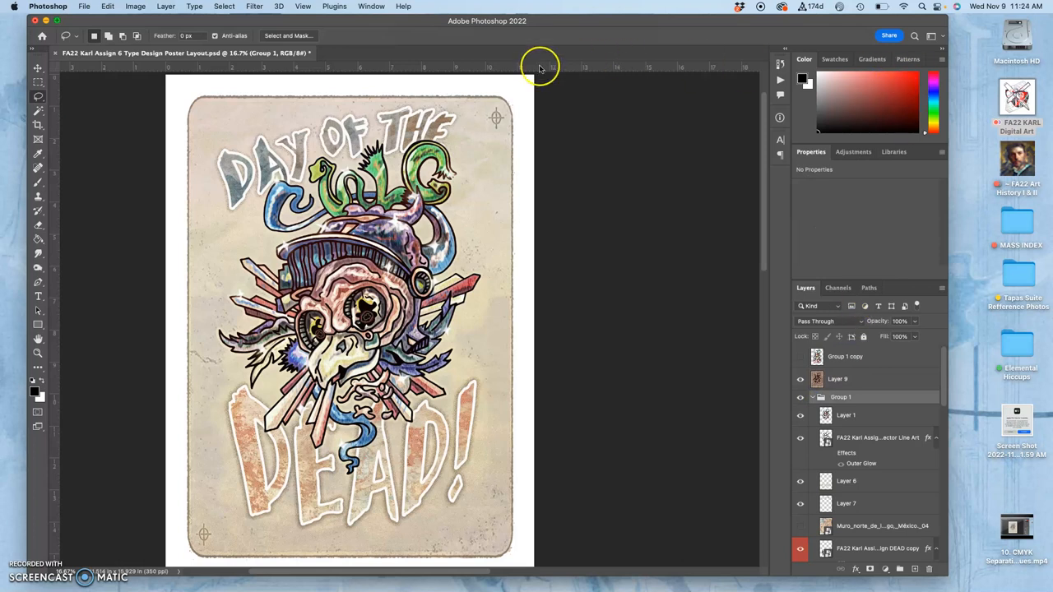
Close the poster layout PSD using File > Close
{"action": "left_click", "coordinate": [82, 8]}
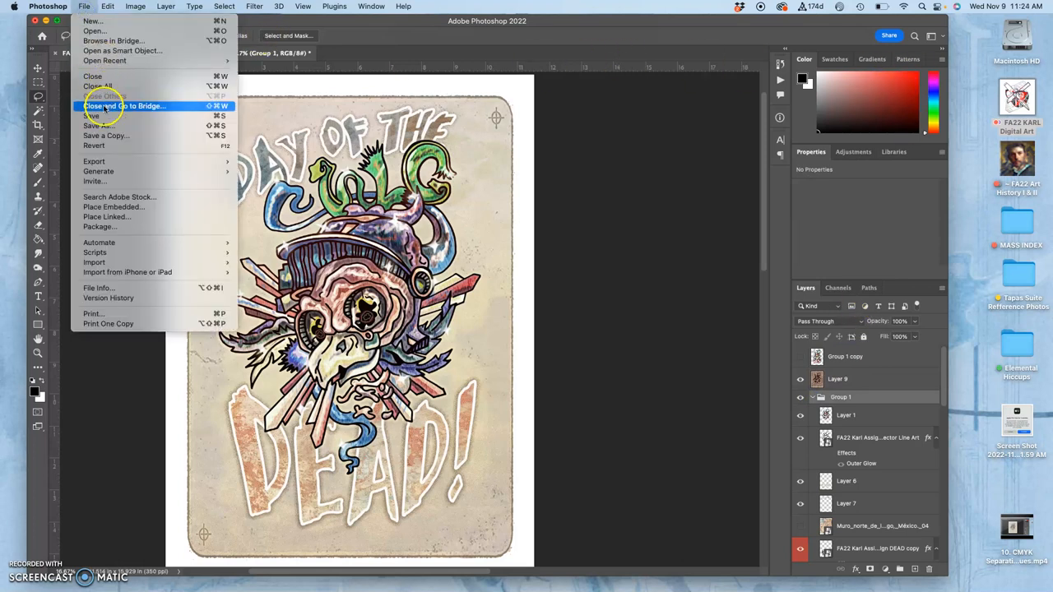
{"action": "left_click", "coordinate": [90, 123]}
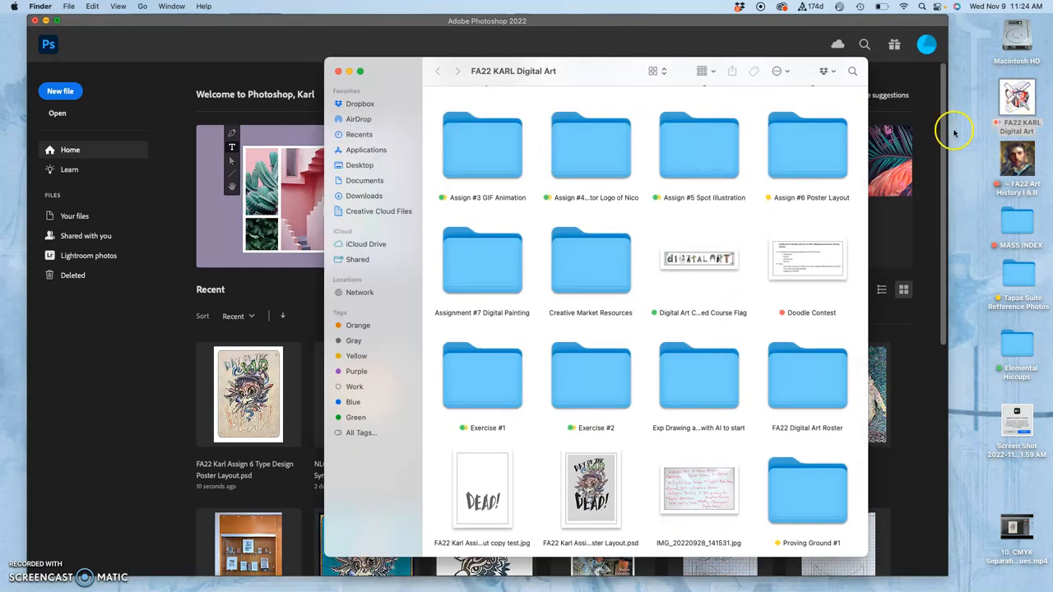
{"action": "mouse_move", "coordinate": [649, 227]}
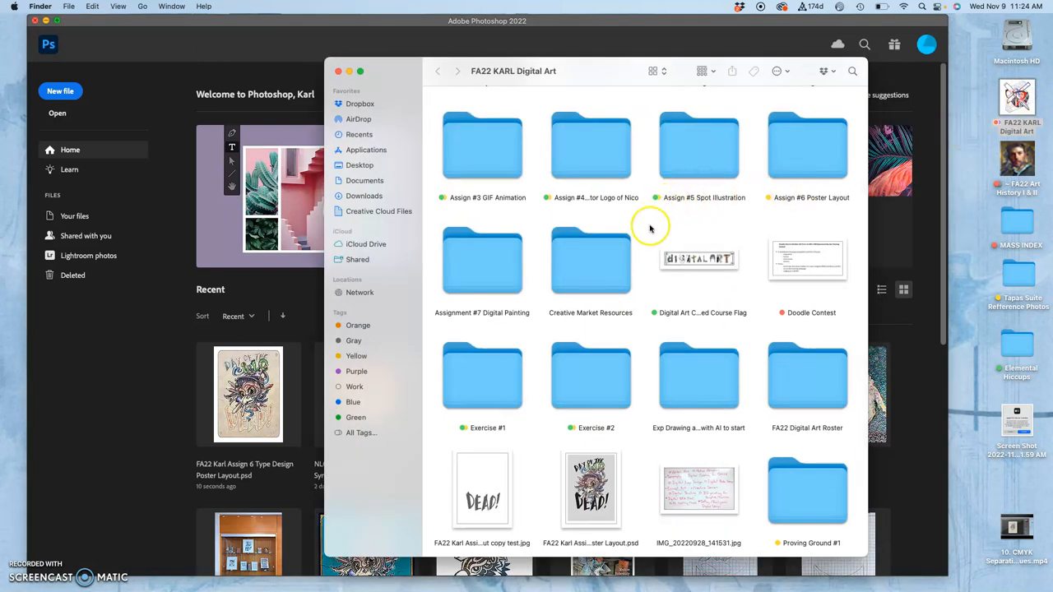
Enter the Assign #6 Poster Layout folder and right-click the (2) copy.jpg
{"action": "scroll", "scroll_direction": "down", "scroll_amount": 3}
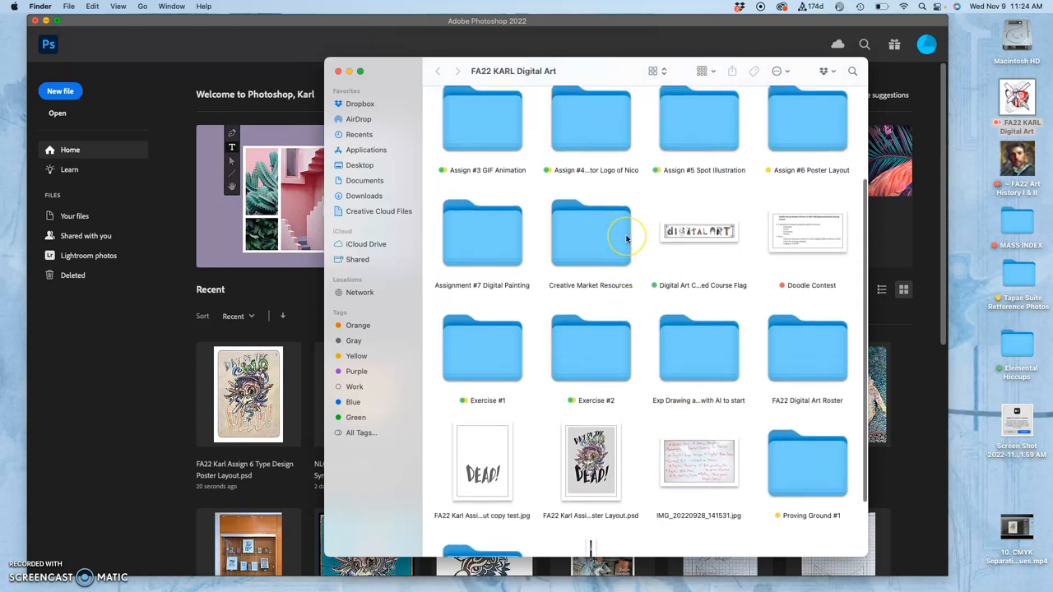
{"action": "double_click", "coordinate": [807, 123]}
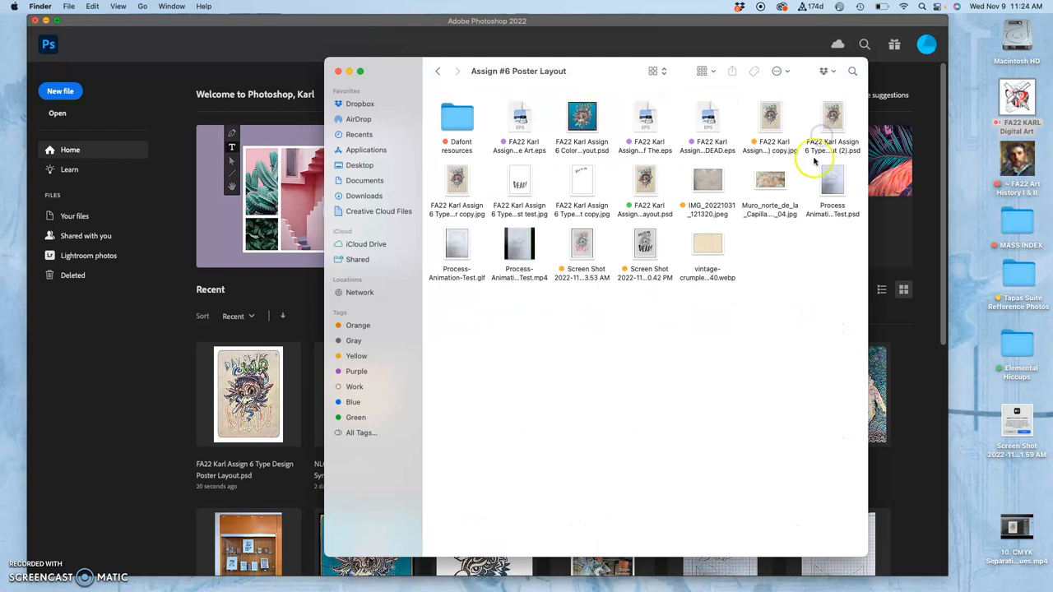
{"action": "left_click", "coordinate": [770, 117]}
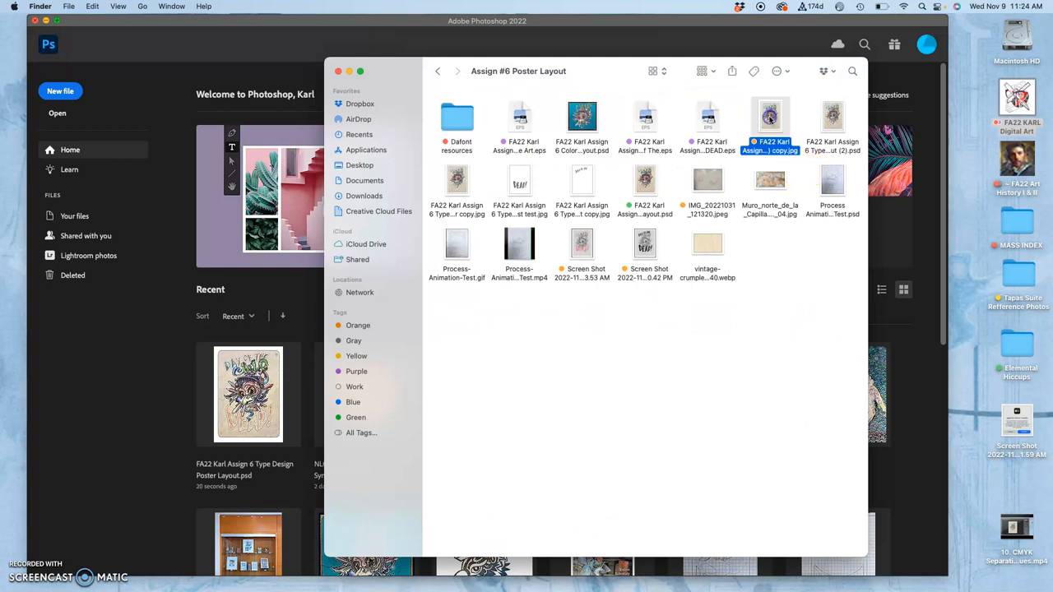
{"action": "right_click", "coordinate": [770, 119]}
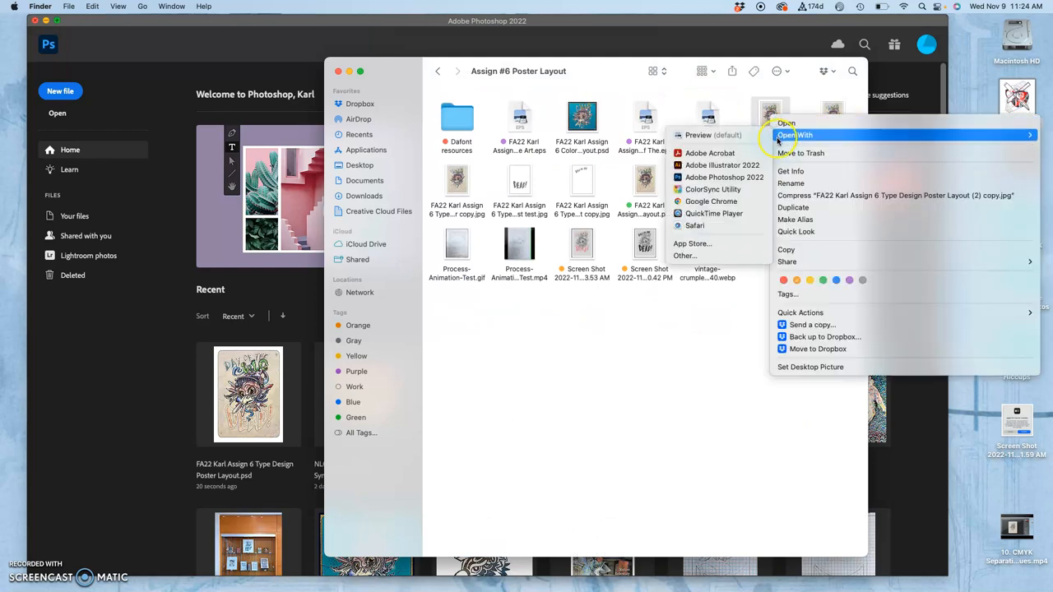
{"action": "mouse_move", "coordinate": [771, 145]}
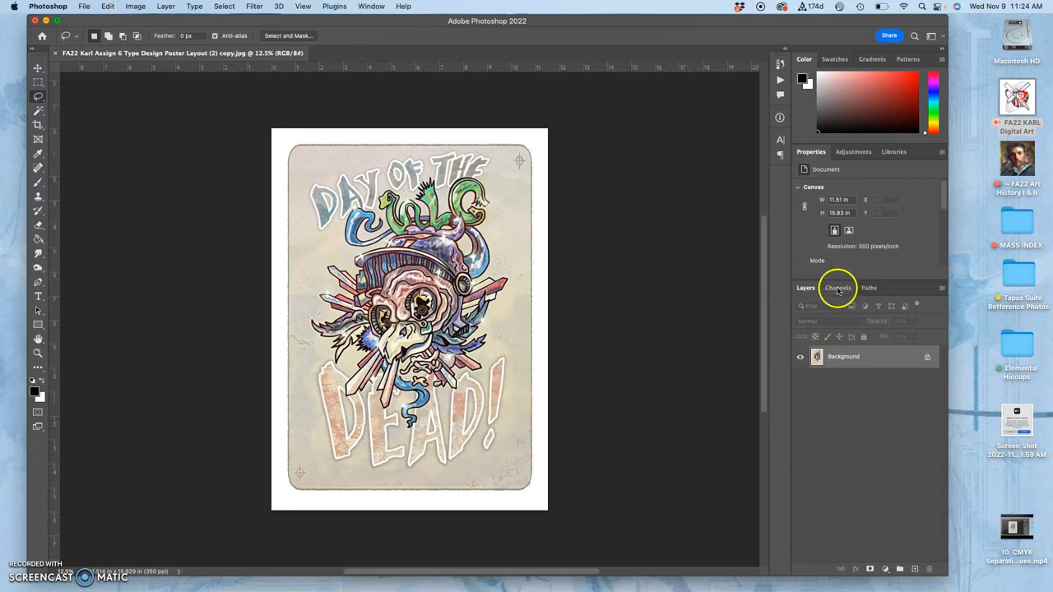
In the Channels panel, show only the Green and Blue channels with Red hidden
{"action": "left_click", "coordinate": [838, 287]}
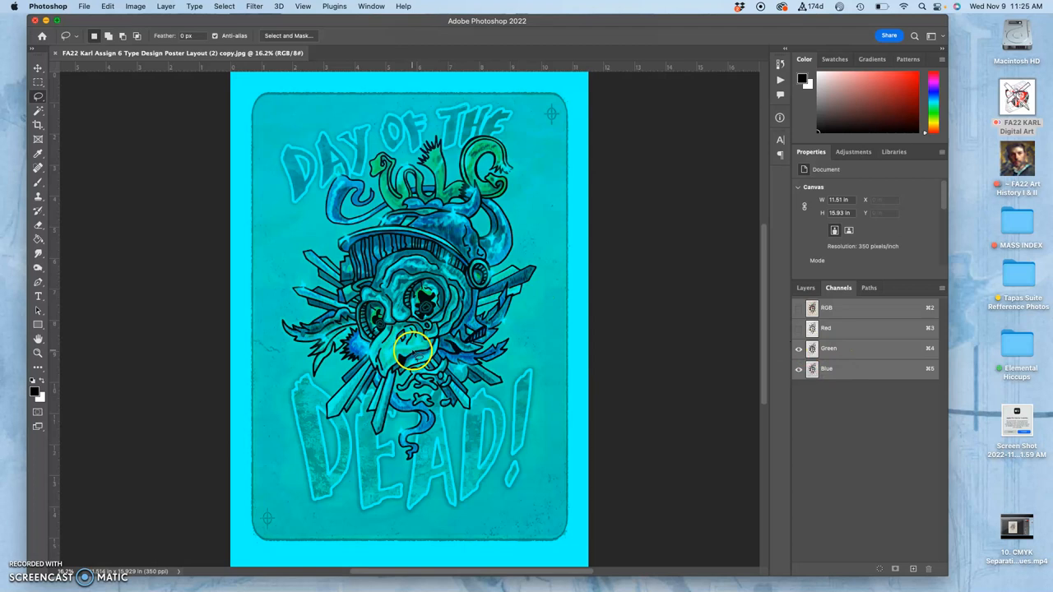
{"action": "left_click", "coordinate": [797, 370]}
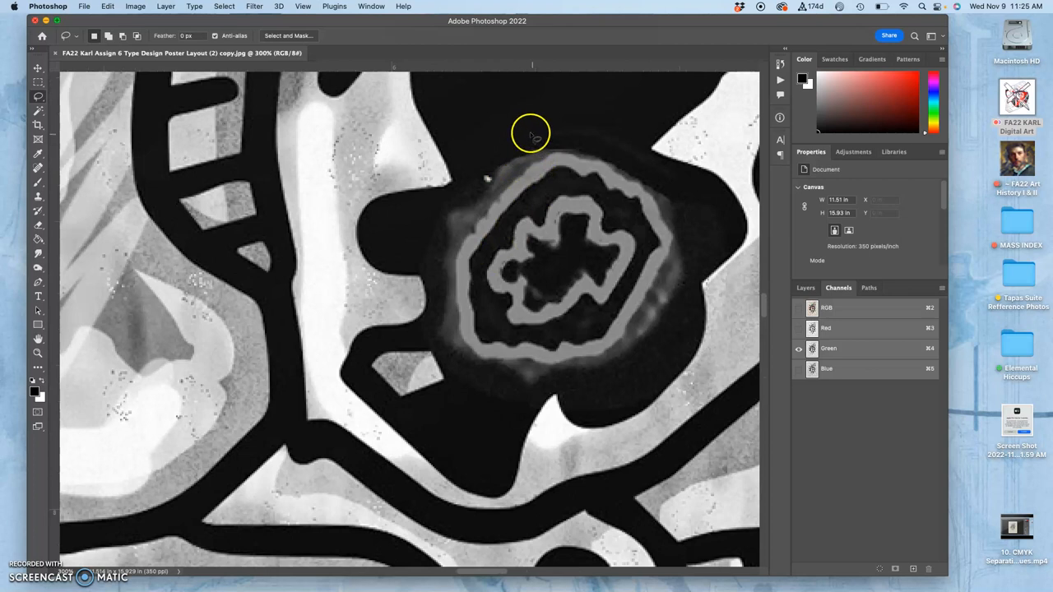
{"action": "mouse_move", "coordinate": [617, 121]}
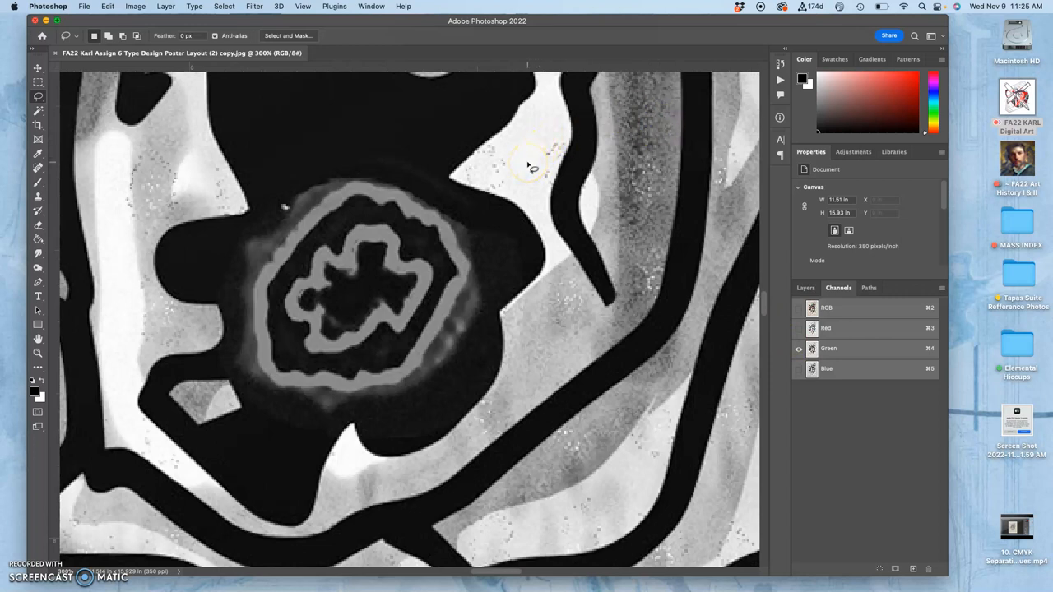
{"action": "mouse_move", "coordinate": [520, 147]}
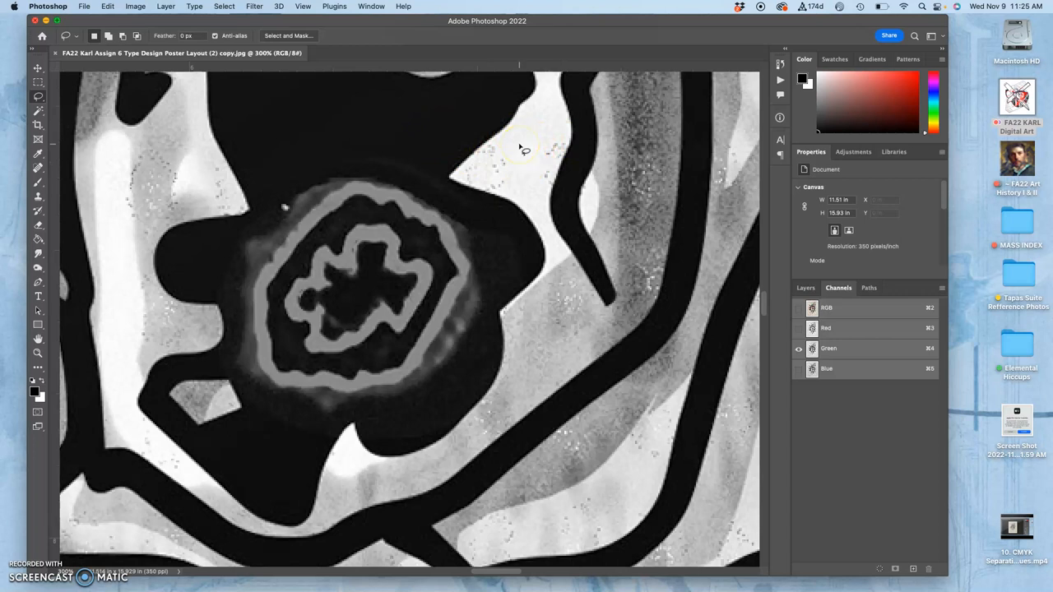
{"action": "mouse_move", "coordinate": [389, 145]}
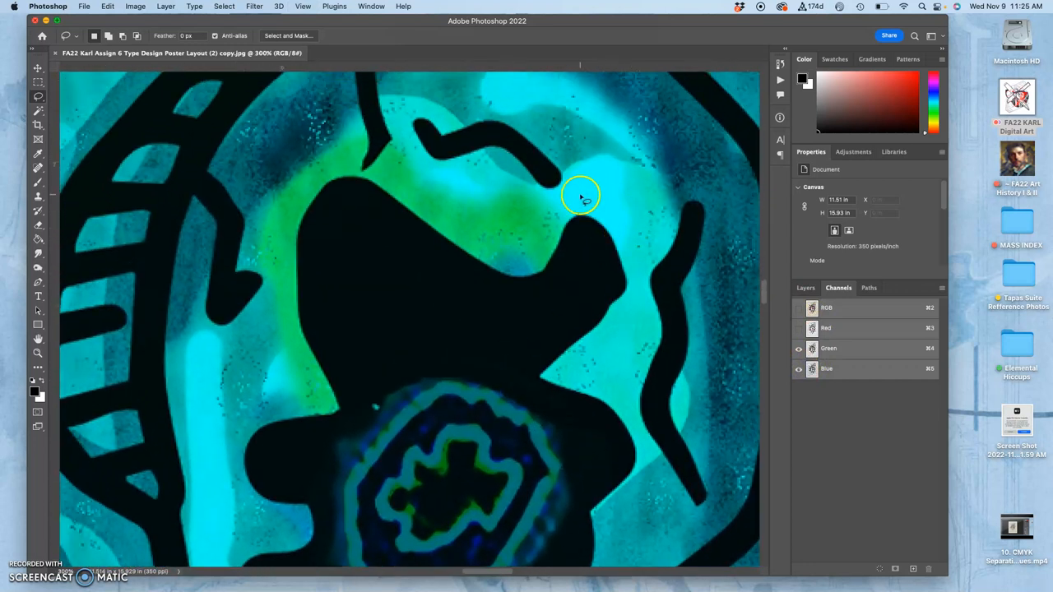
{"action": "mouse_move", "coordinate": [475, 224]}
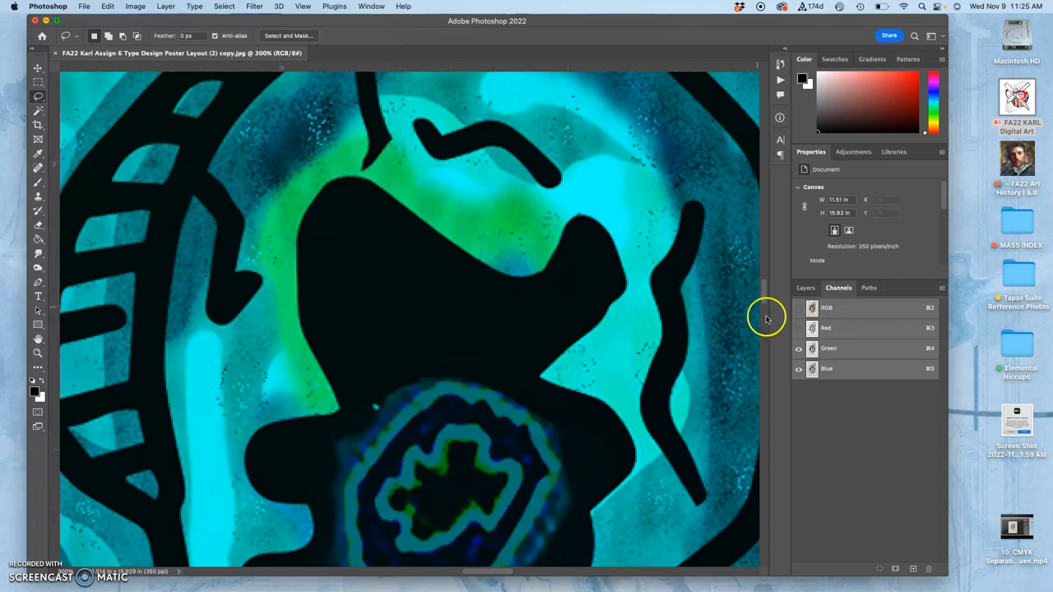
{"action": "left_click", "coordinate": [827, 369]}
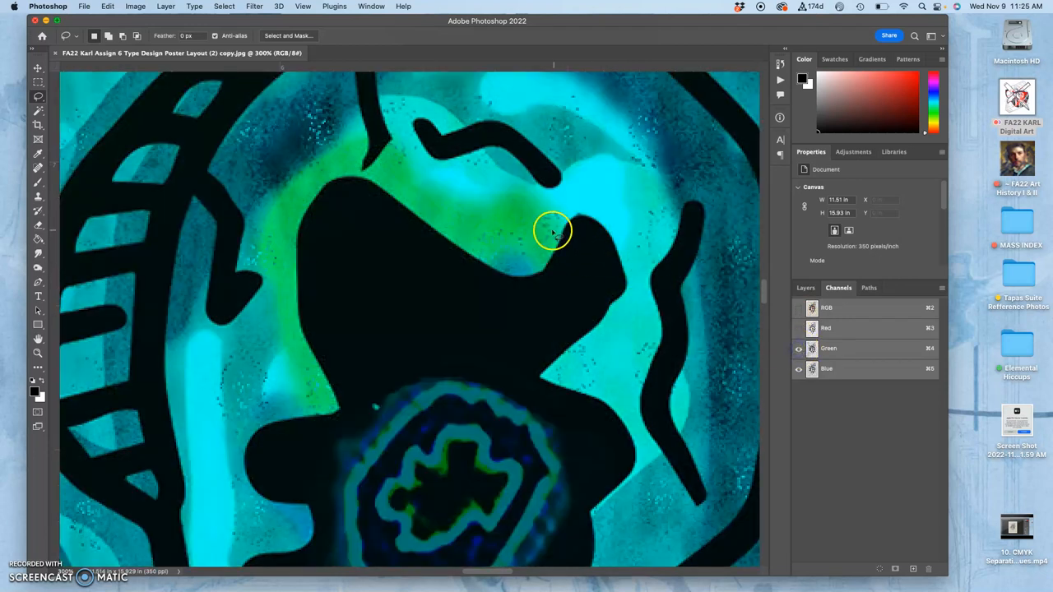
{"action": "left_click", "coordinate": [798, 368]}
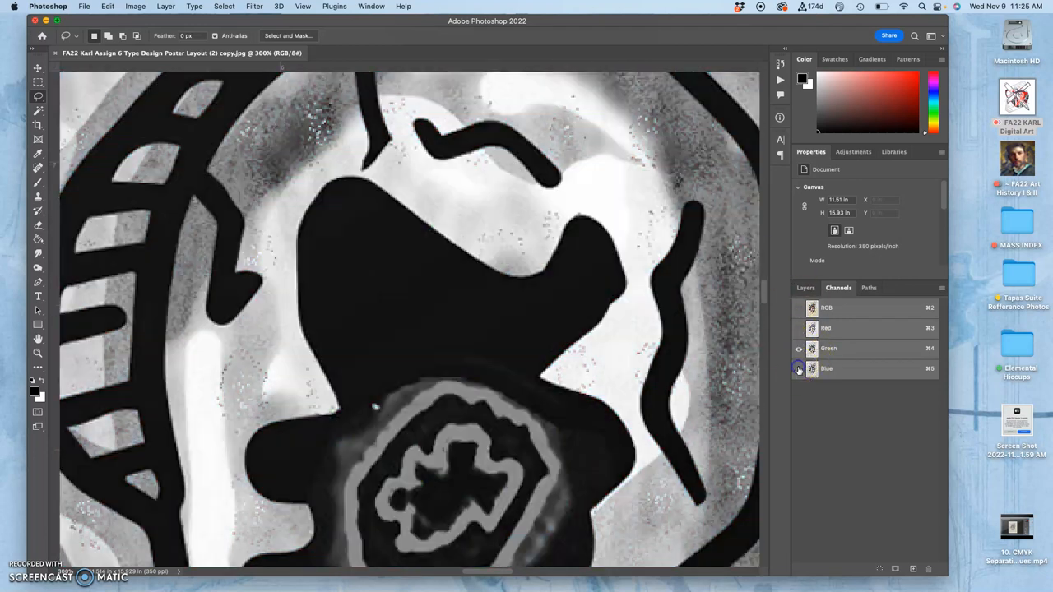
{"action": "left_click", "coordinate": [798, 369]}
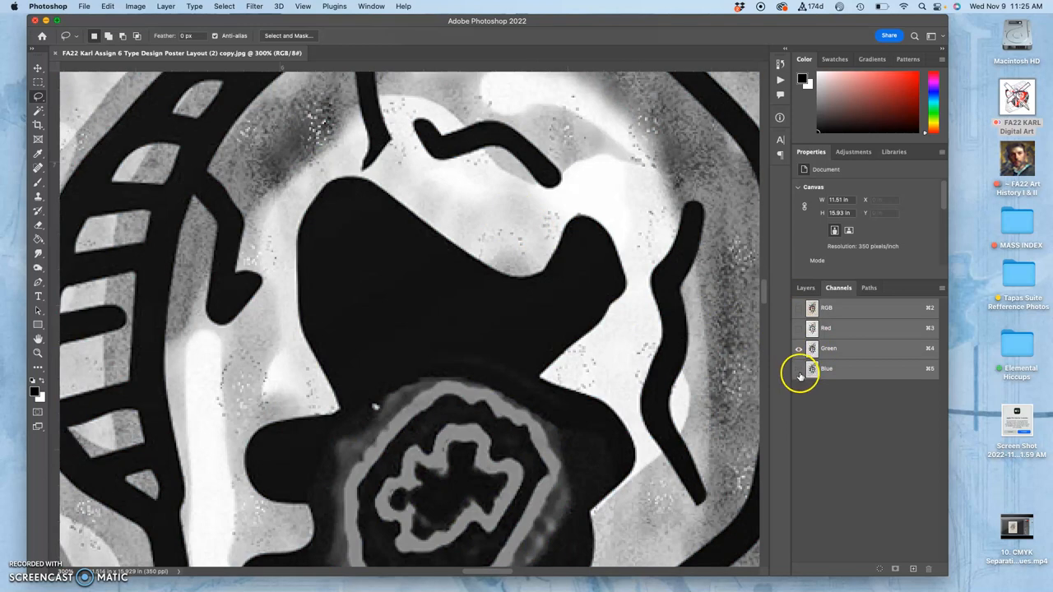
{"action": "left_click", "coordinate": [799, 368]}
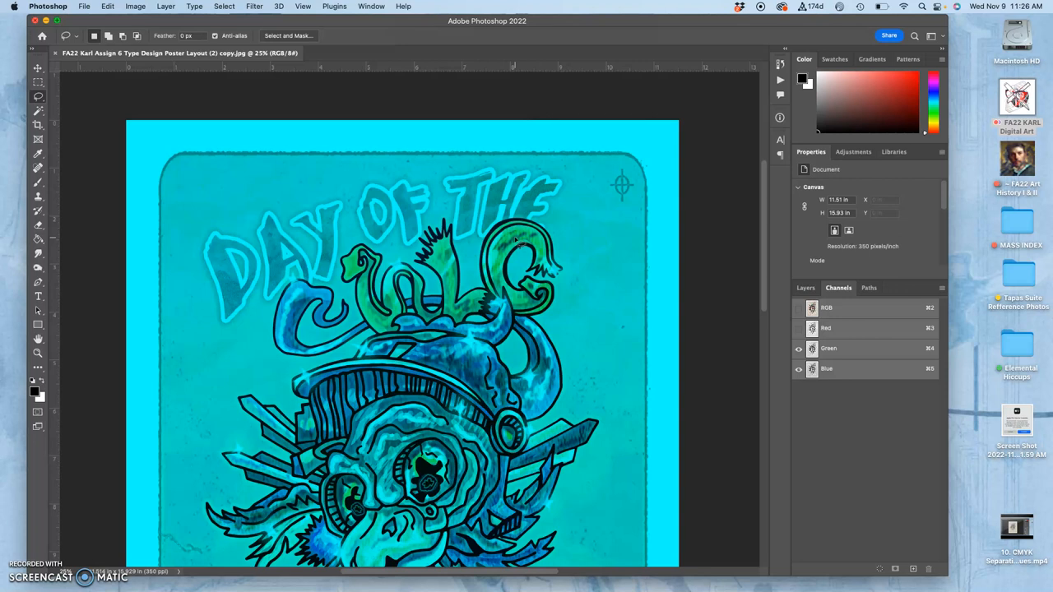
Turn the Red channel back on so RGB, Red, Green and Blue all show
{"action": "left_click", "coordinate": [798, 328]}
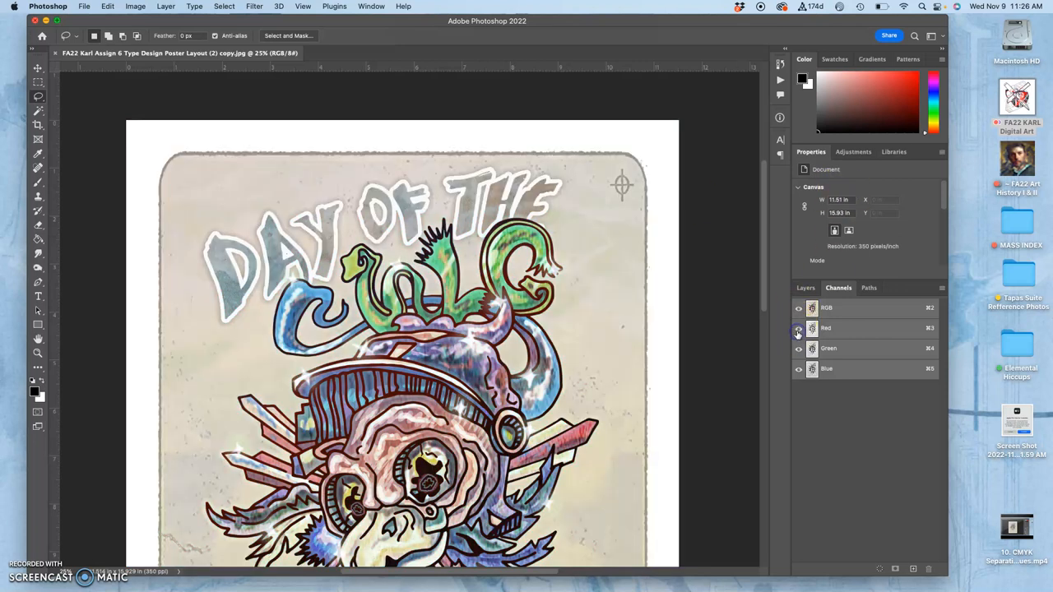
{"action": "left_click", "coordinate": [798, 368]}
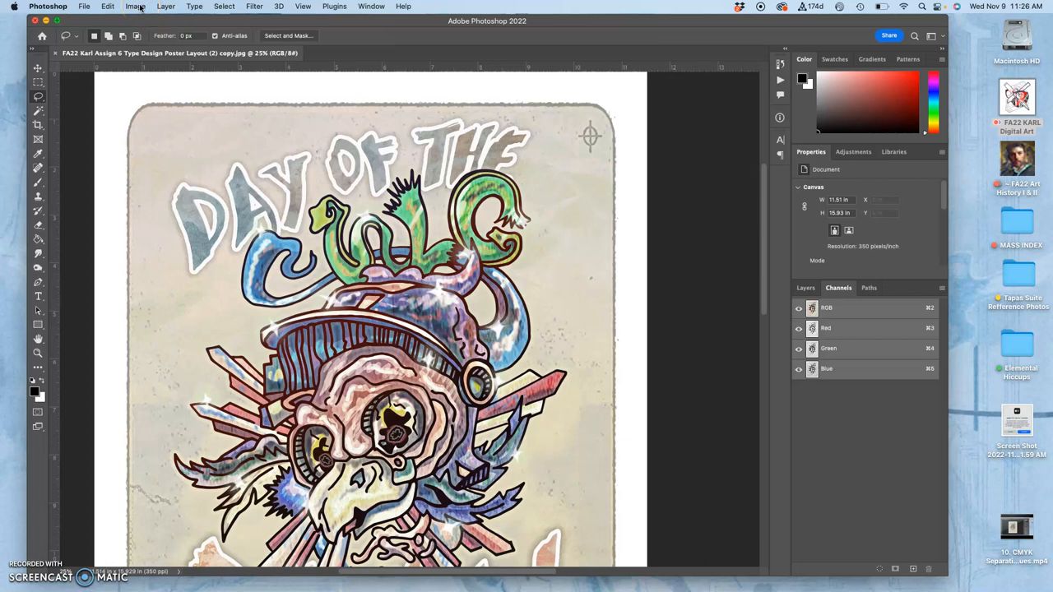
Convert to CMYK Color, accept the profile warning, then step back in History
{"action": "left_click", "coordinate": [135, 7]}
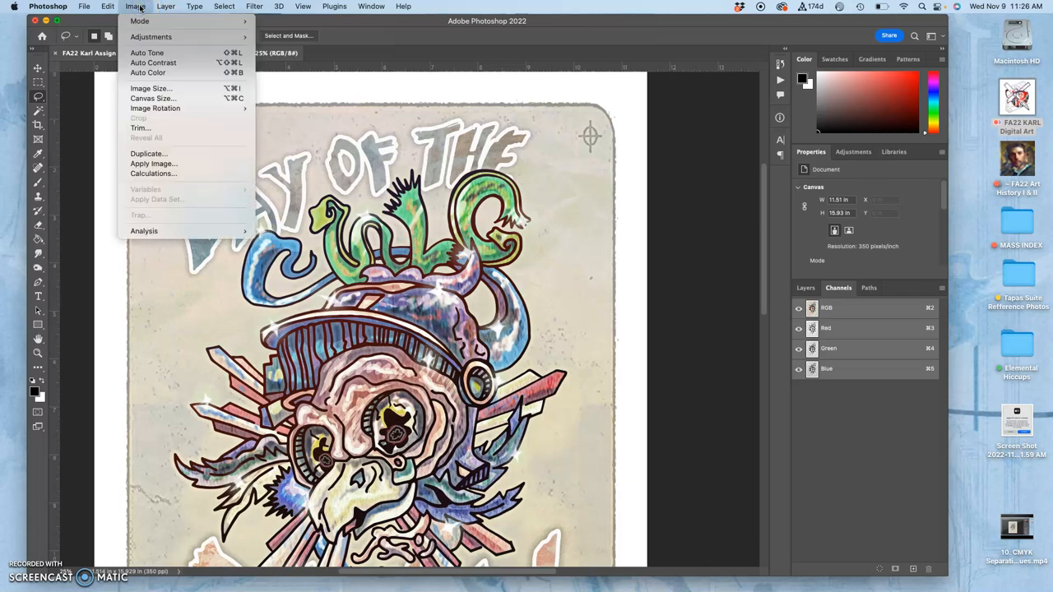
{"action": "mouse_move", "coordinate": [144, 20]}
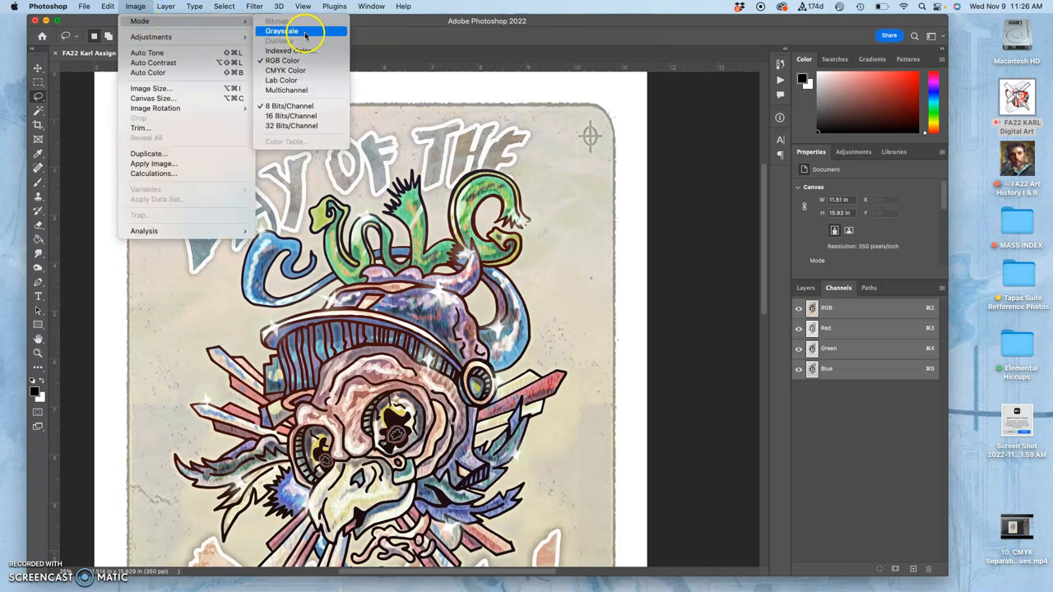
{"action": "mouse_move", "coordinate": [285, 69]}
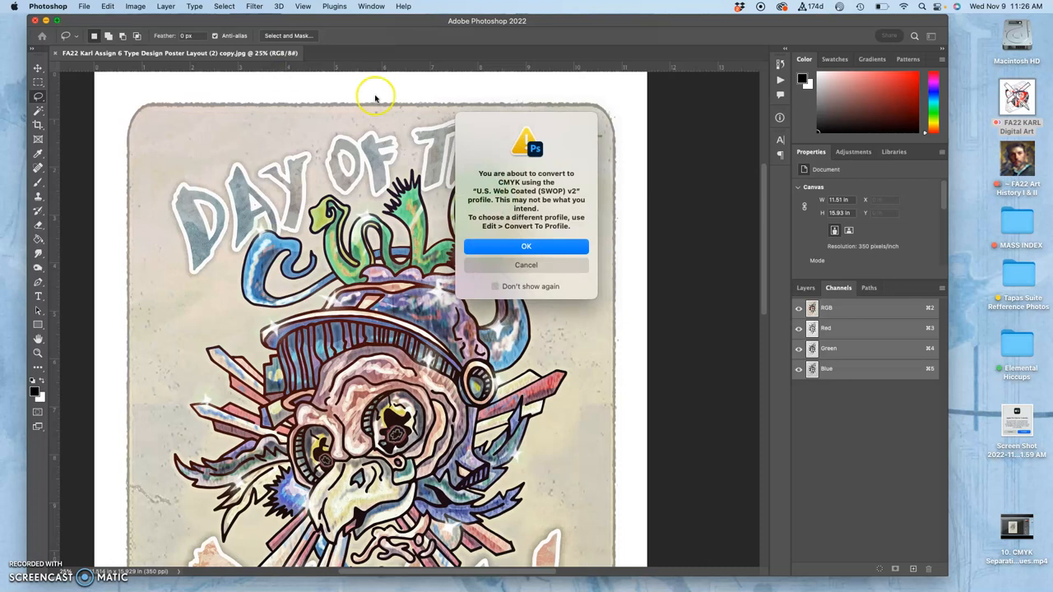
{"action": "mouse_move", "coordinate": [495, 286]}
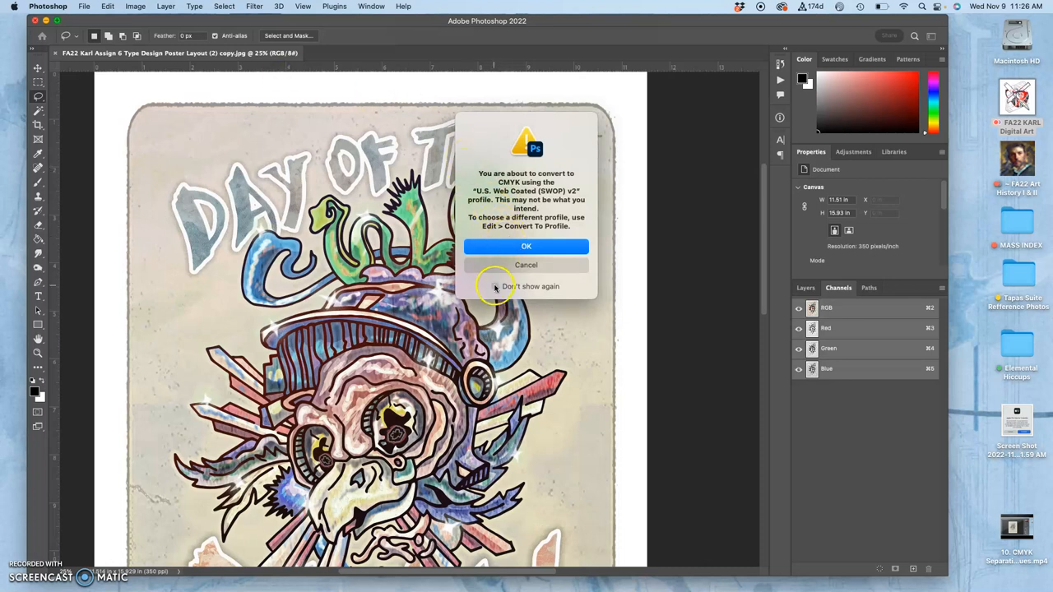
{"action": "left_click", "coordinate": [494, 286]}
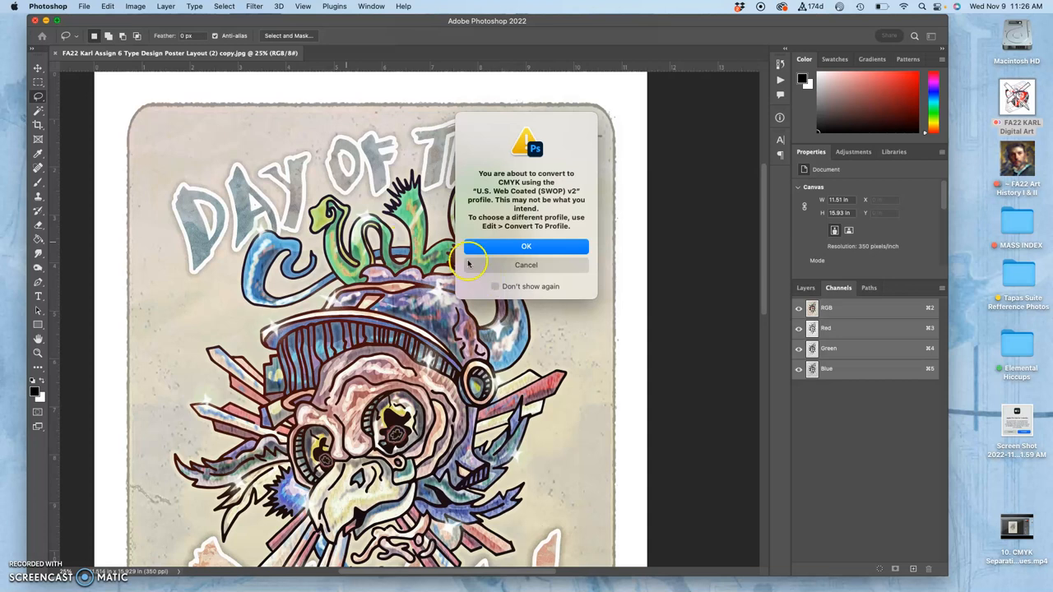
{"action": "left_click", "coordinate": [525, 246]}
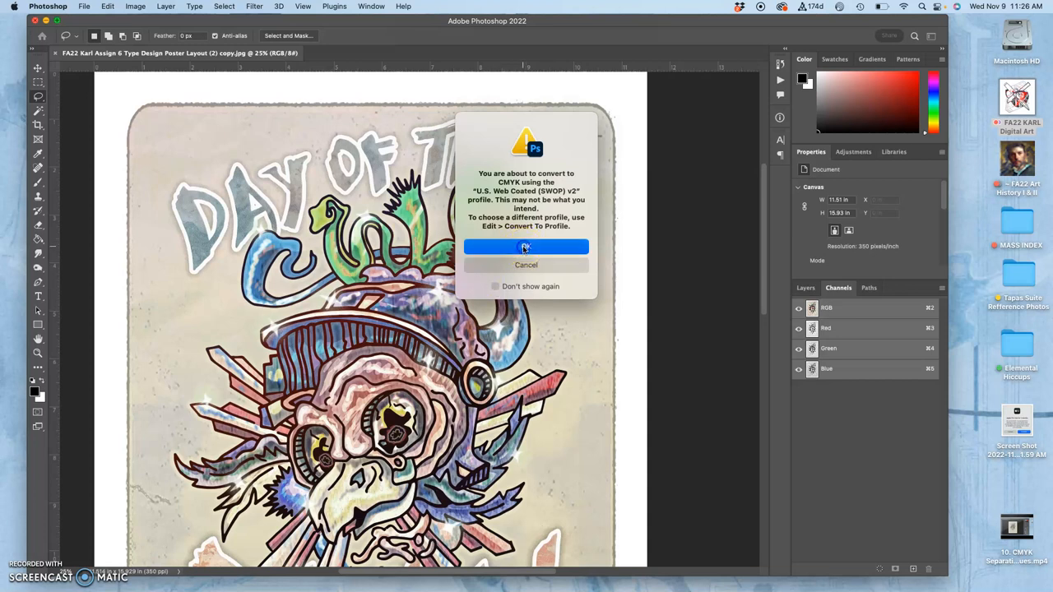
{"action": "left_click", "coordinate": [526, 247]}
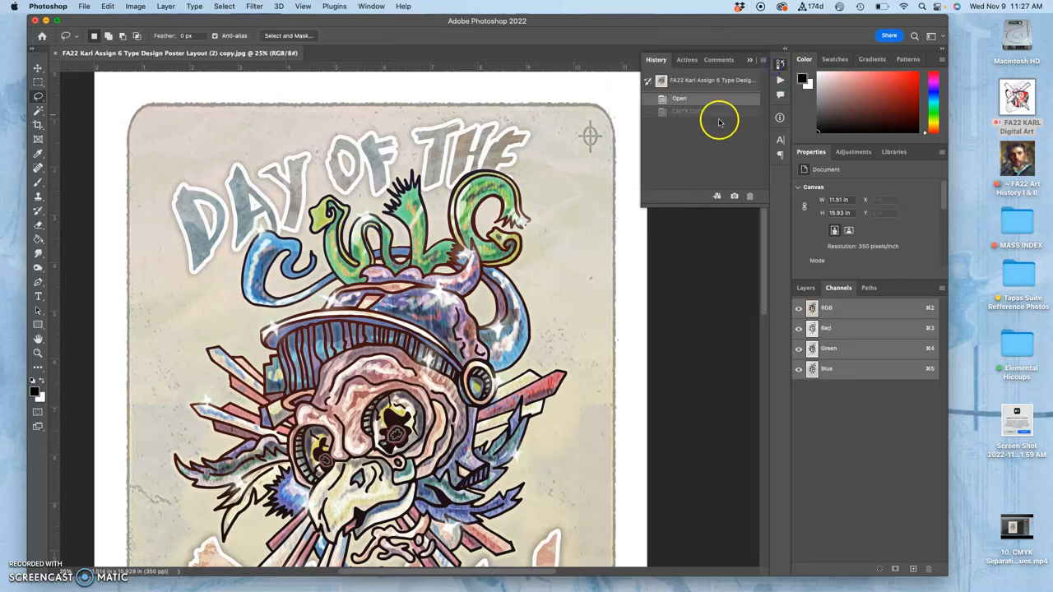
{"action": "mouse_move", "coordinate": [337, 145]}
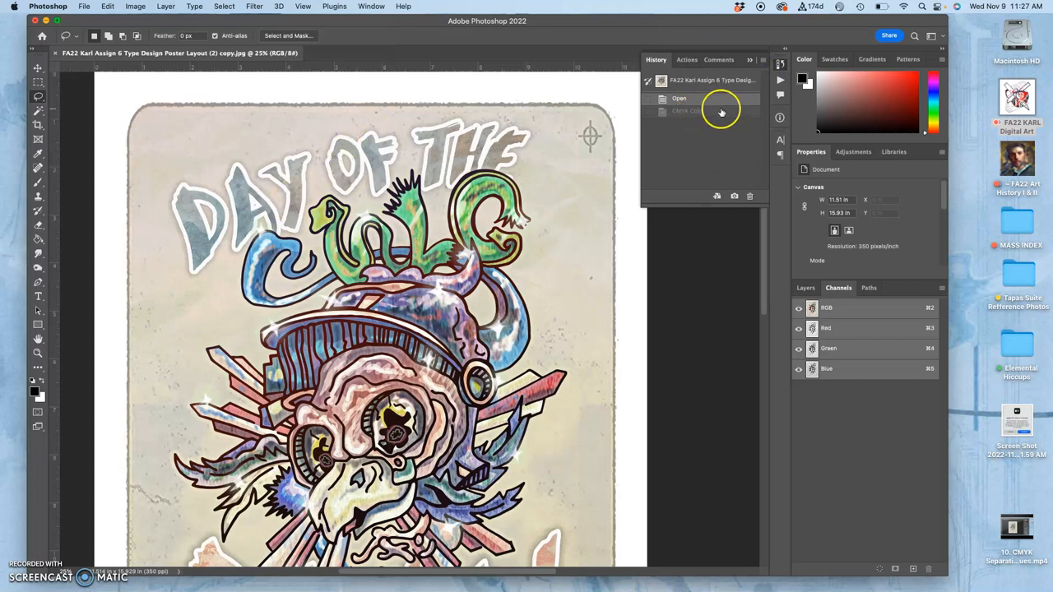
Reselect the CMYK Color history step and return to the Layers panel
{"action": "left_click", "coordinate": [690, 111]}
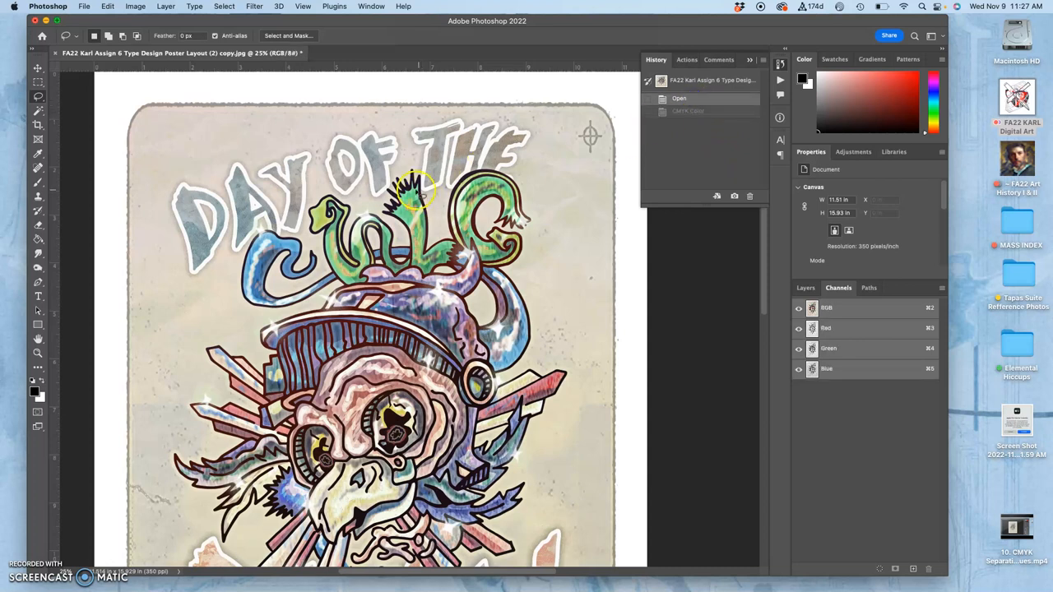
{"action": "left_click", "coordinate": [687, 111]}
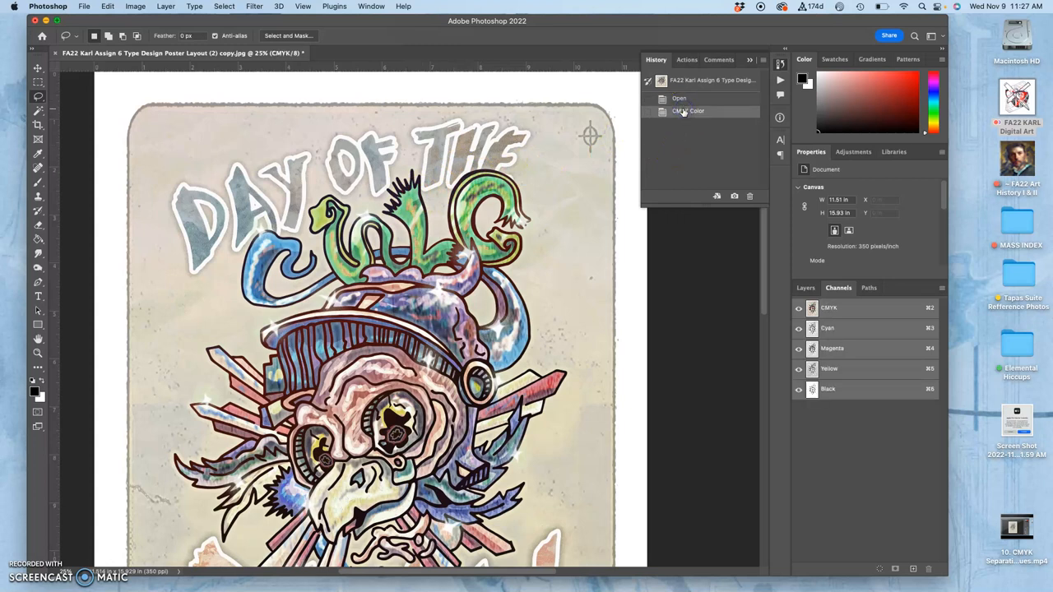
{"action": "mouse_move", "coordinate": [750, 179]}
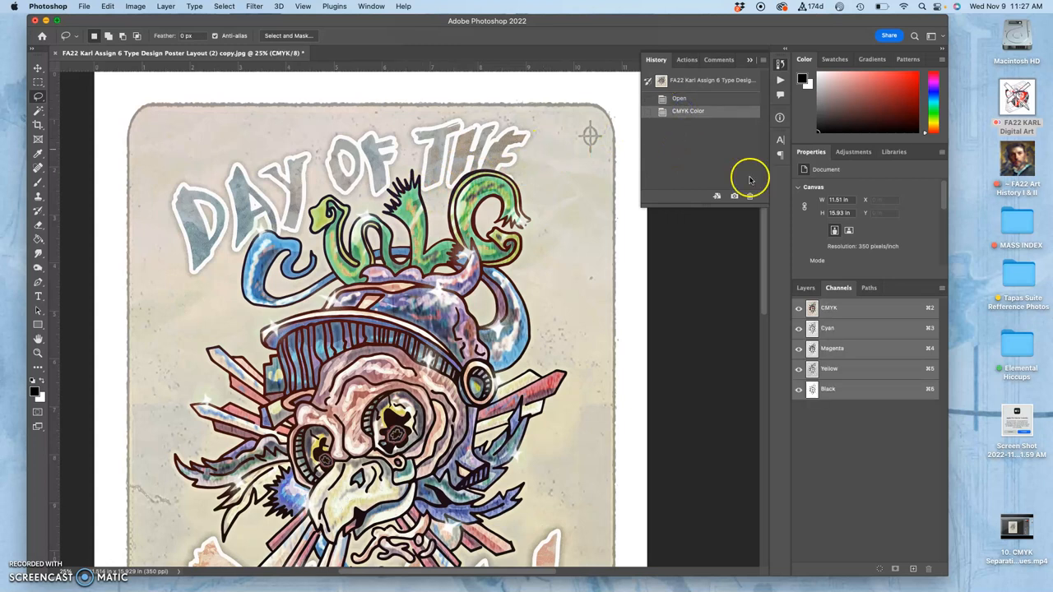
{"action": "left_click", "coordinate": [805, 287]}
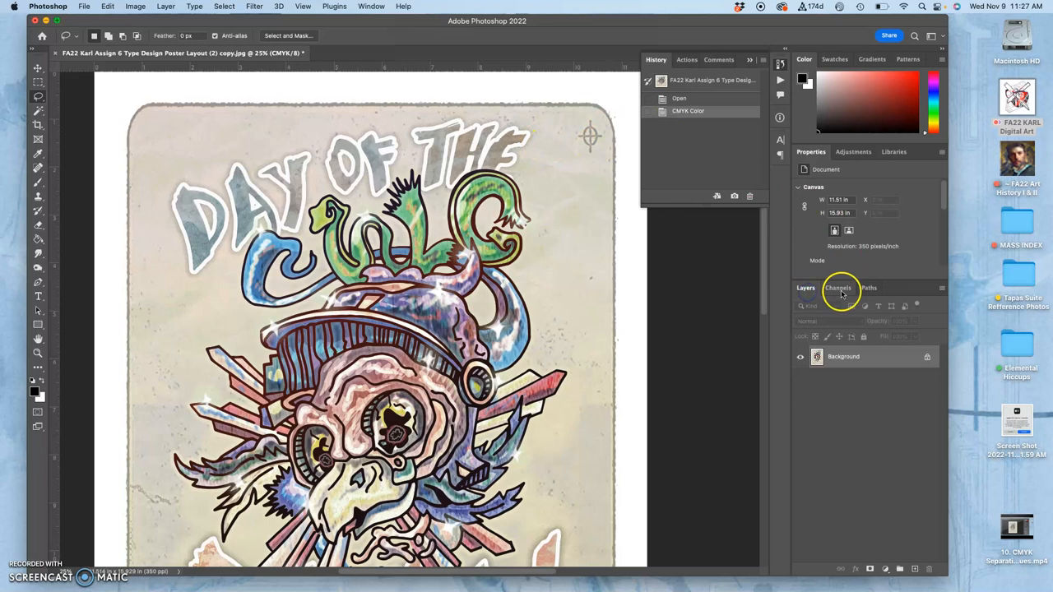
In Channels, turn on Yellow, Magenta and Black visibility while Cyan stays hidden
{"action": "left_click", "coordinate": [838, 287]}
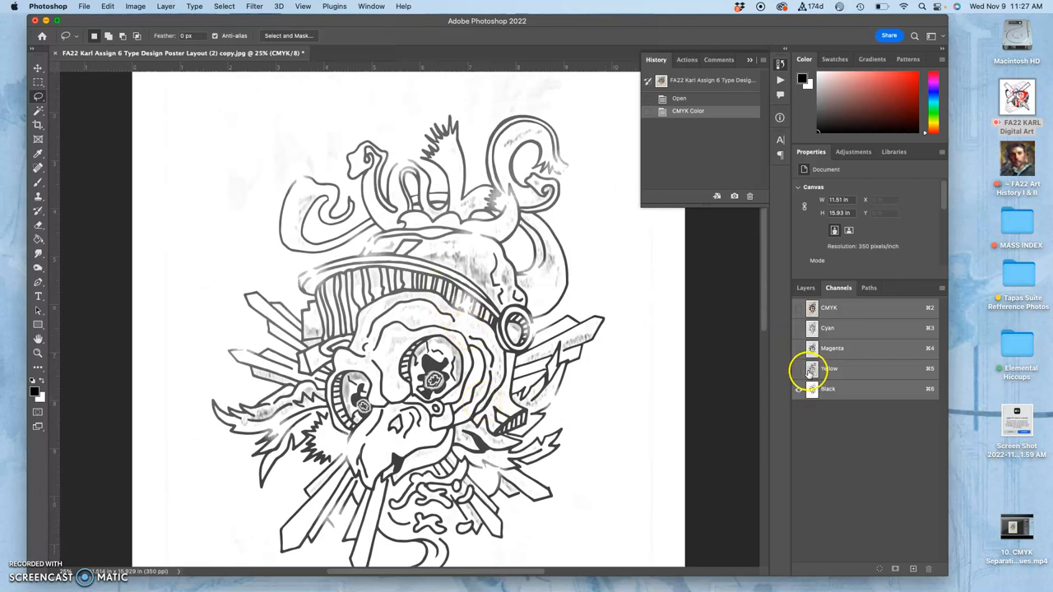
{"action": "left_click", "coordinate": [798, 369]}
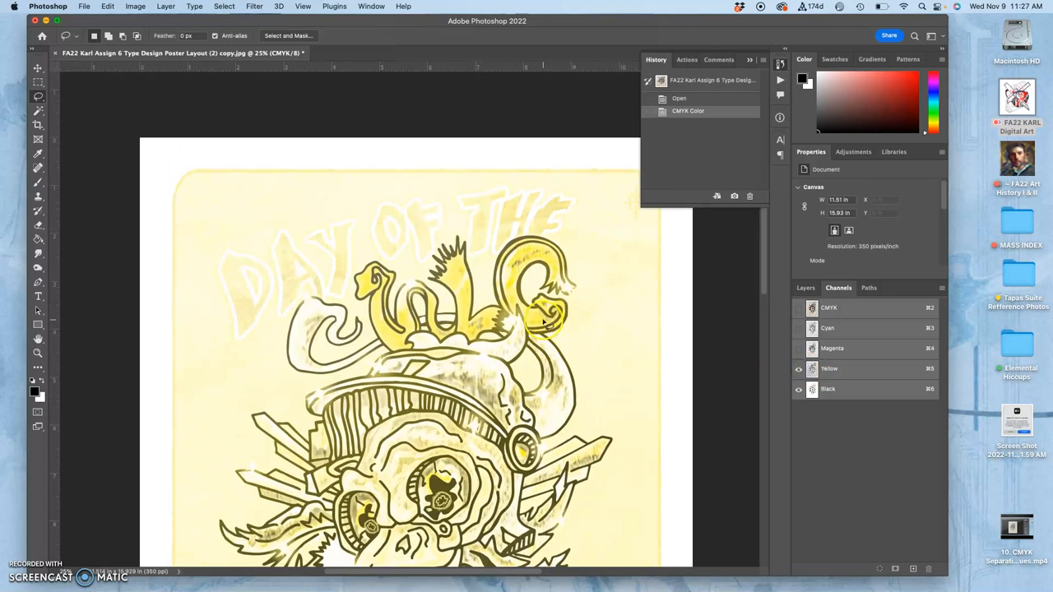
{"action": "scroll", "scroll_direction": "down", "scroll_amount": 3}
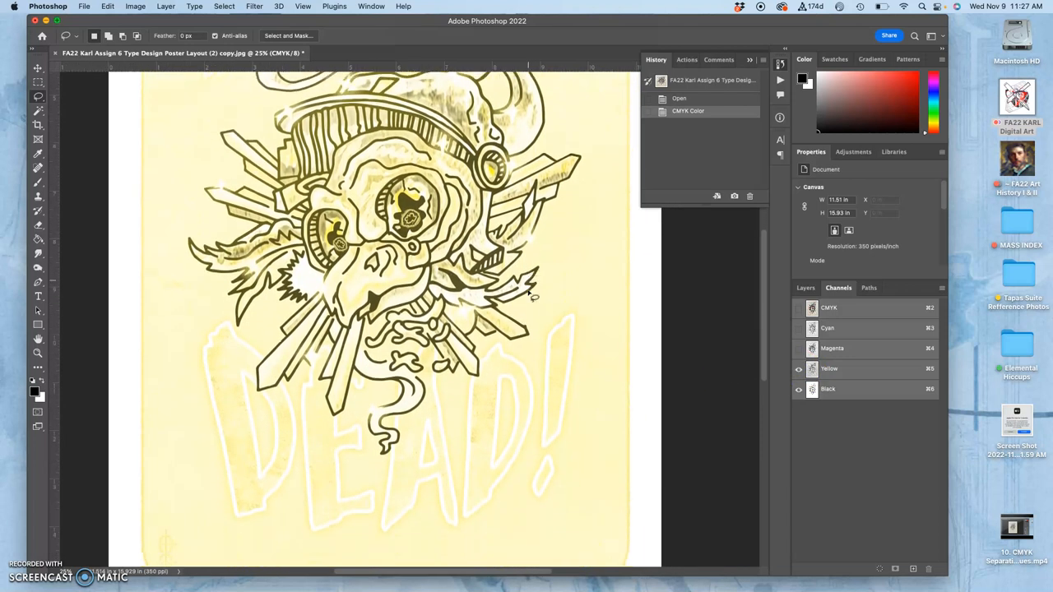
{"action": "scroll", "scroll_direction": "down", "scroll_amount": 3}
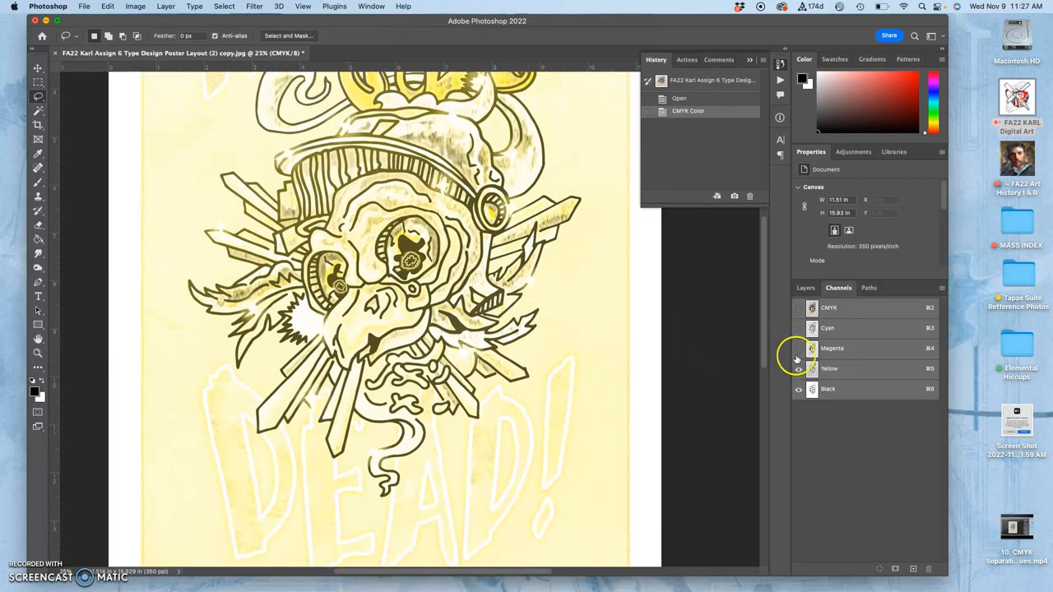
{"action": "left_click", "coordinate": [797, 348]}
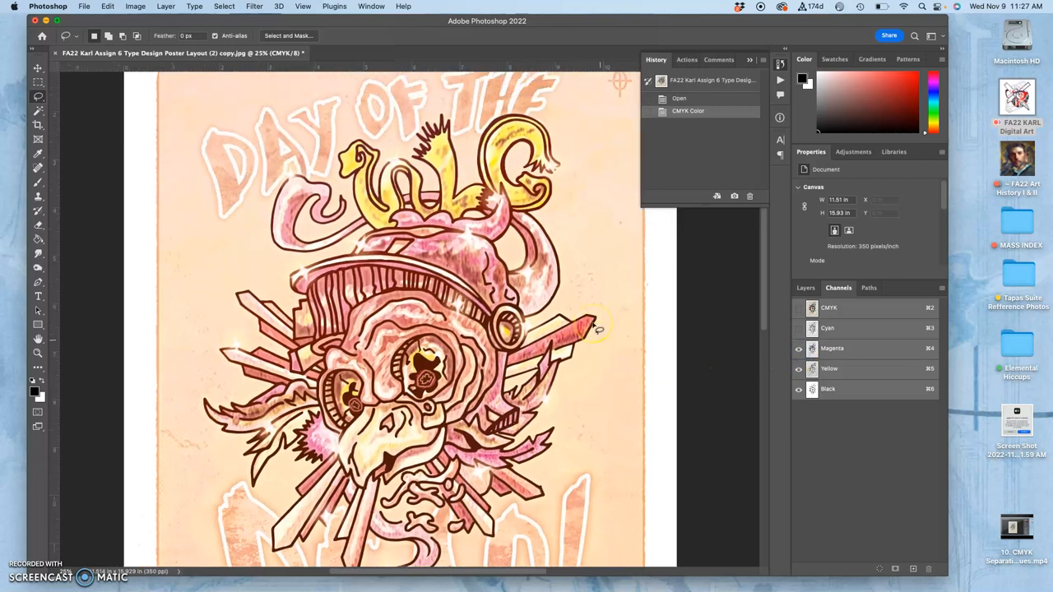
{"action": "scroll", "scroll_direction": "down", "scroll_amount": 3}
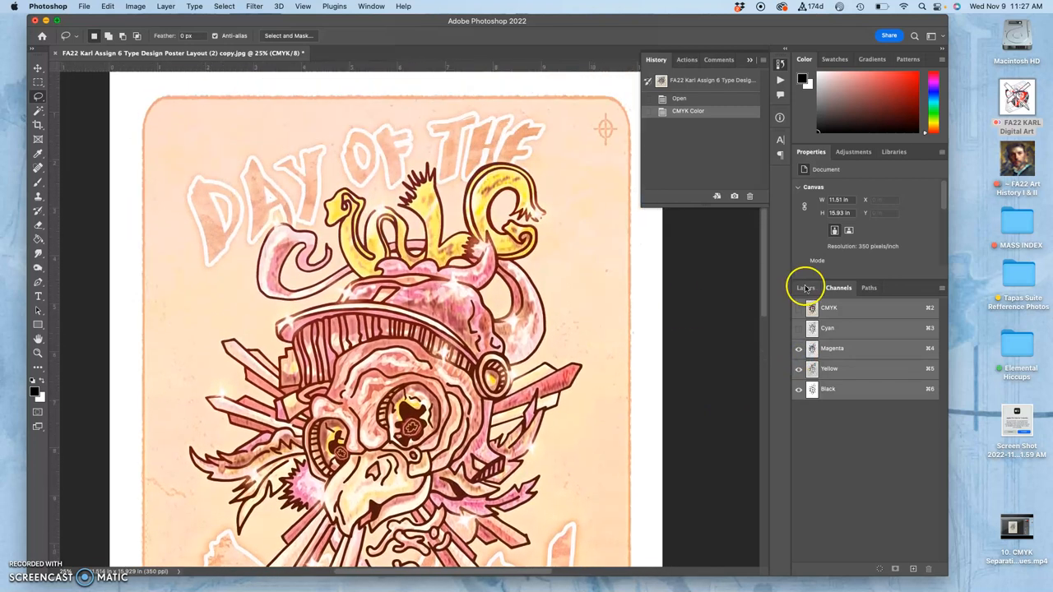
Toggle channel eye icons so only the Cyan and Black plates are visible
{"action": "left_click", "coordinate": [798, 328]}
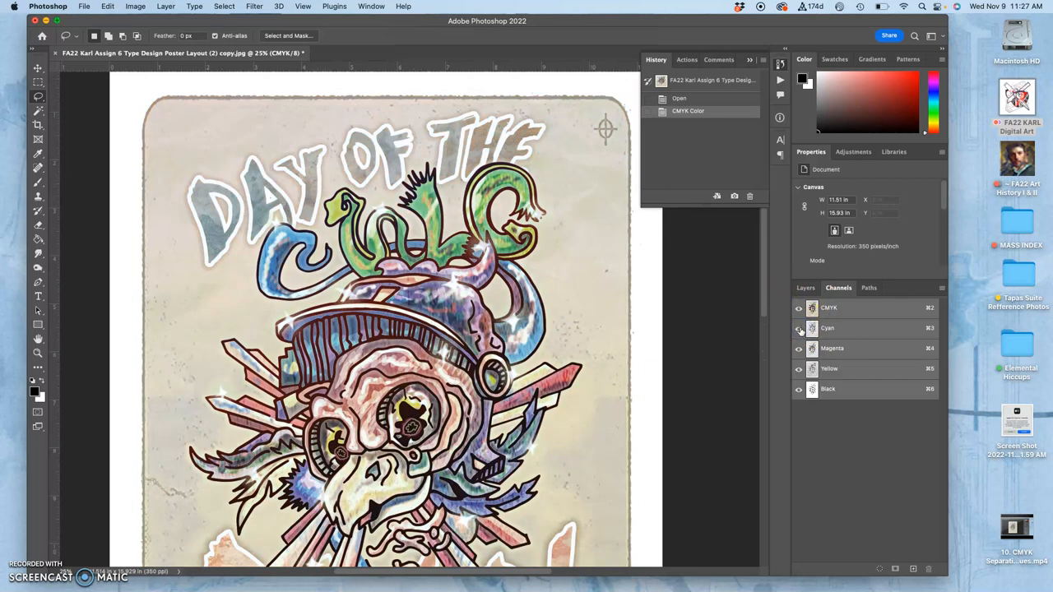
{"action": "left_click", "coordinate": [797, 369]}
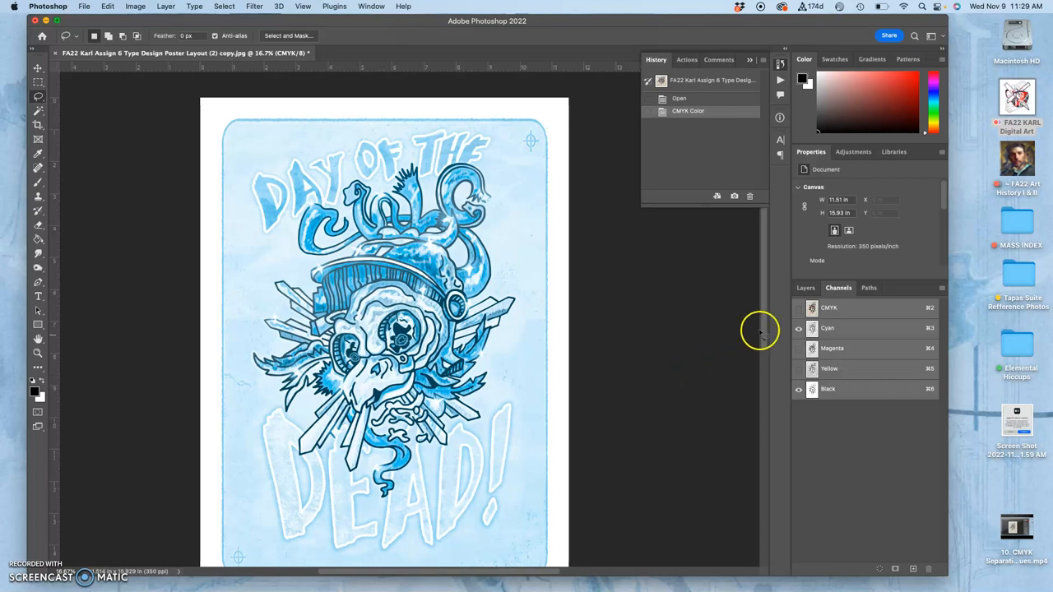
Hide the Magenta and Black channel eye icons so only the Cyan plate shows in grayscale
{"action": "left_click", "coordinate": [797, 389]}
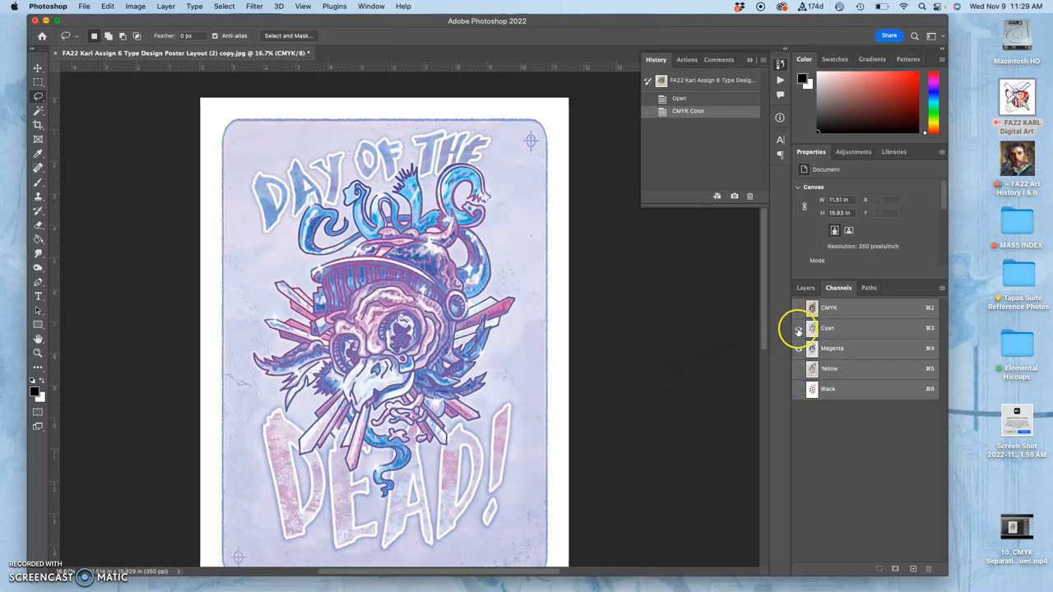
{"action": "left_click", "coordinate": [797, 328]}
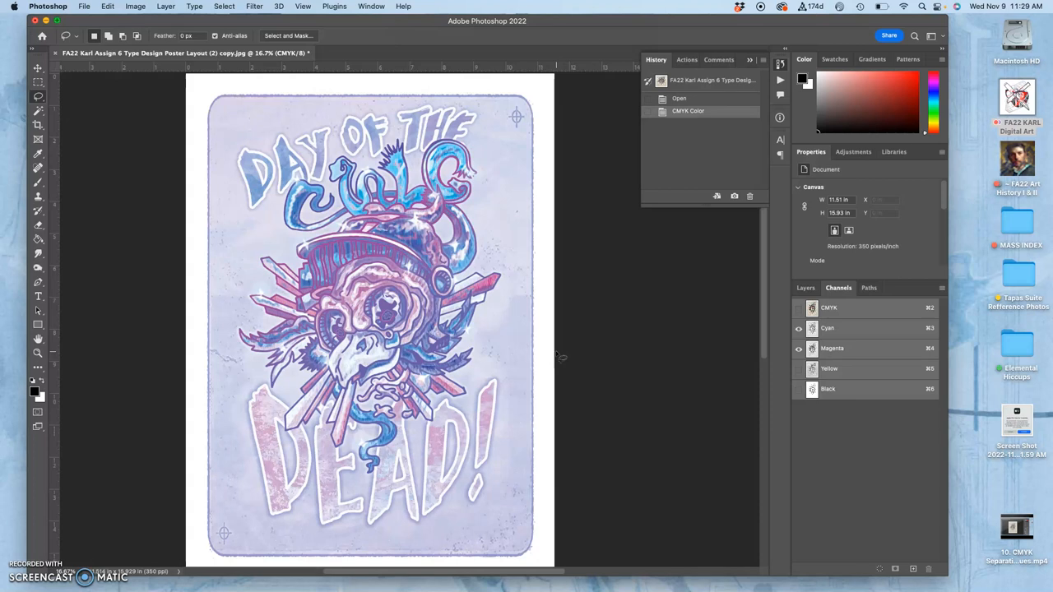
{"action": "left_click", "coordinate": [798, 349]}
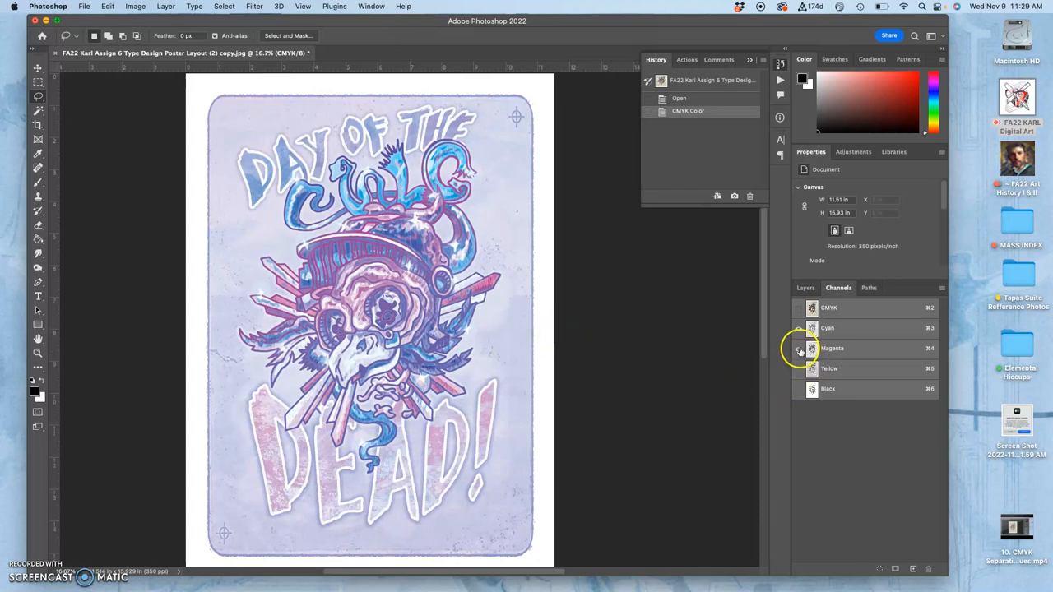
{"action": "left_click", "coordinate": [797, 327]}
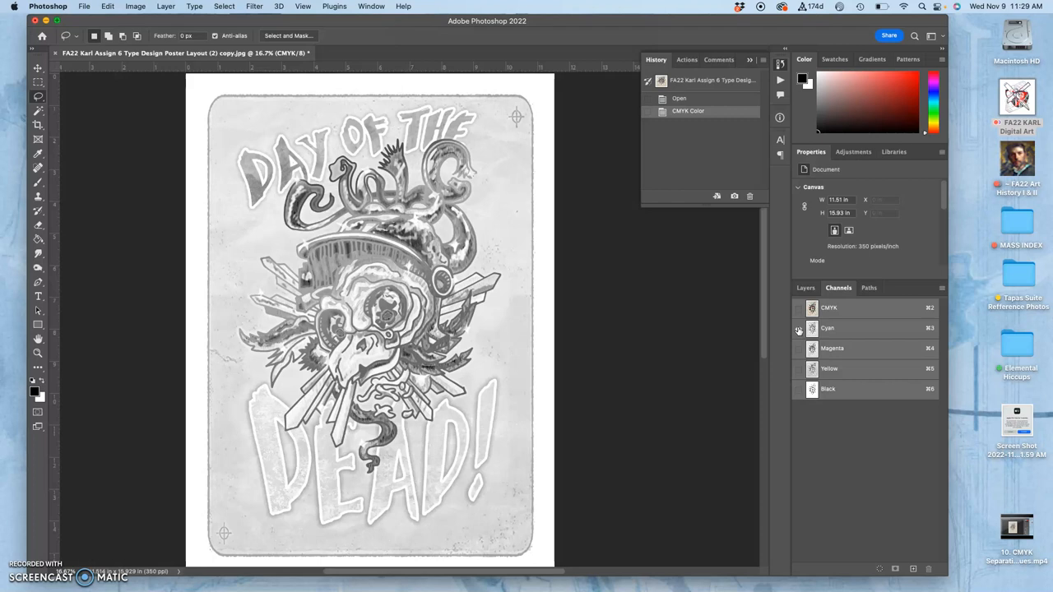